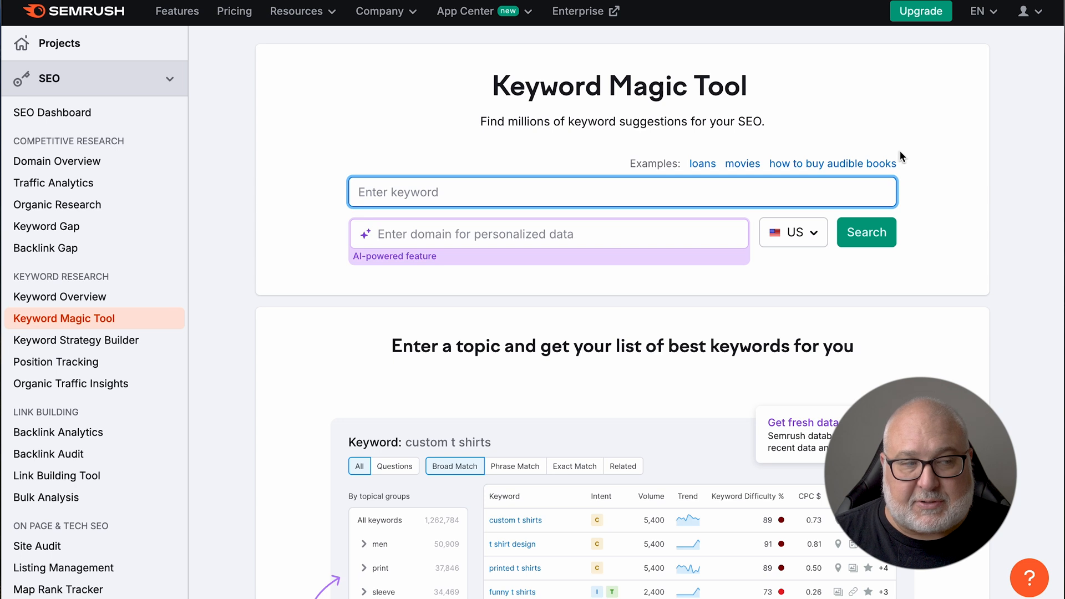
# Run a Keyword Magic Tool search for 'pressure washing' in the US database
pyautogui.scroll(-3)
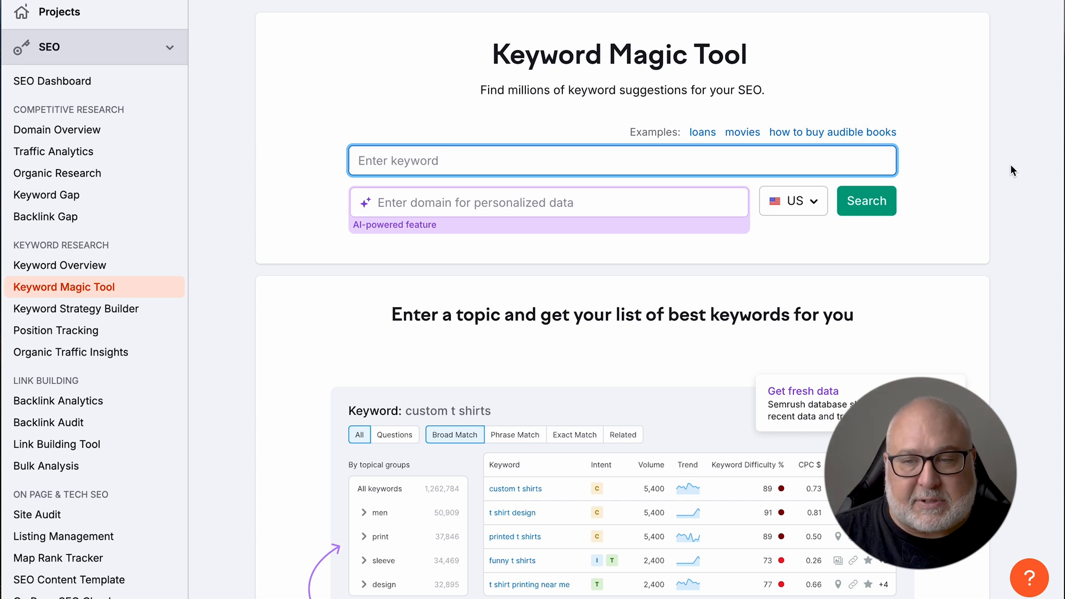
pyautogui.scroll(3)
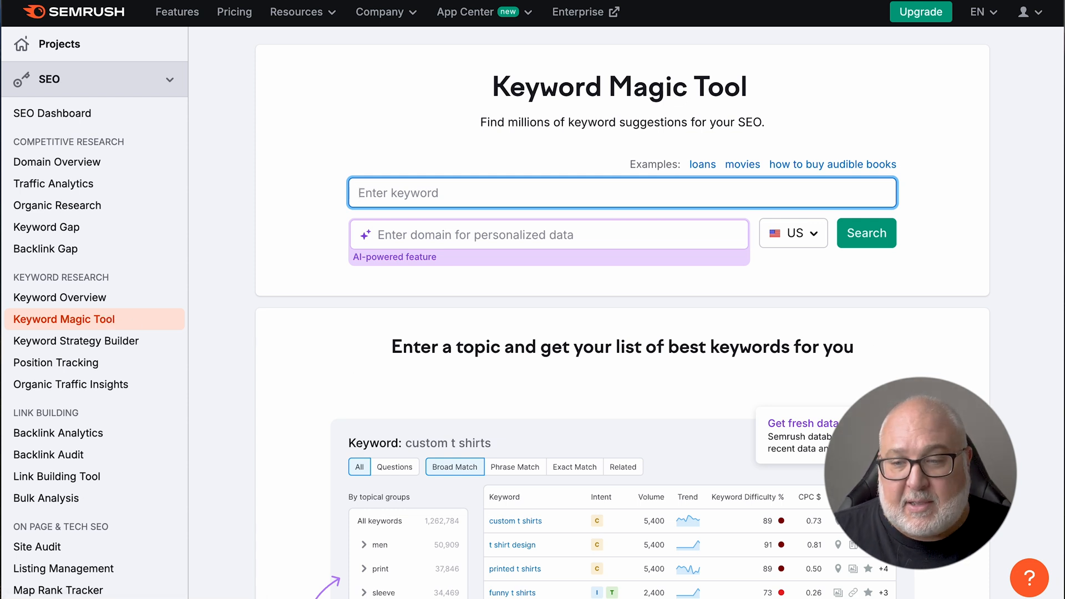
pyautogui.scroll(-3)
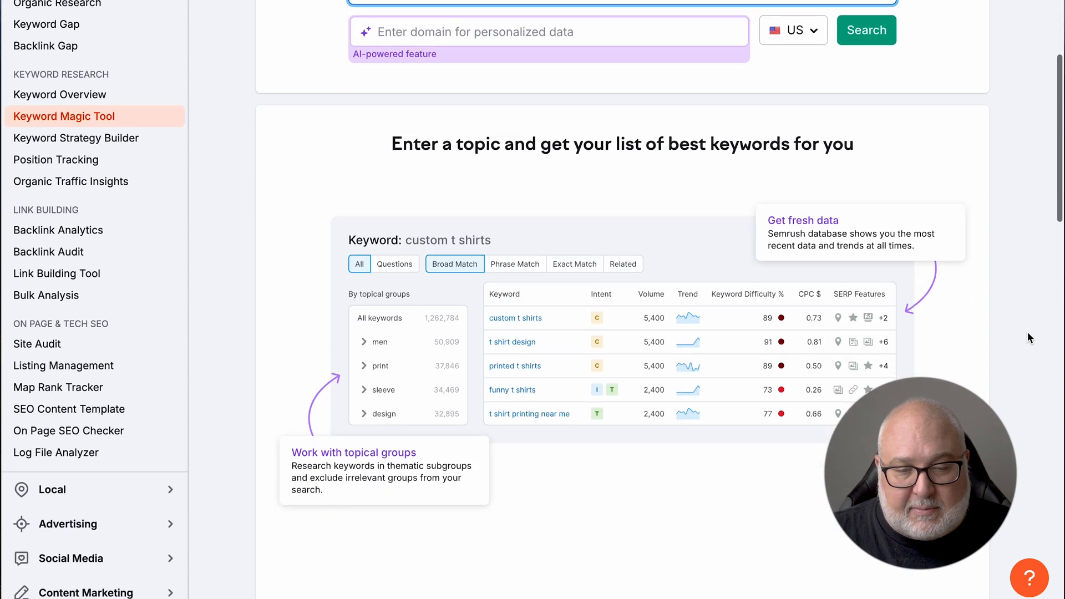
pyautogui.scroll(3)
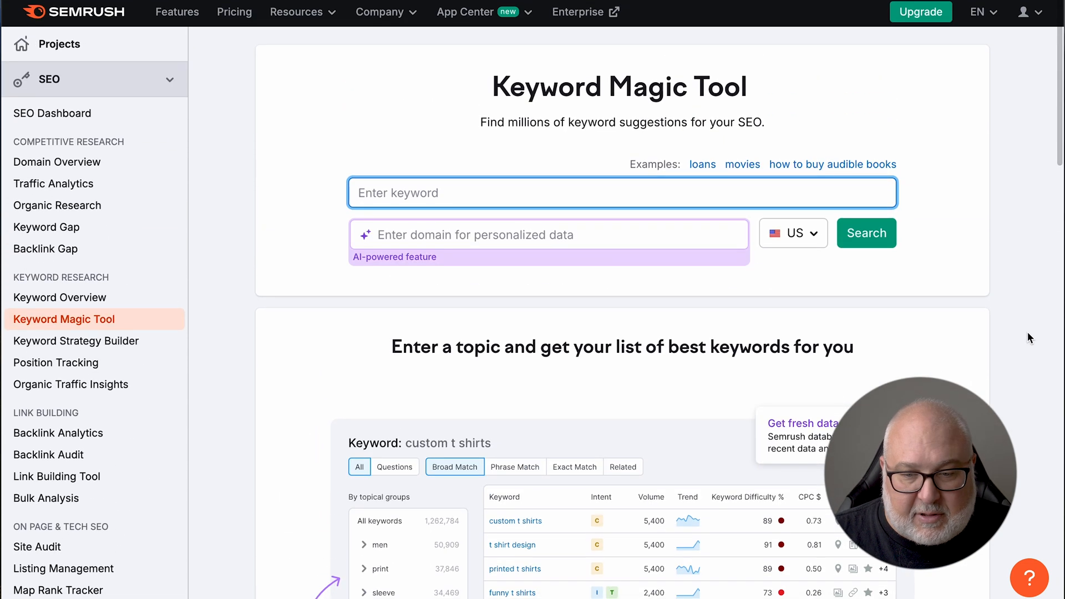
pyautogui.scroll(-3)
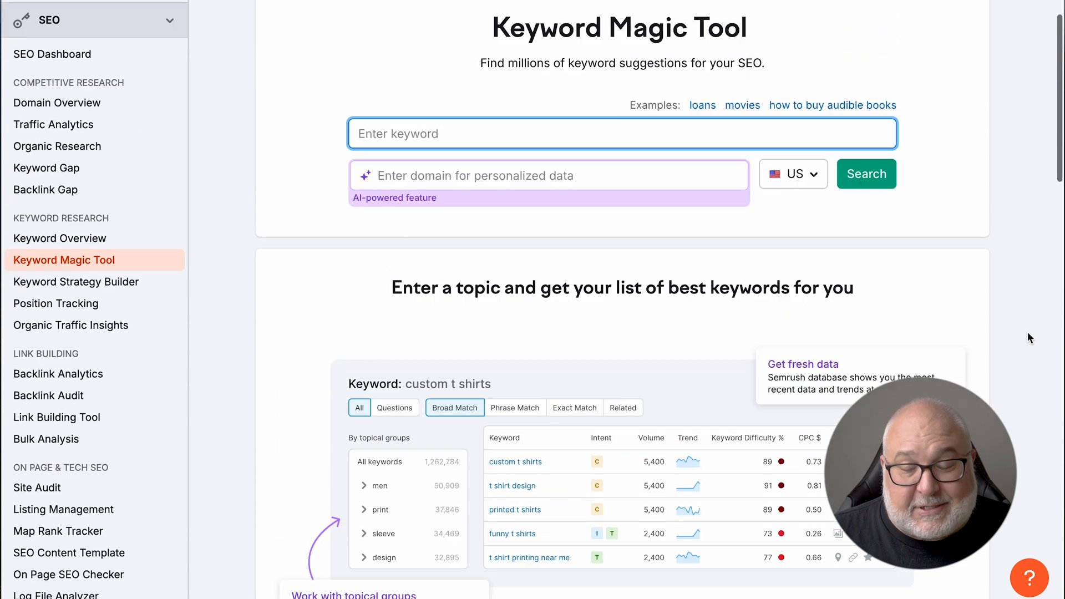
pyautogui.scroll(3)
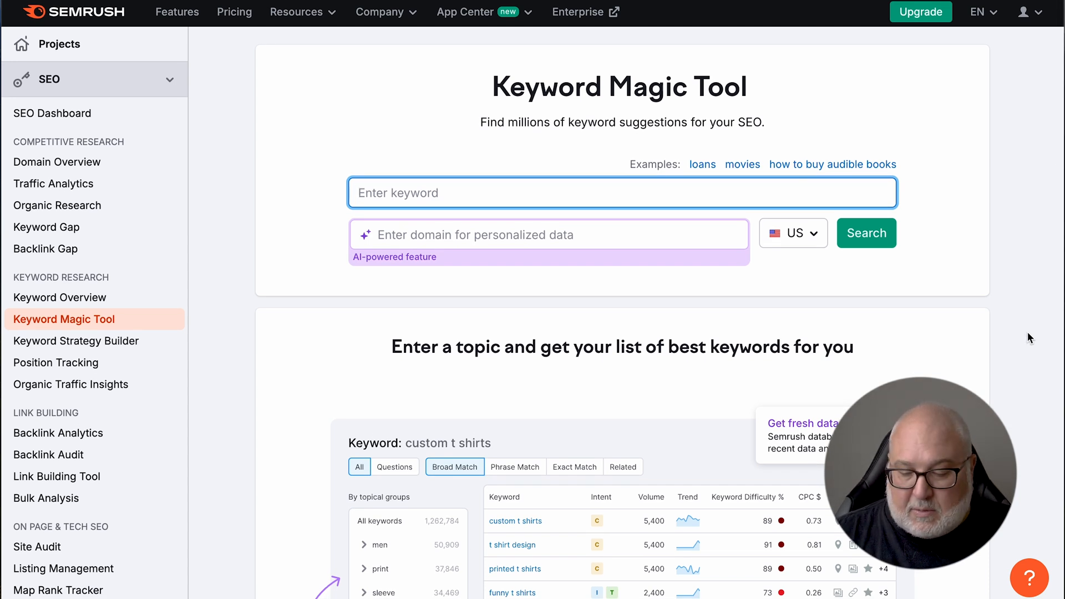
pyautogui.write('pressure washing')
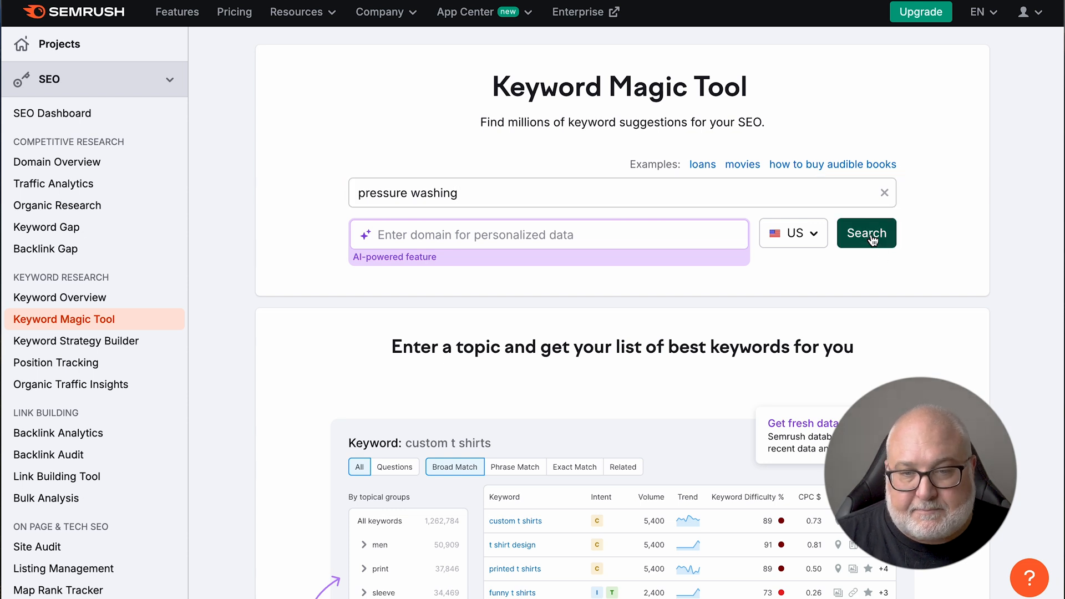
pyautogui.click(866, 233)
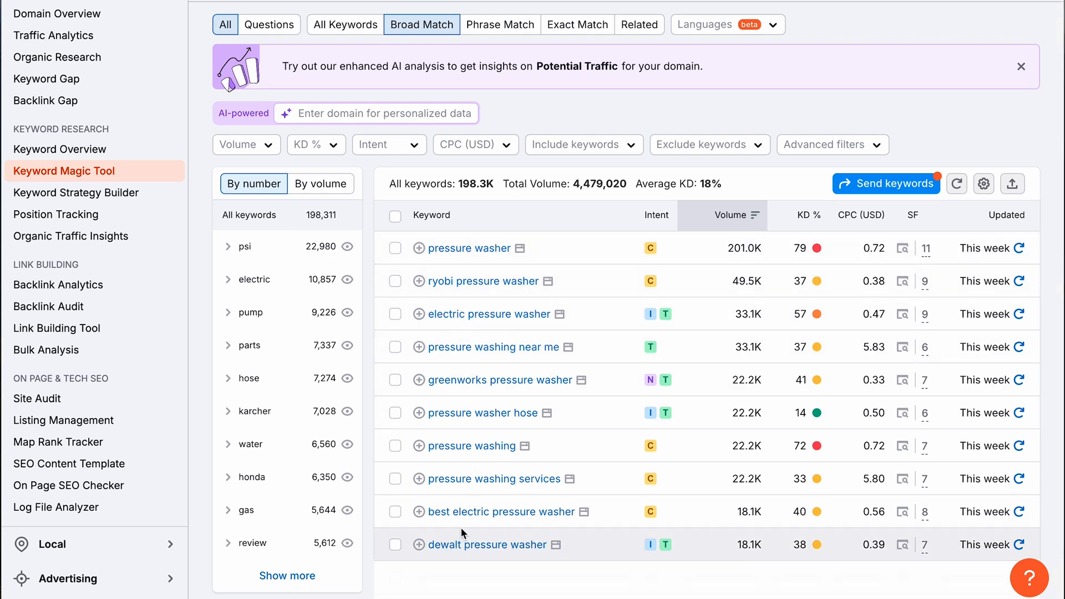
pyautogui.moveTo(694, 231)
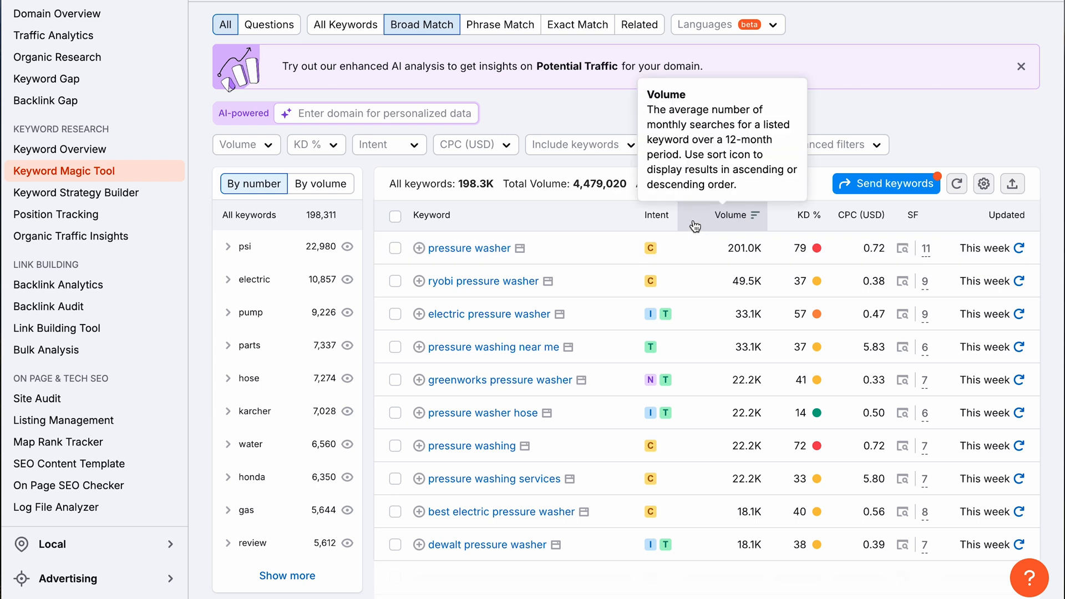
pyautogui.moveTo(714, 236)
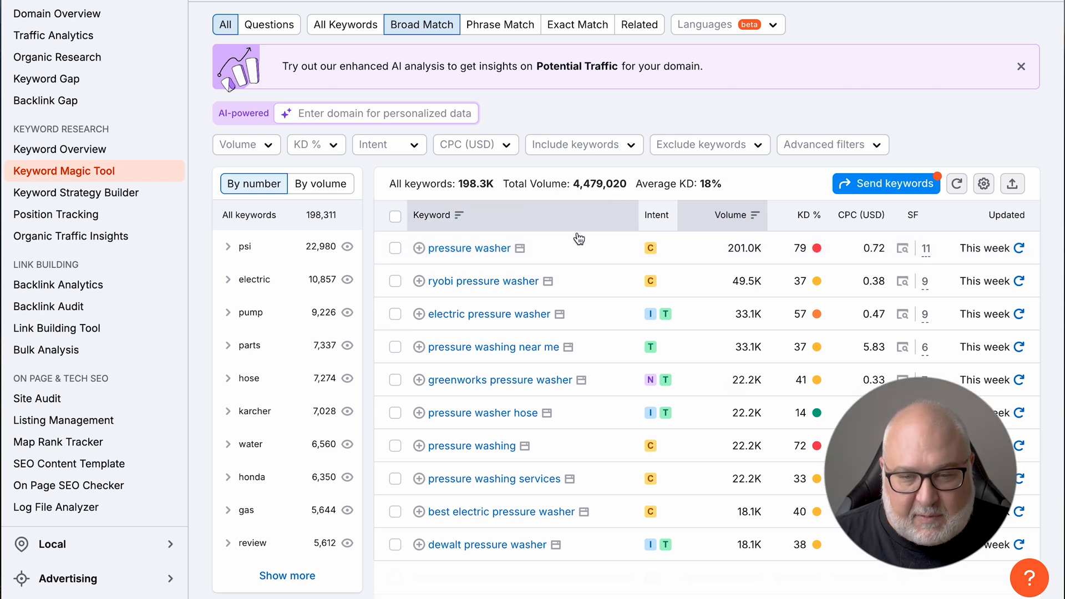
pyautogui.moveTo(676, 256)
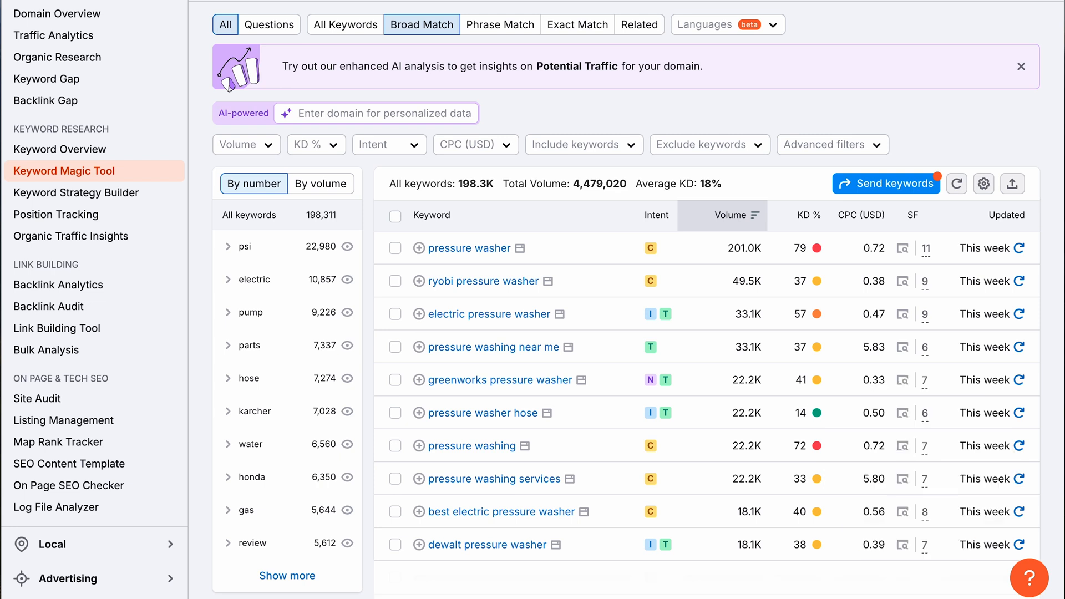
pyautogui.moveTo(666, 254)
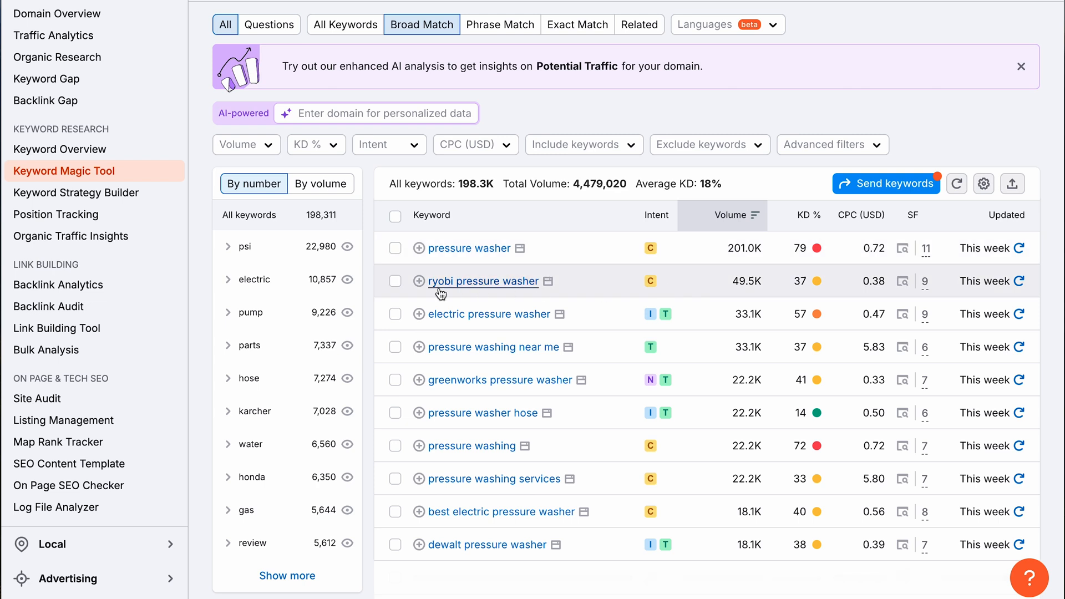
pyautogui.moveTo(649, 291)
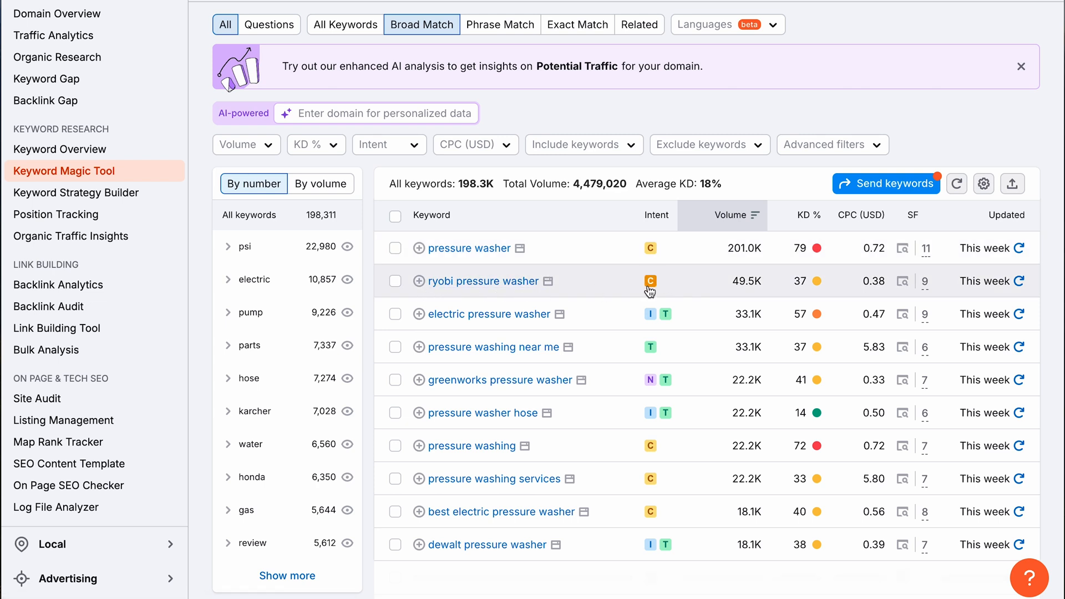
pyautogui.moveTo(698, 283)
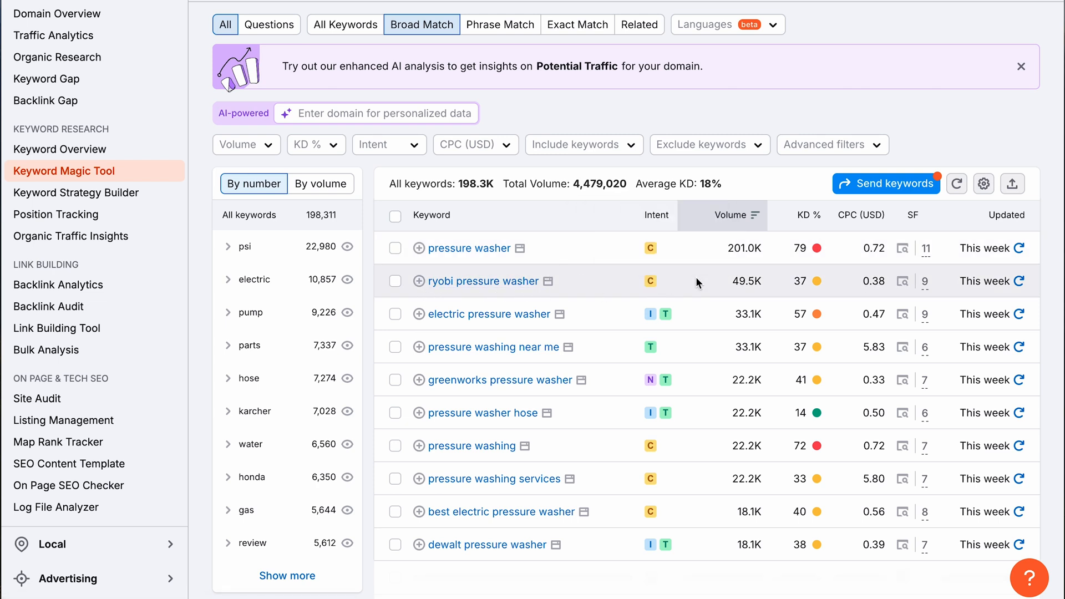
pyautogui.moveTo(646, 318)
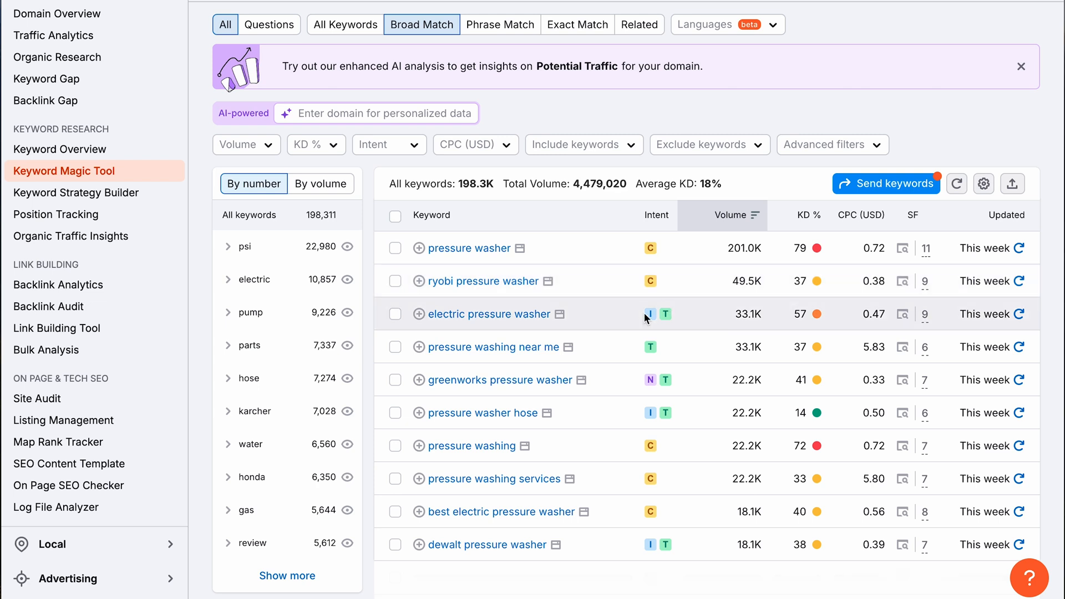
pyautogui.moveTo(650, 314)
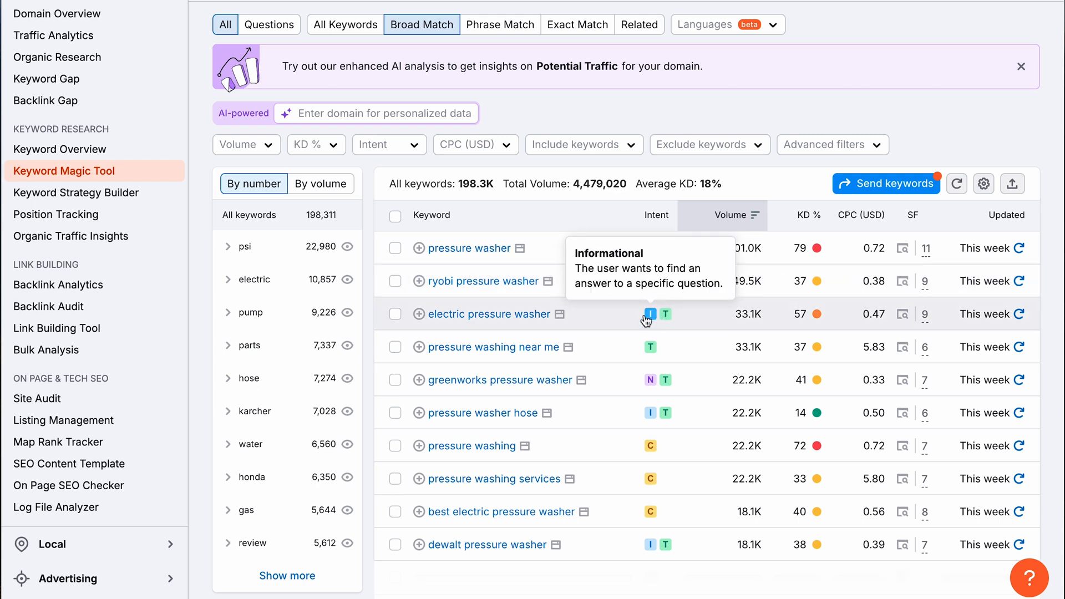
pyautogui.moveTo(496, 328)
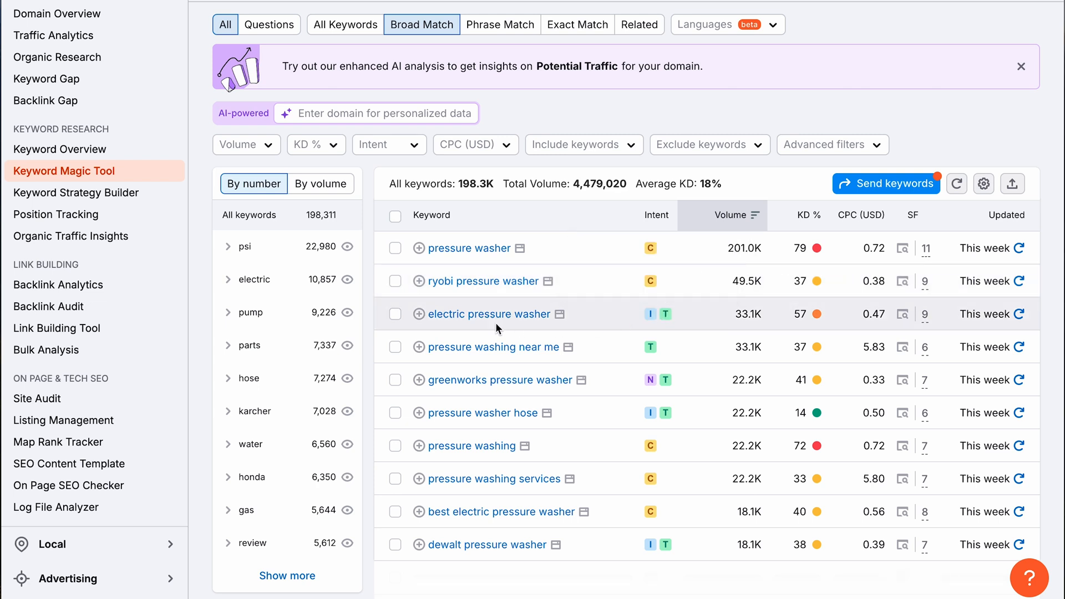
pyautogui.moveTo(541, 329)
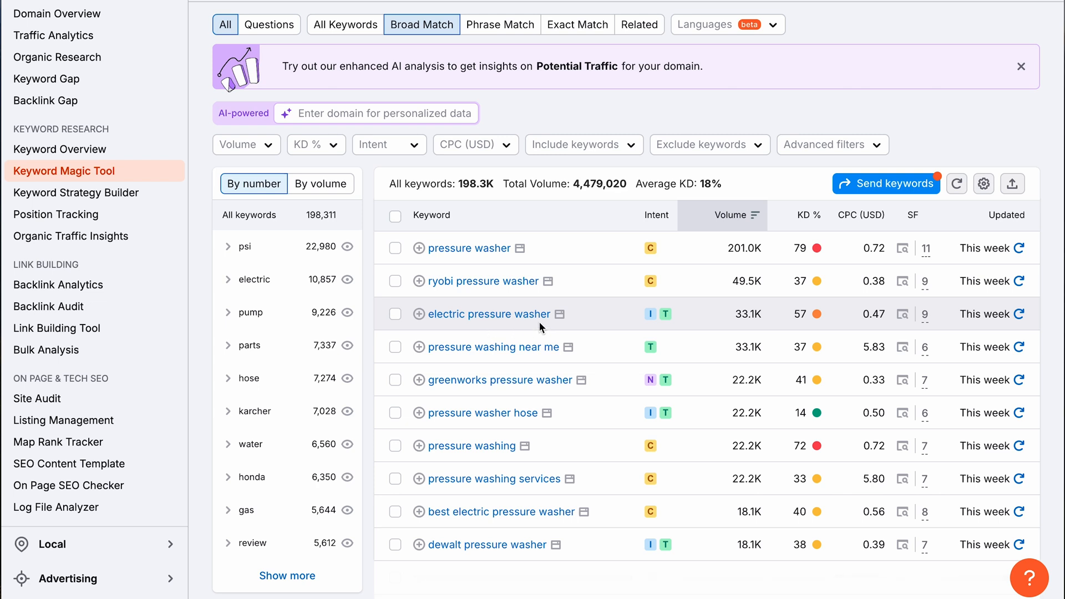
pyautogui.moveTo(665, 314)
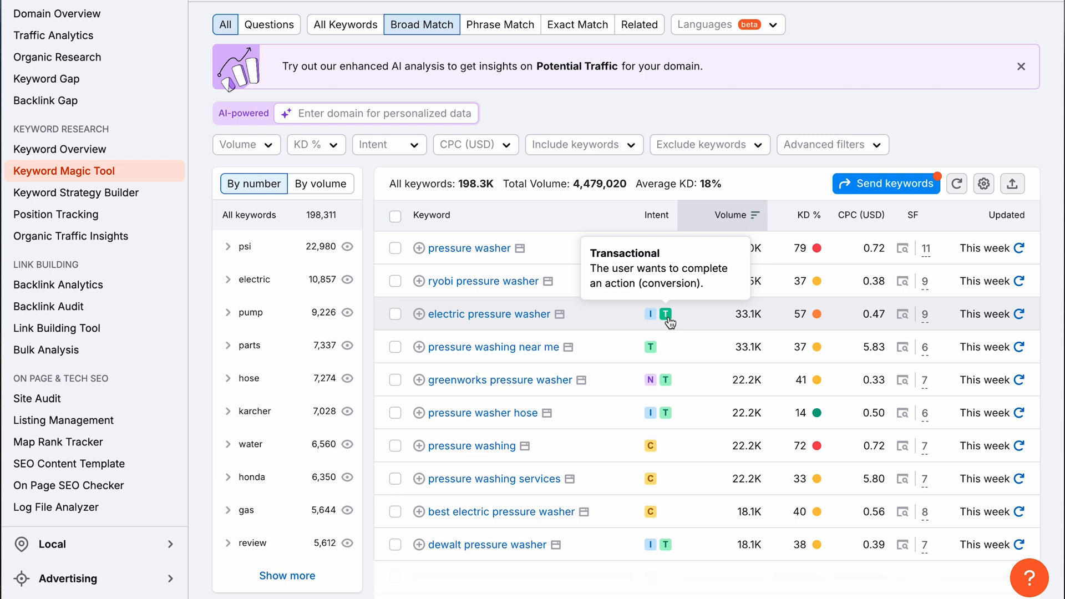
pyautogui.moveTo(726, 322)
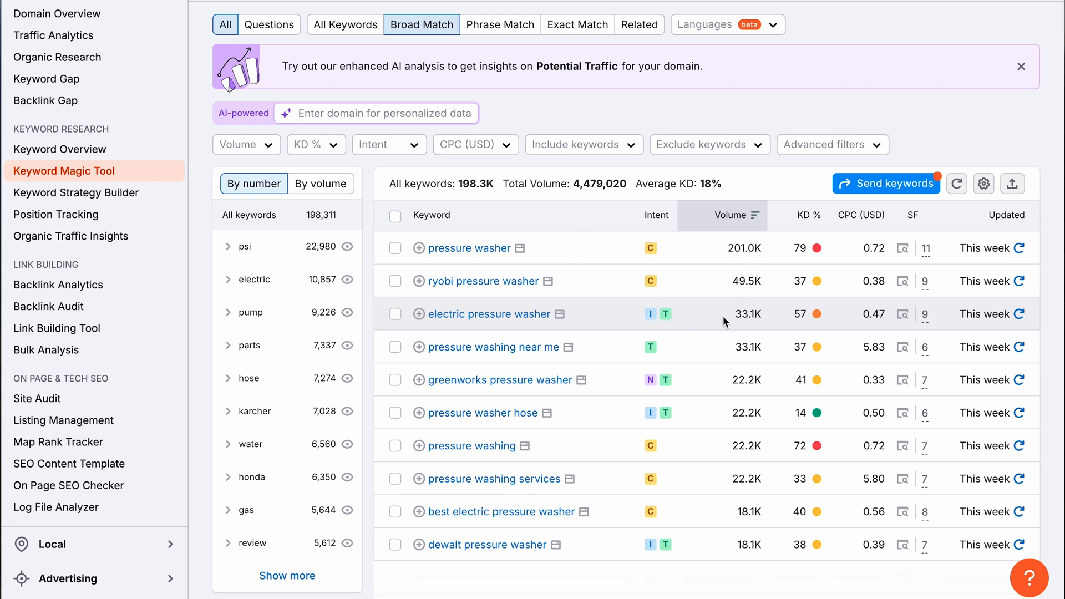
pyautogui.moveTo(704, 324)
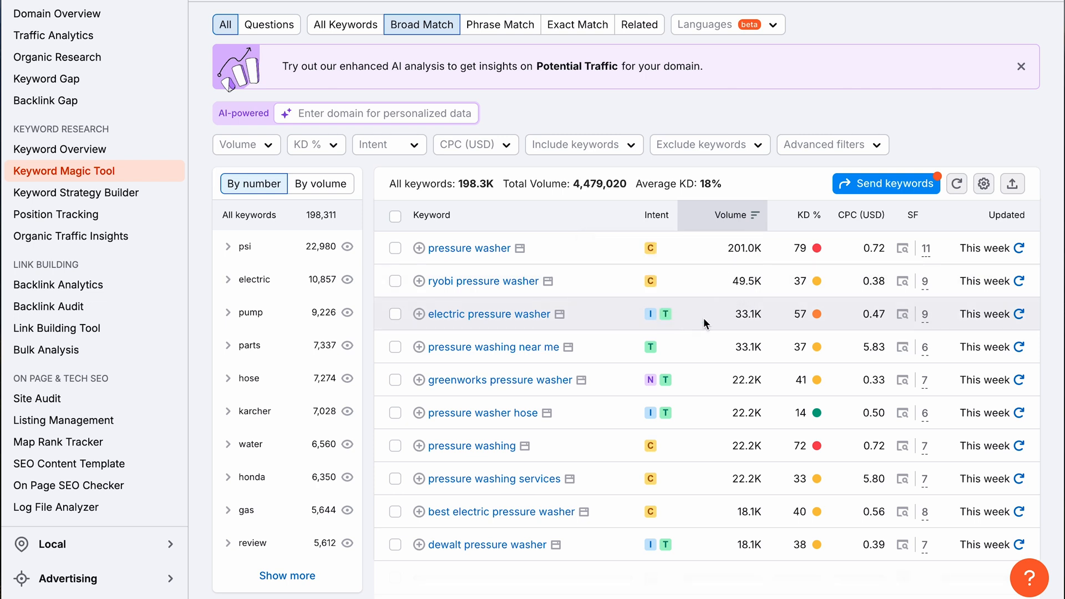
pyautogui.moveTo(650, 281)
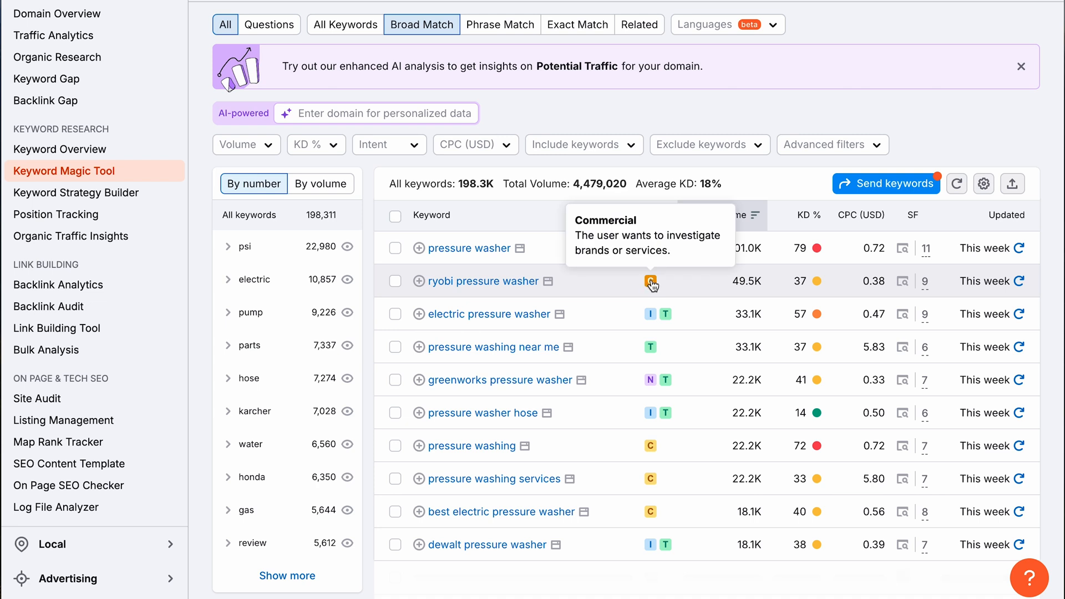
pyautogui.moveTo(670, 285)
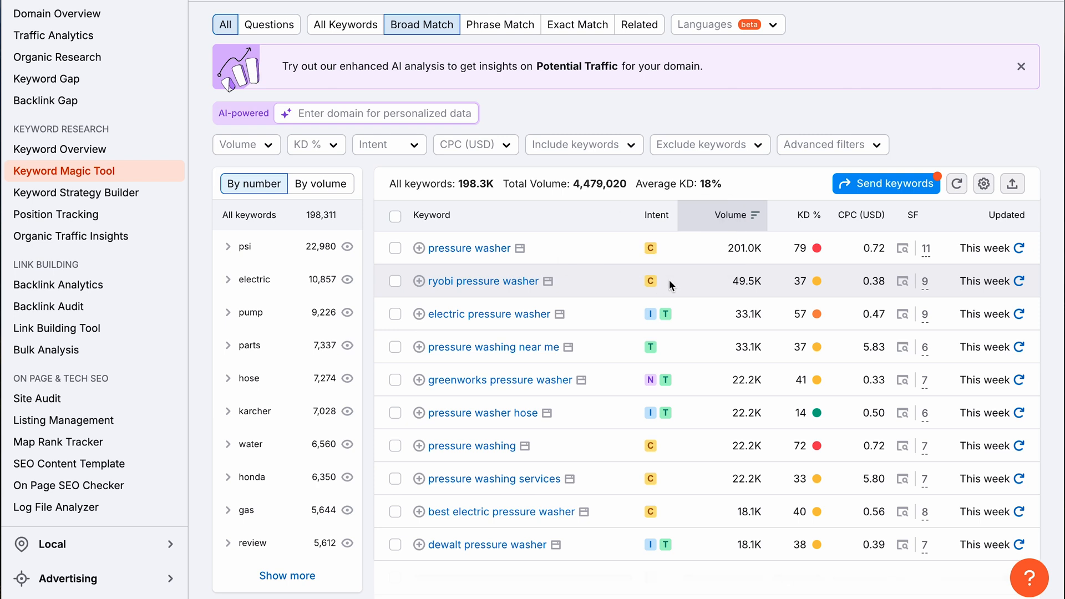
pyautogui.moveTo(676, 321)
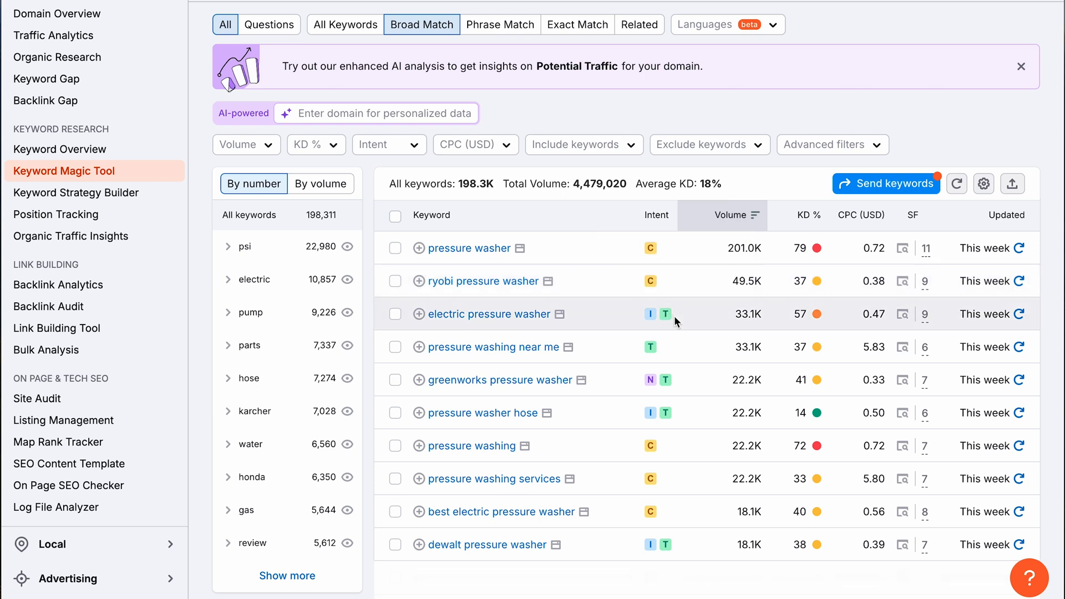
pyautogui.moveTo(692, 275)
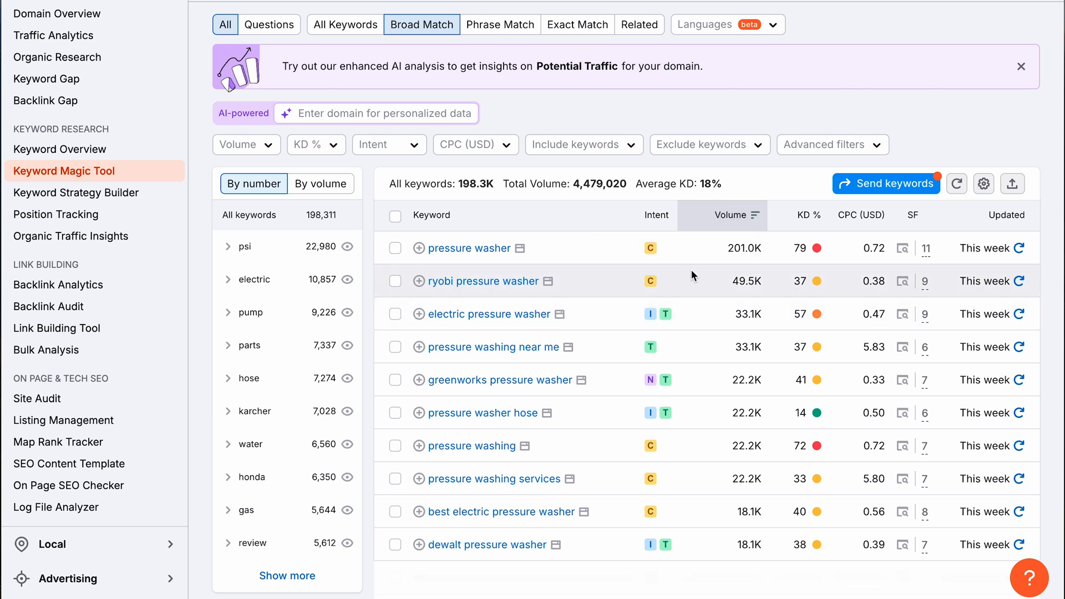
pyautogui.moveTo(684, 292)
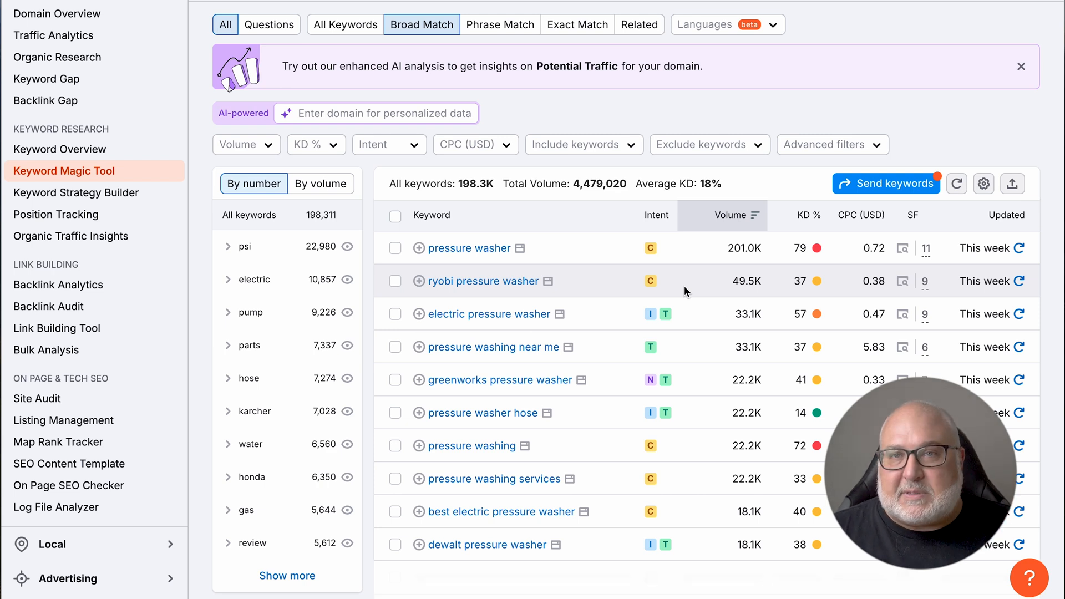
pyautogui.moveTo(694, 324)
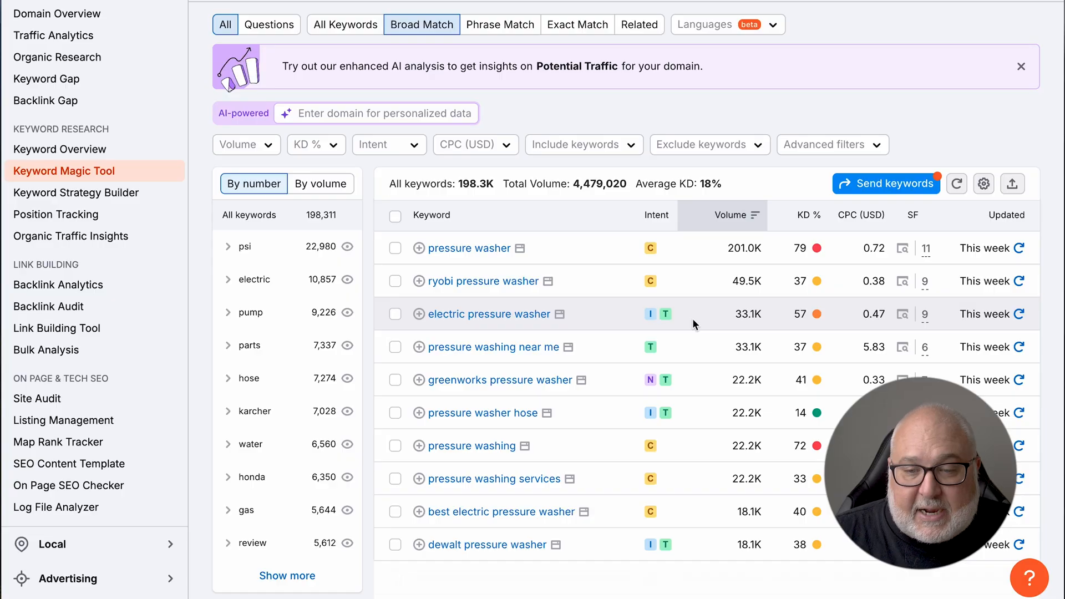
pyautogui.moveTo(682, 281)
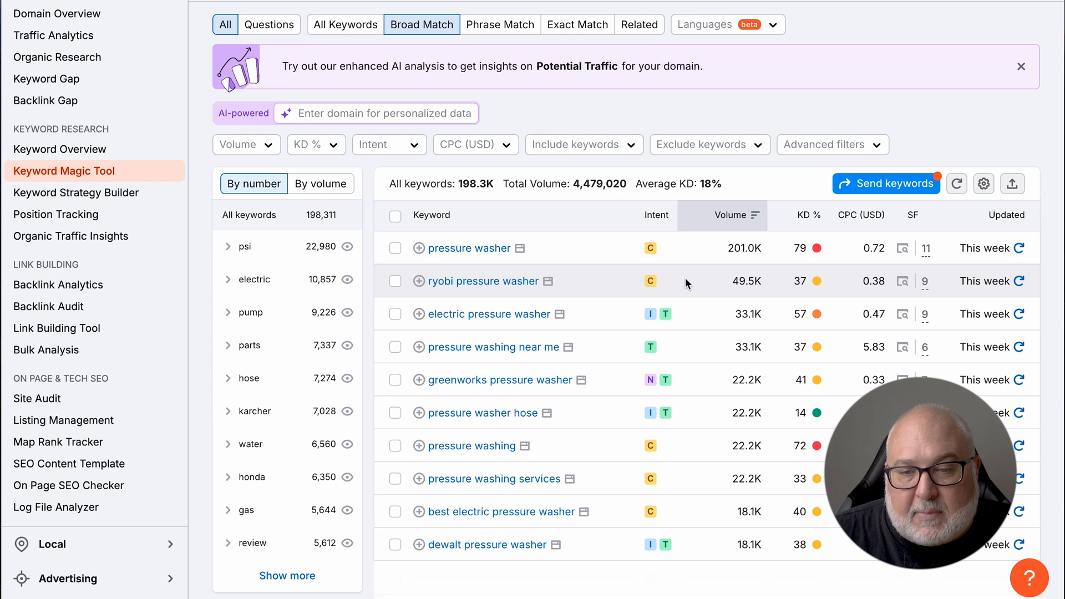
pyautogui.moveTo(707, 365)
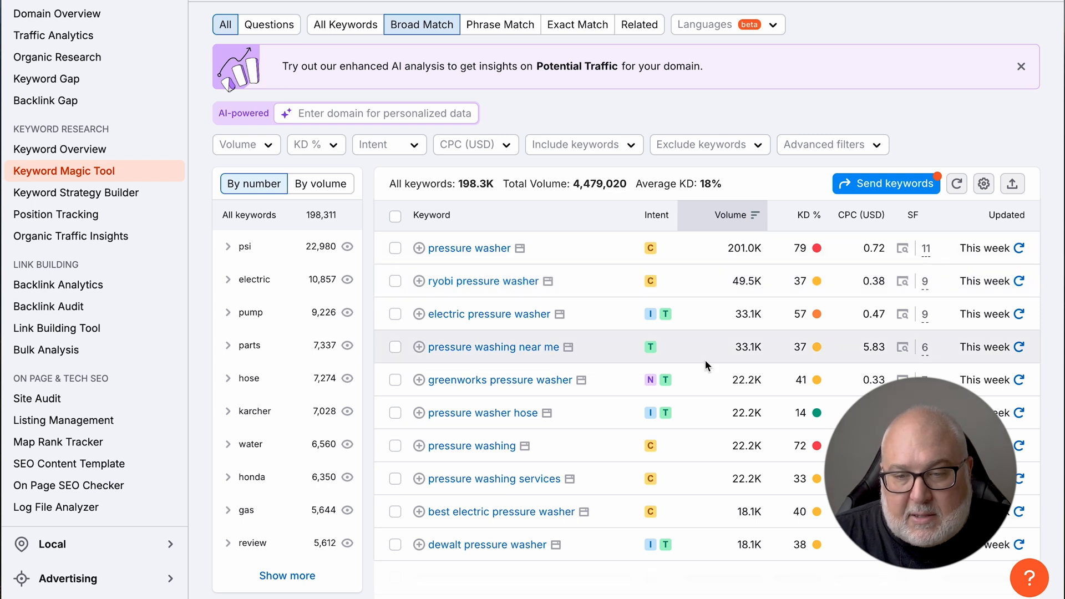
pyautogui.moveTo(740, 268)
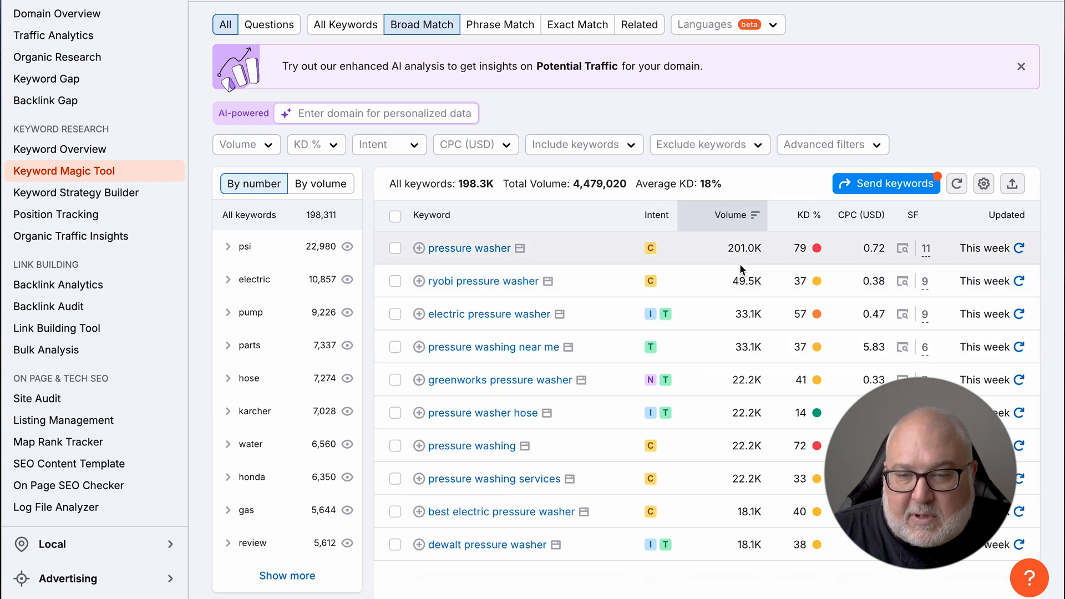
pyautogui.moveTo(732, 390)
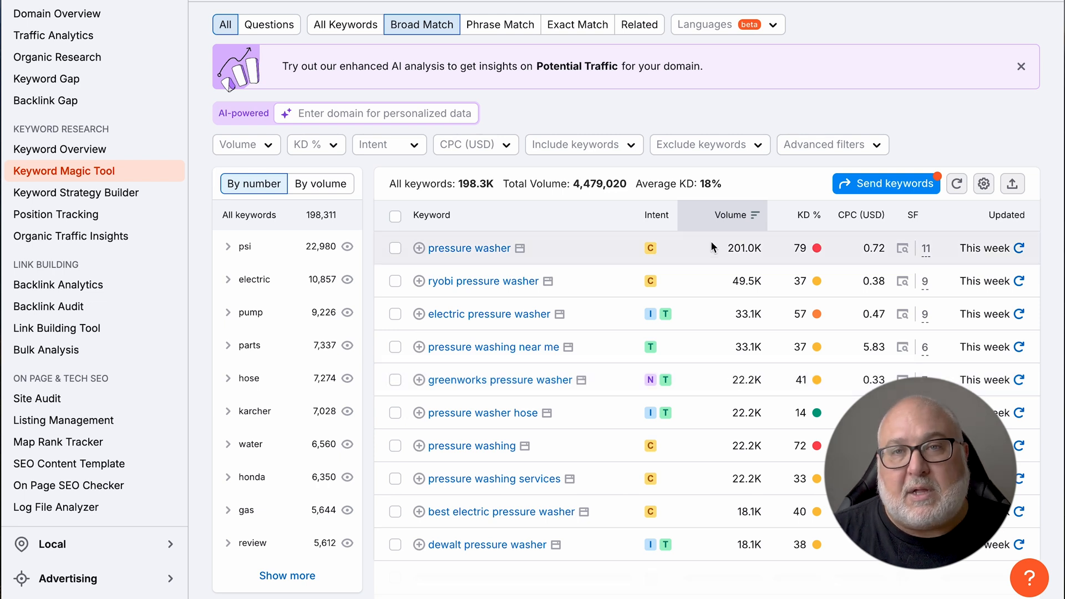
pyautogui.moveTo(705, 250)
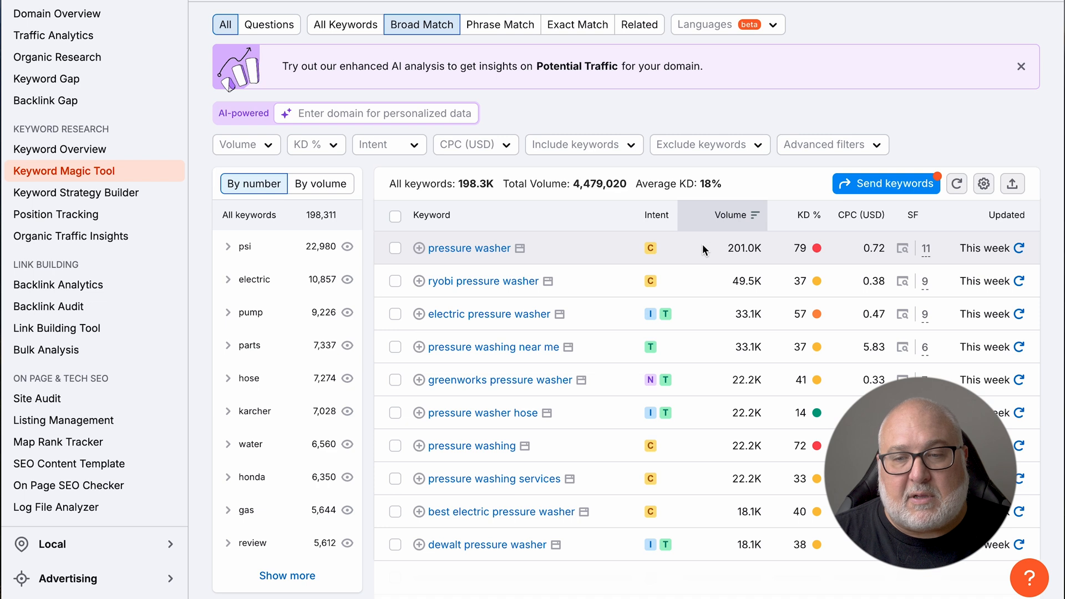
pyautogui.moveTo(700, 250)
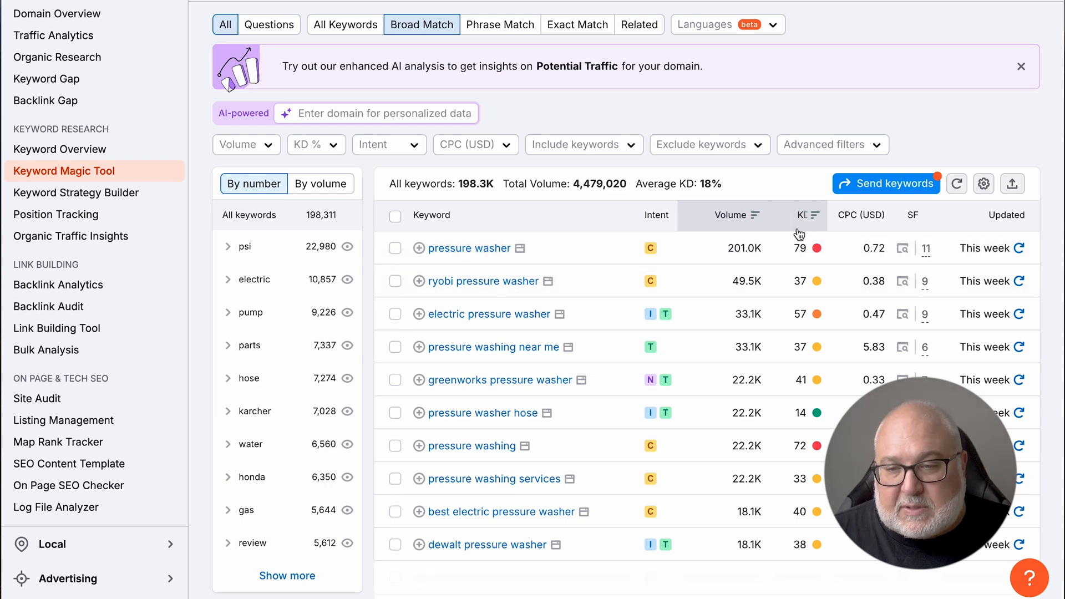
pyautogui.moveTo(805, 216)
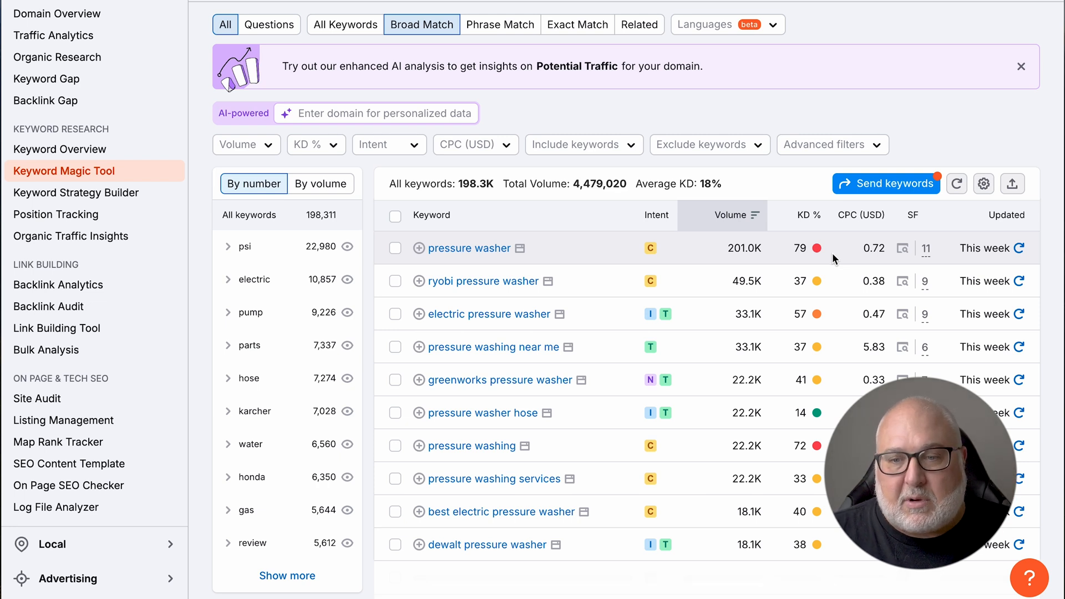
pyautogui.moveTo(800, 247)
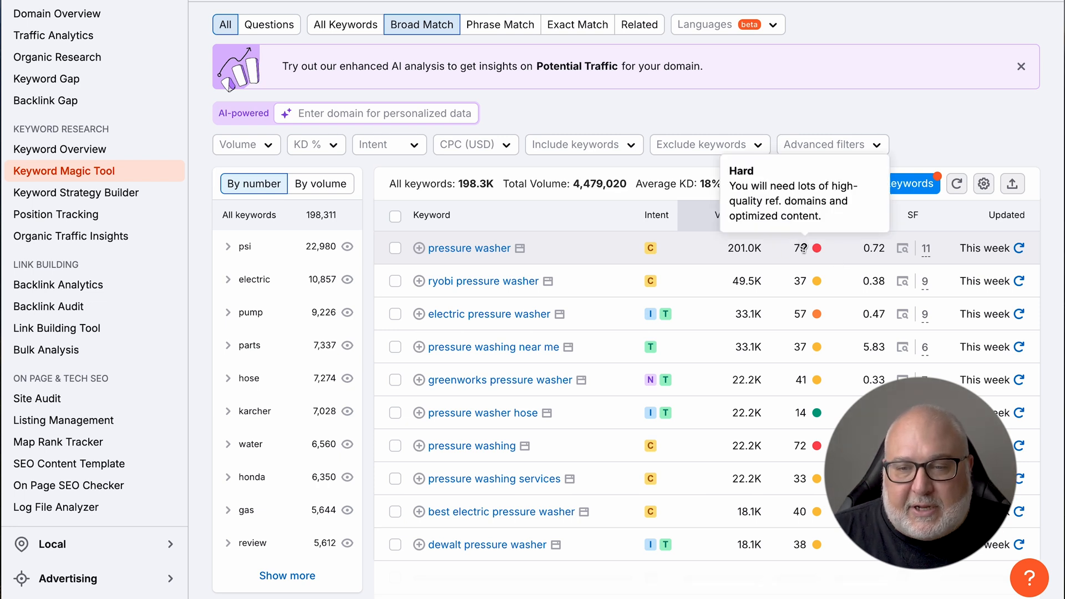
pyautogui.moveTo(808, 215)
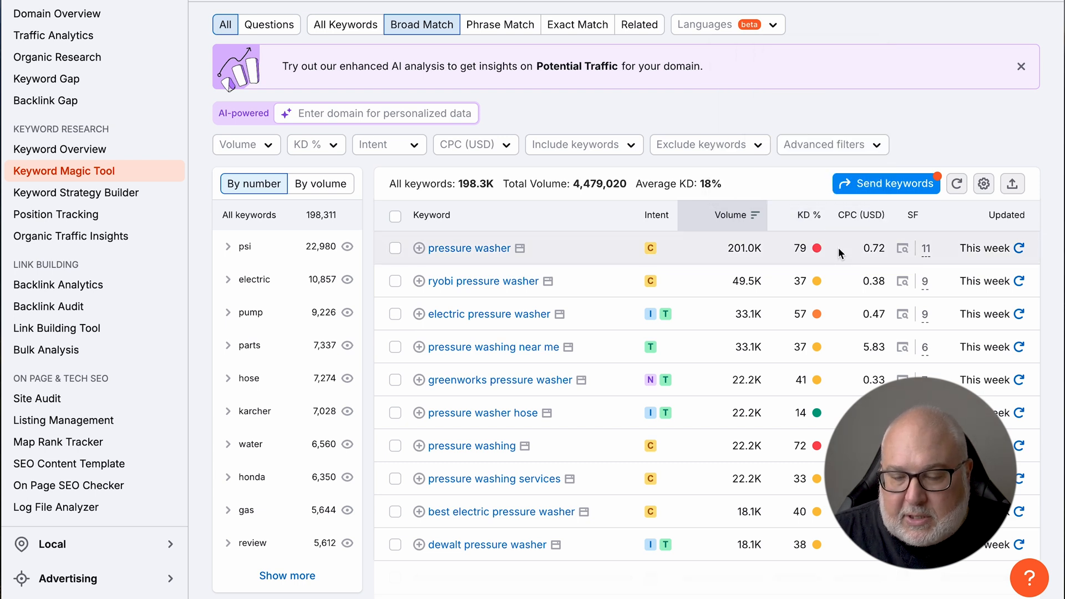
pyautogui.moveTo(804, 248)
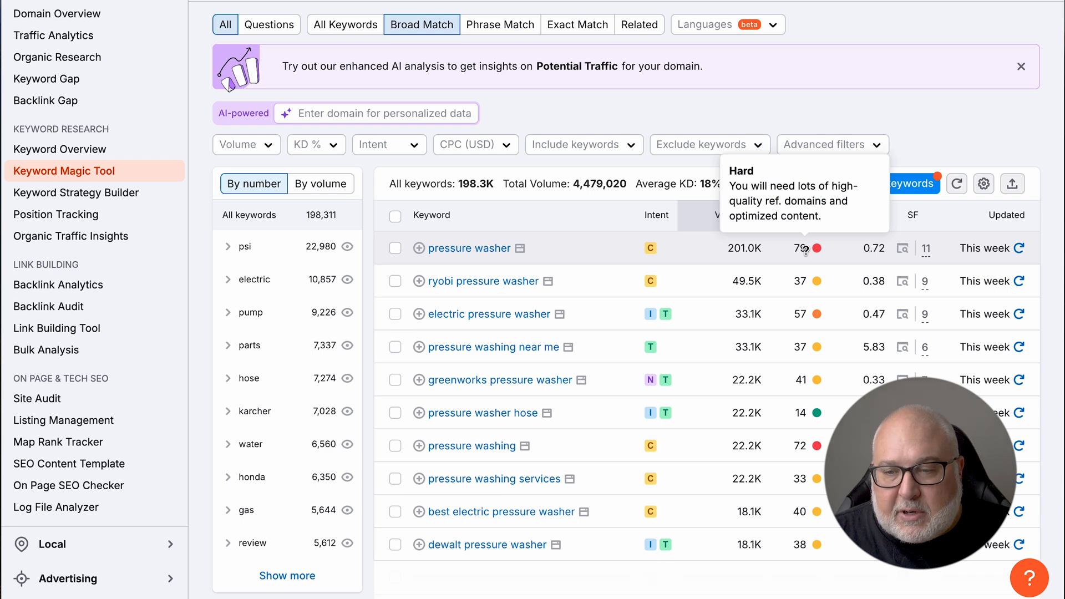
pyautogui.moveTo(839, 285)
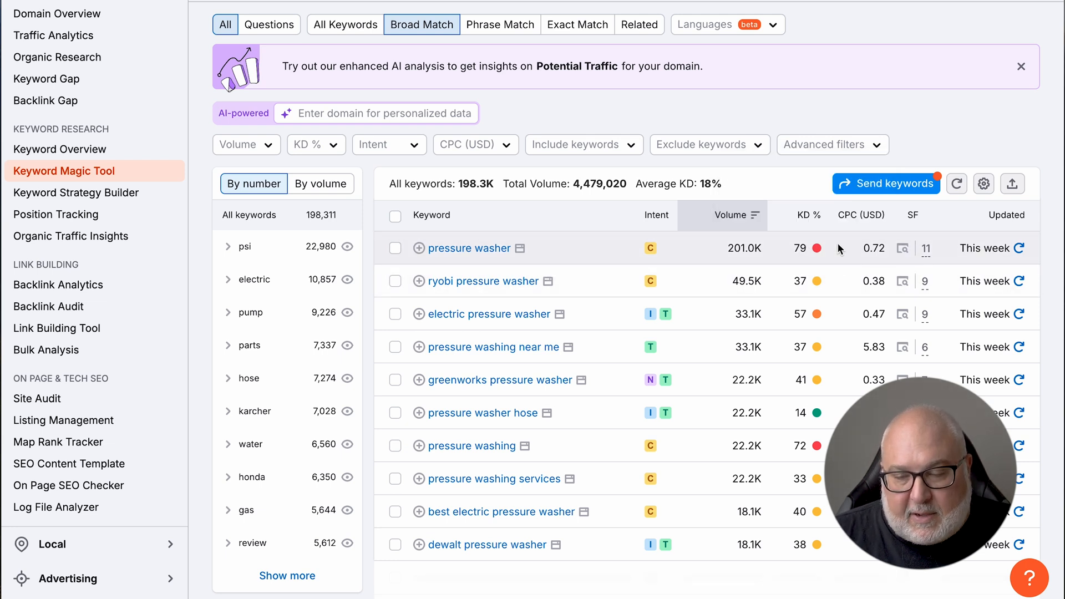
pyautogui.moveTo(469, 247)
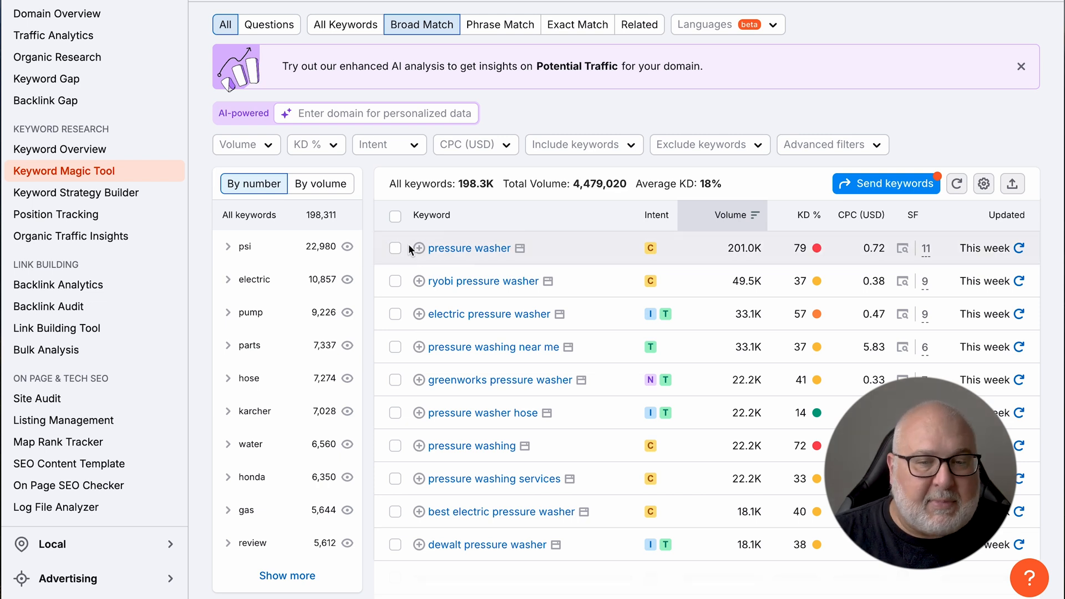
pyautogui.moveTo(537, 256)
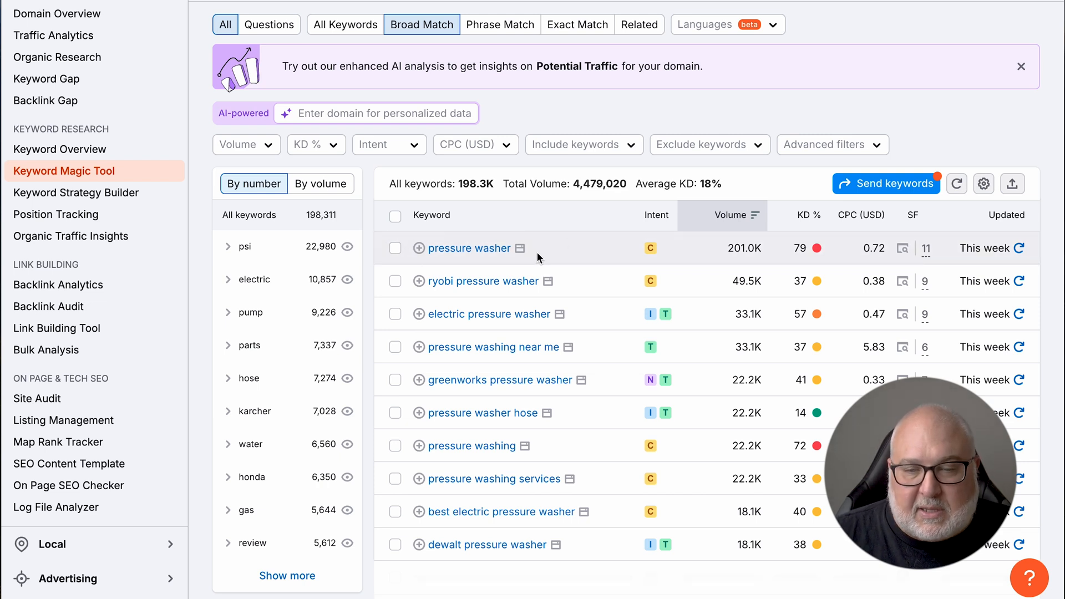
pyautogui.moveTo(593, 256)
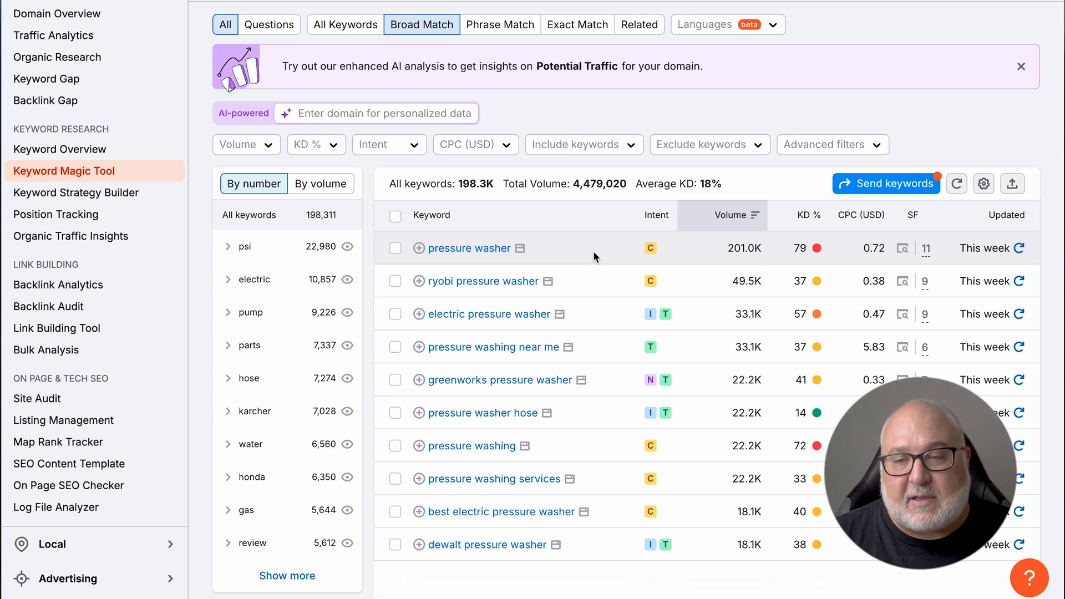
pyautogui.moveTo(801, 215)
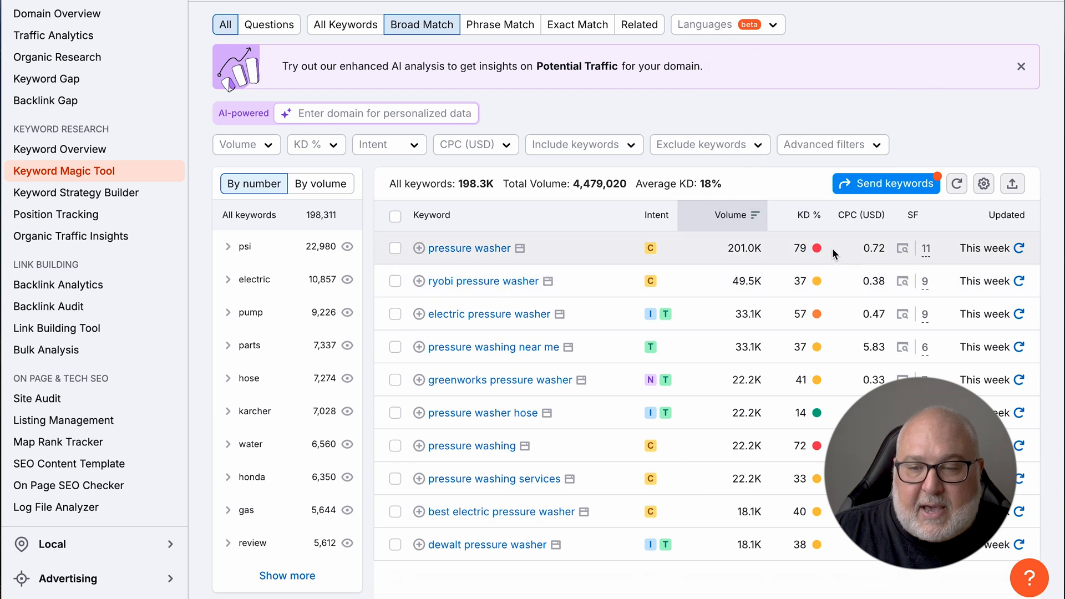
pyautogui.moveTo(720, 506)
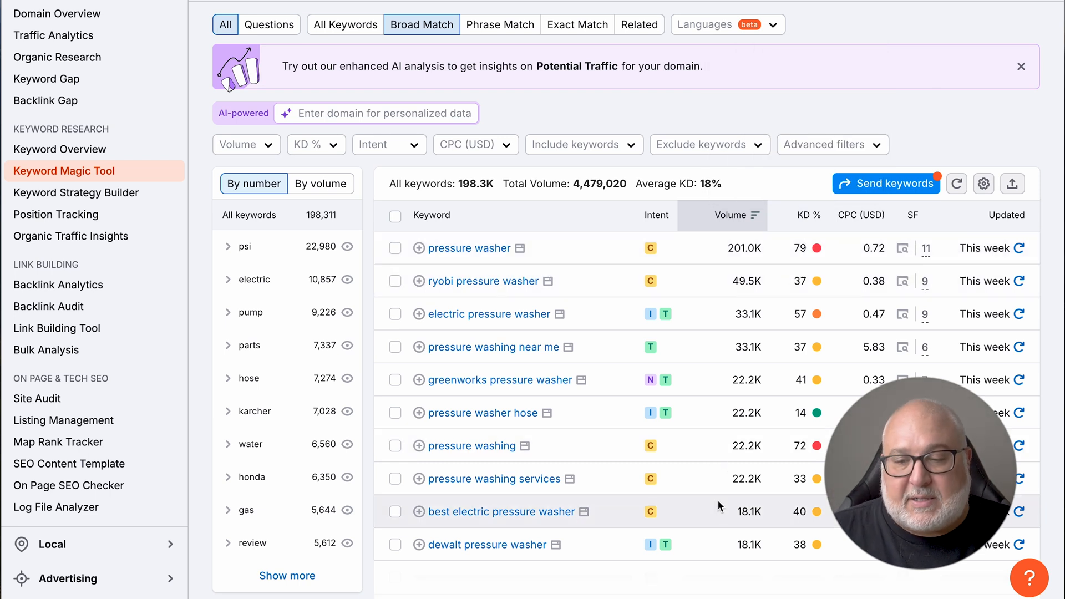
pyautogui.moveTo(707, 485)
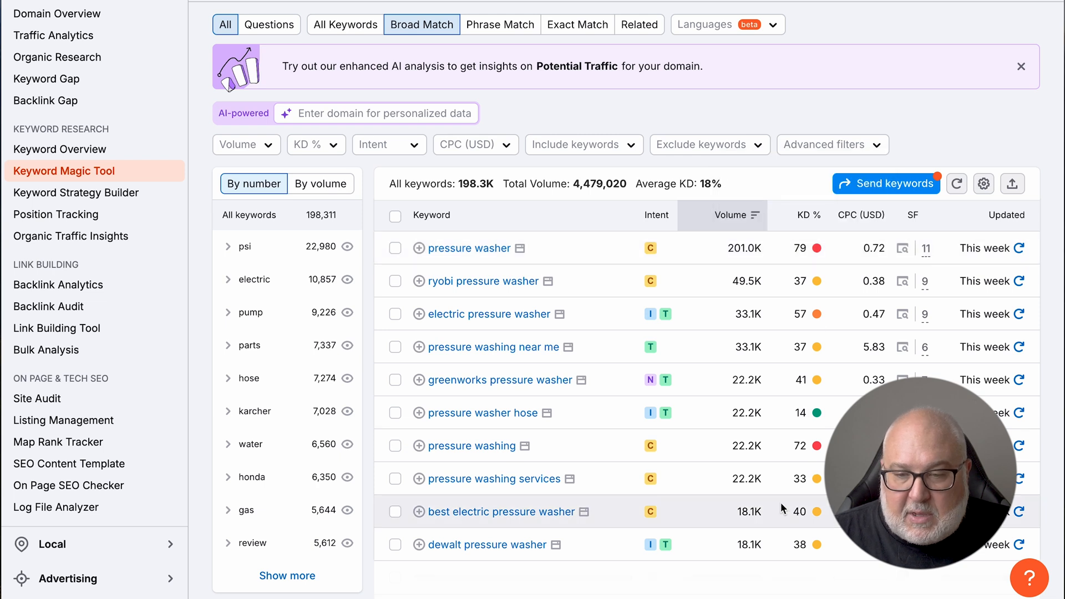
pyautogui.moveTo(745, 479)
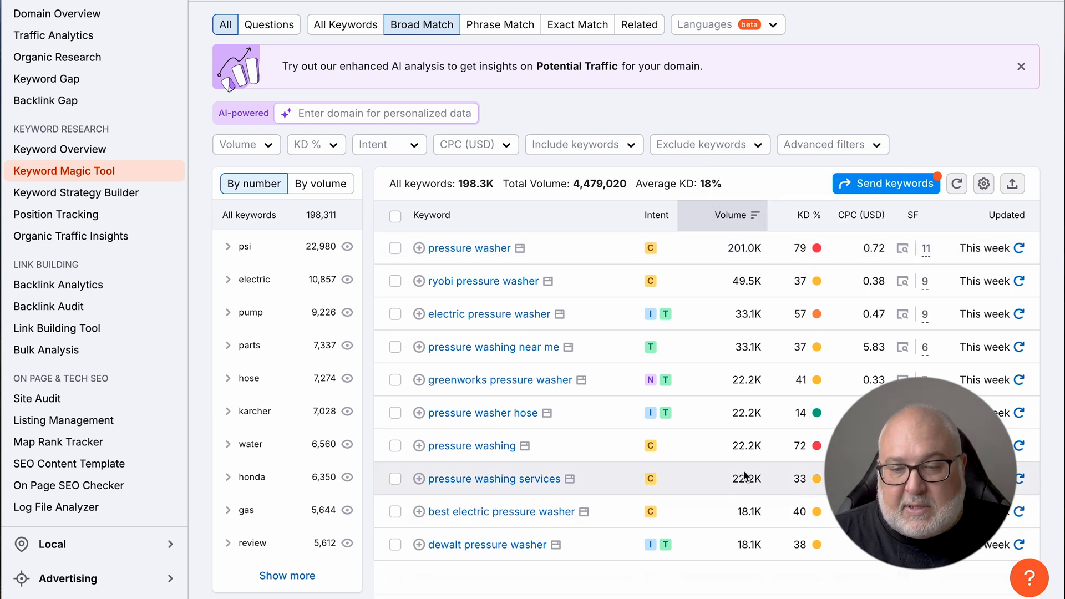
pyautogui.moveTo(708, 482)
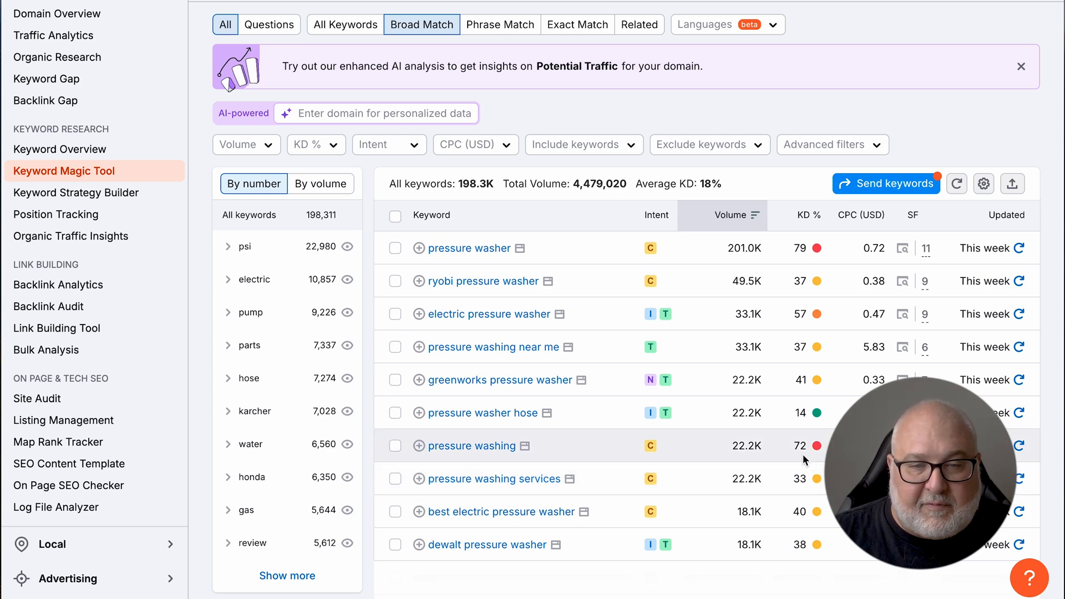
pyautogui.moveTo(801, 448)
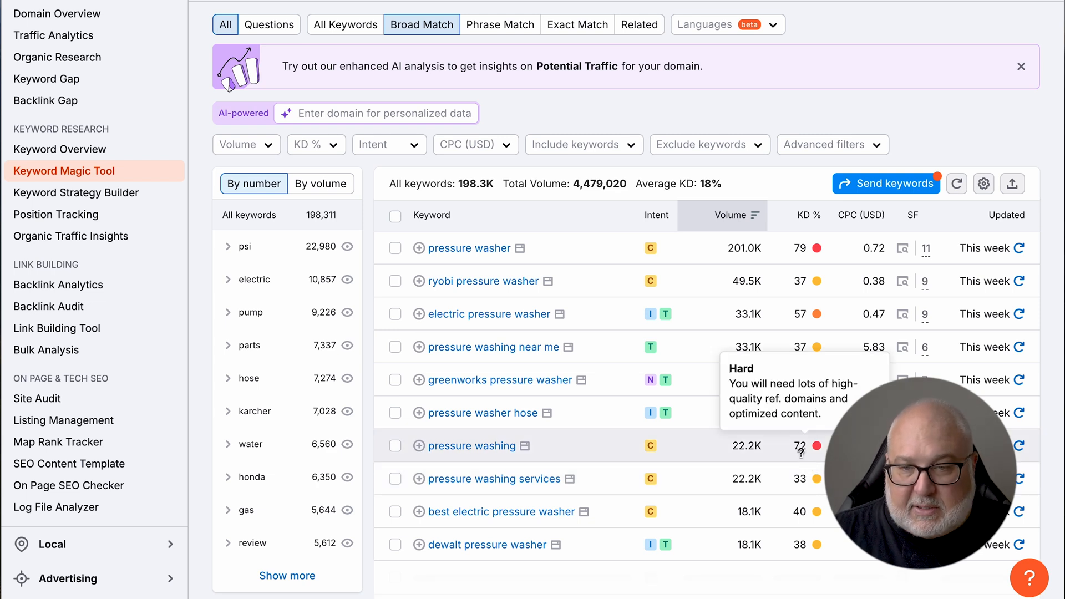
pyautogui.moveTo(800, 380)
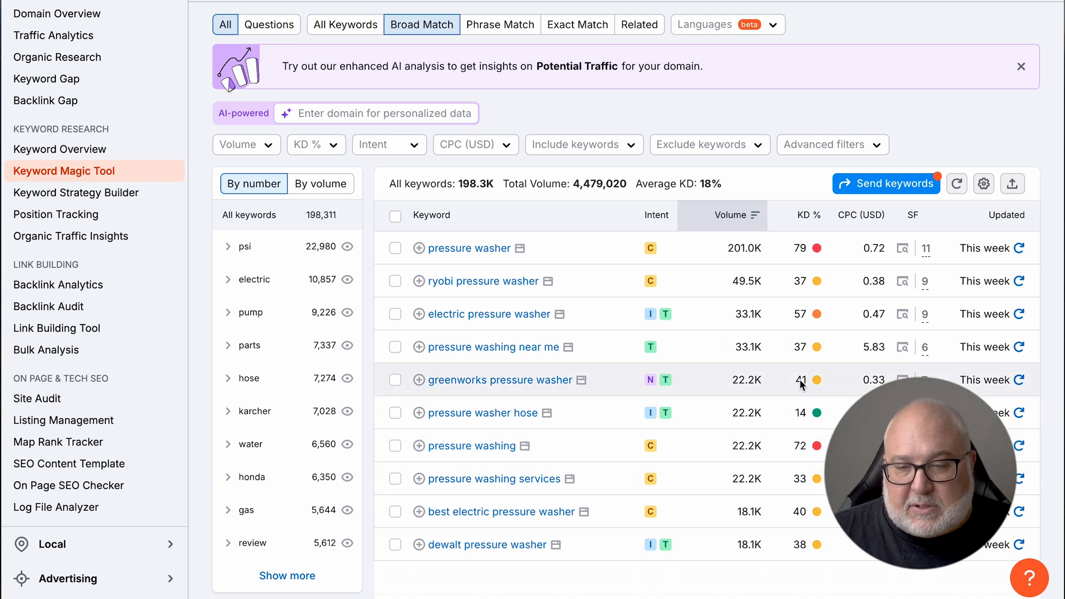
pyautogui.moveTo(766, 405)
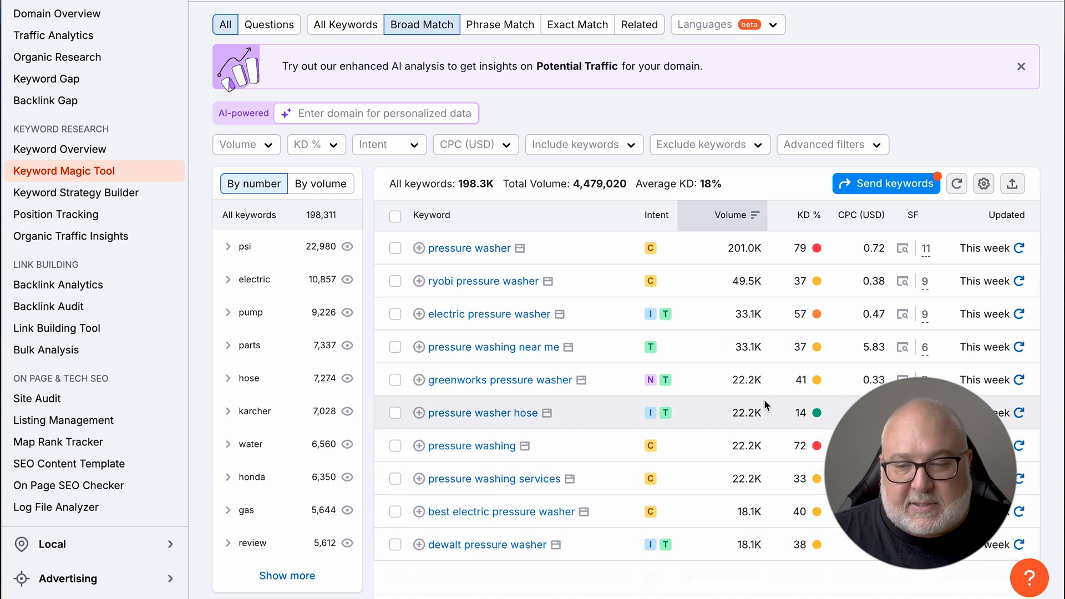
pyautogui.moveTo(770, 300)
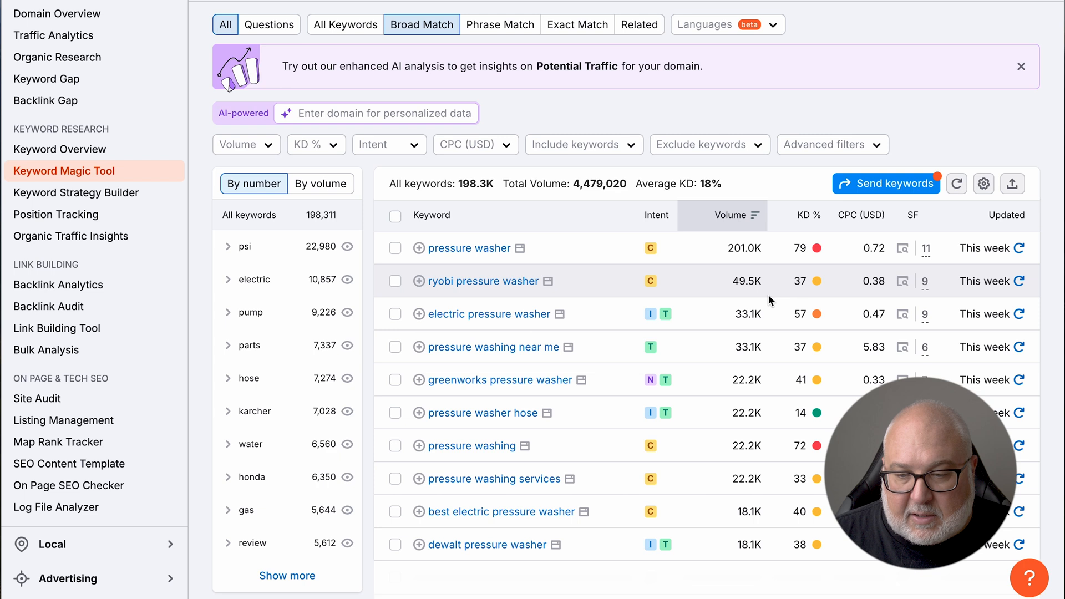
pyautogui.moveTo(859, 215)
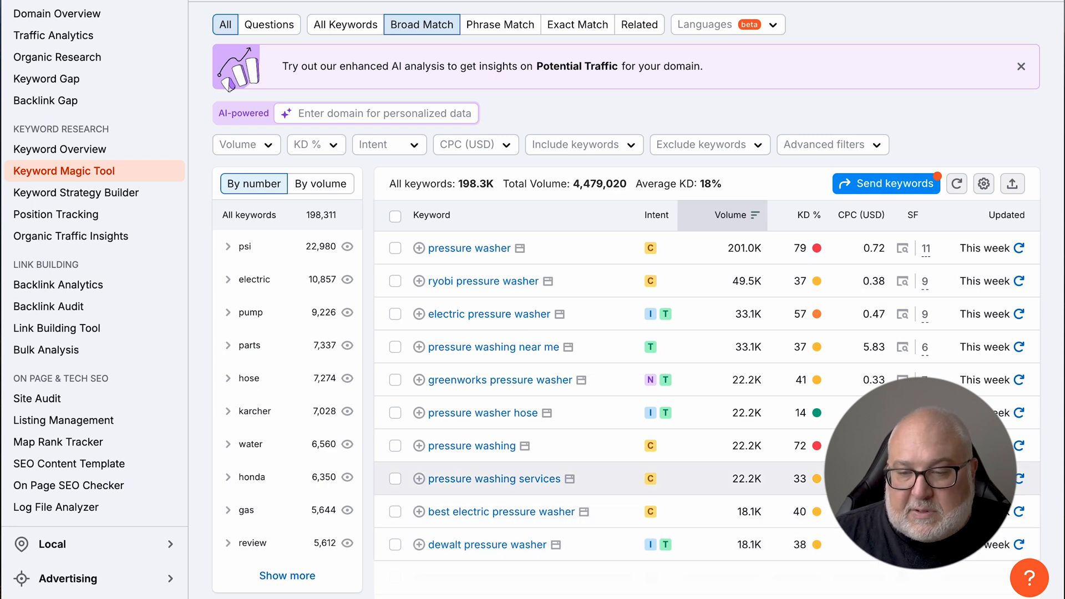
pyautogui.moveTo(495, 479)
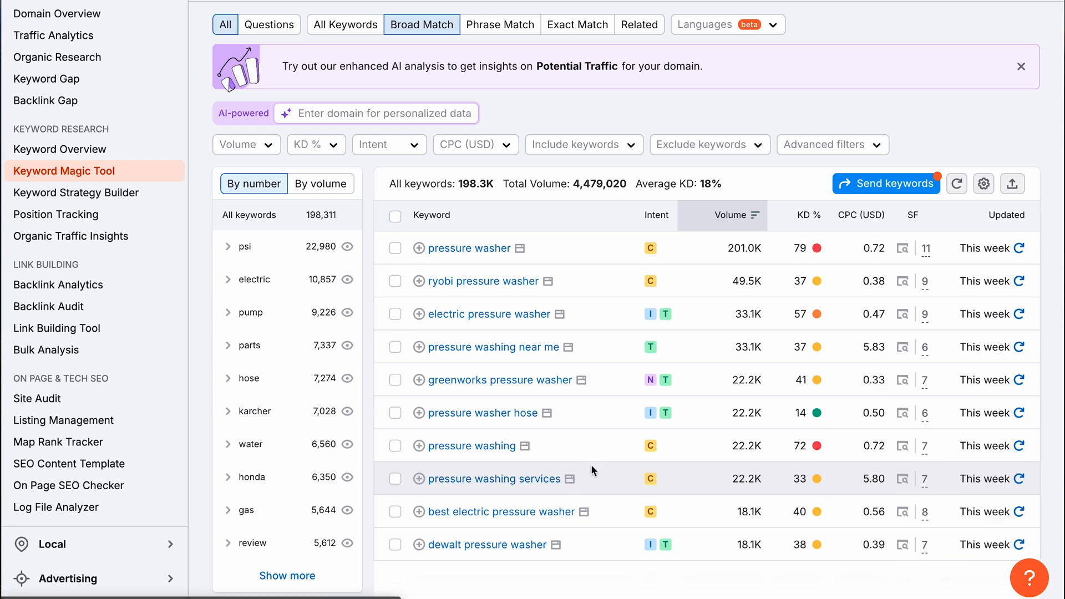
pyautogui.moveTo(866, 482)
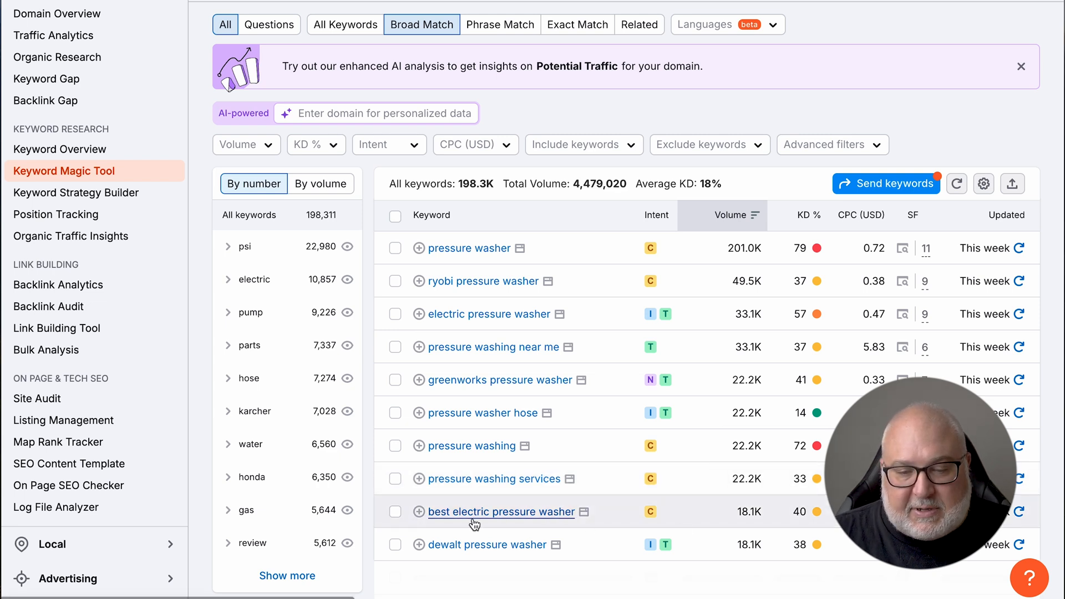
pyautogui.moveTo(616, 519)
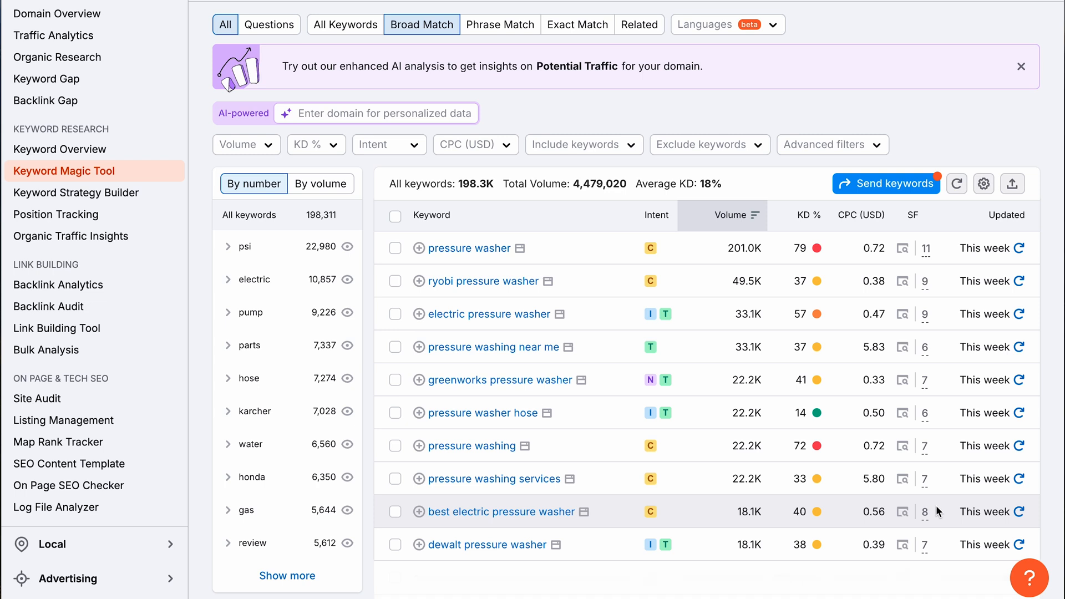
pyautogui.moveTo(711, 514)
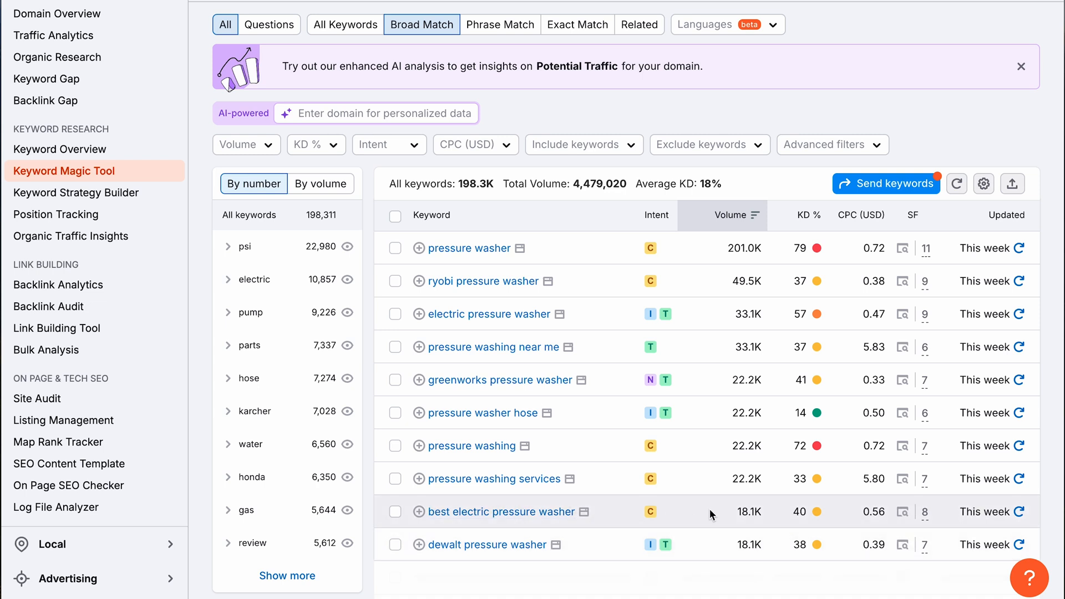
pyautogui.moveTo(924, 518)
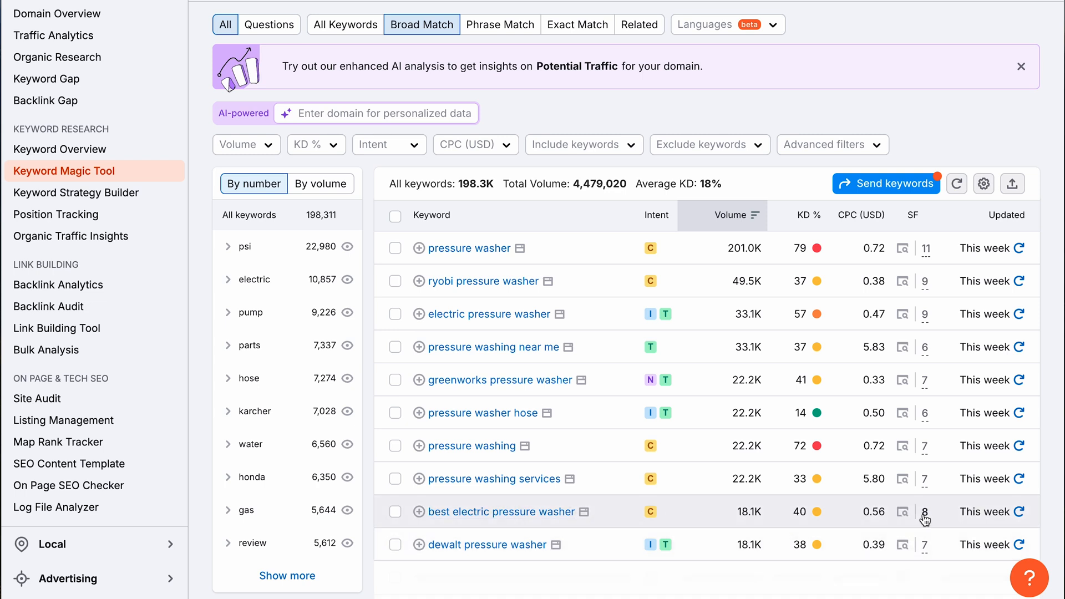
pyautogui.moveTo(854, 519)
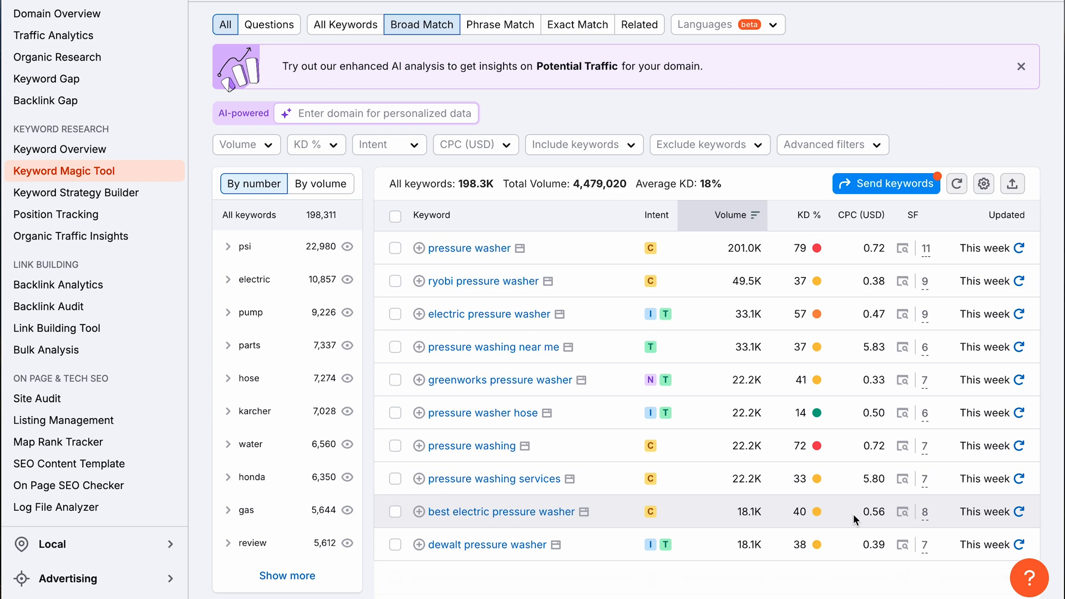
pyautogui.moveTo(913, 216)
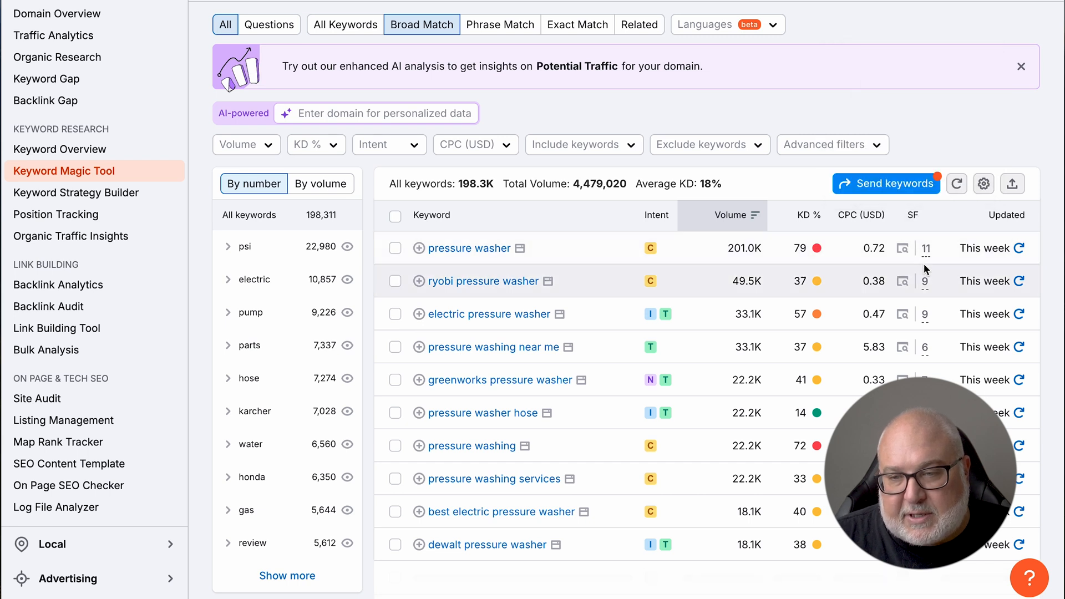
pyautogui.moveTo(934, 243)
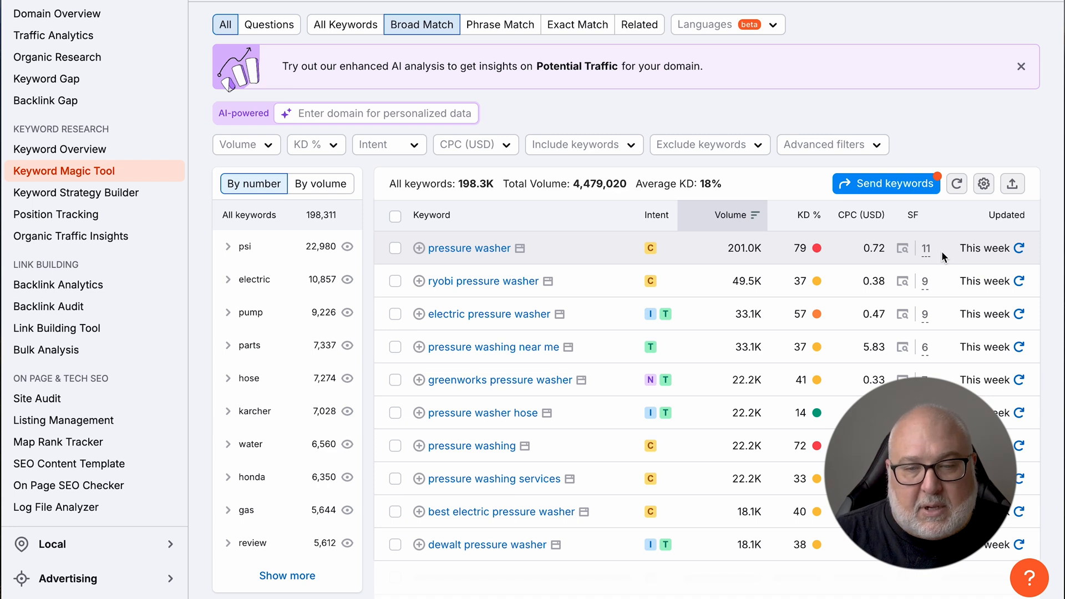
pyautogui.moveTo(937, 295)
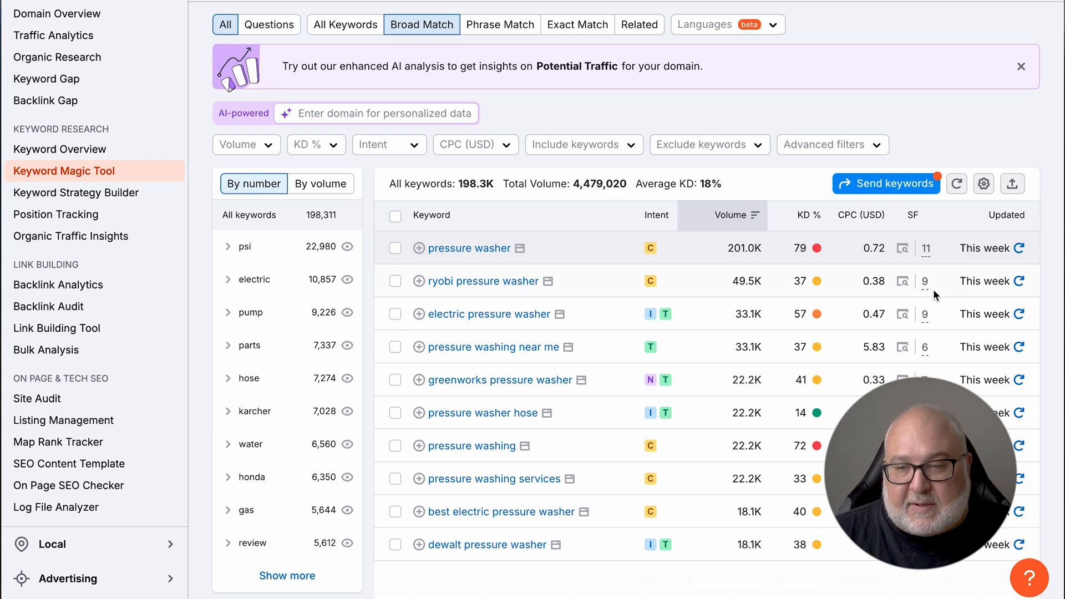
pyautogui.moveTo(937, 264)
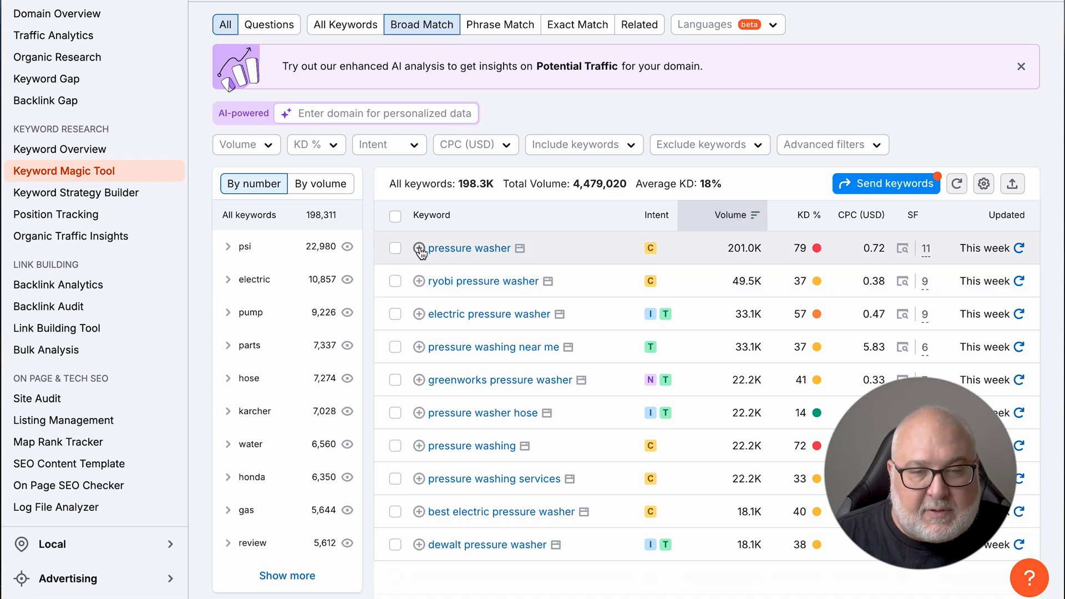
pyautogui.click(420, 247)
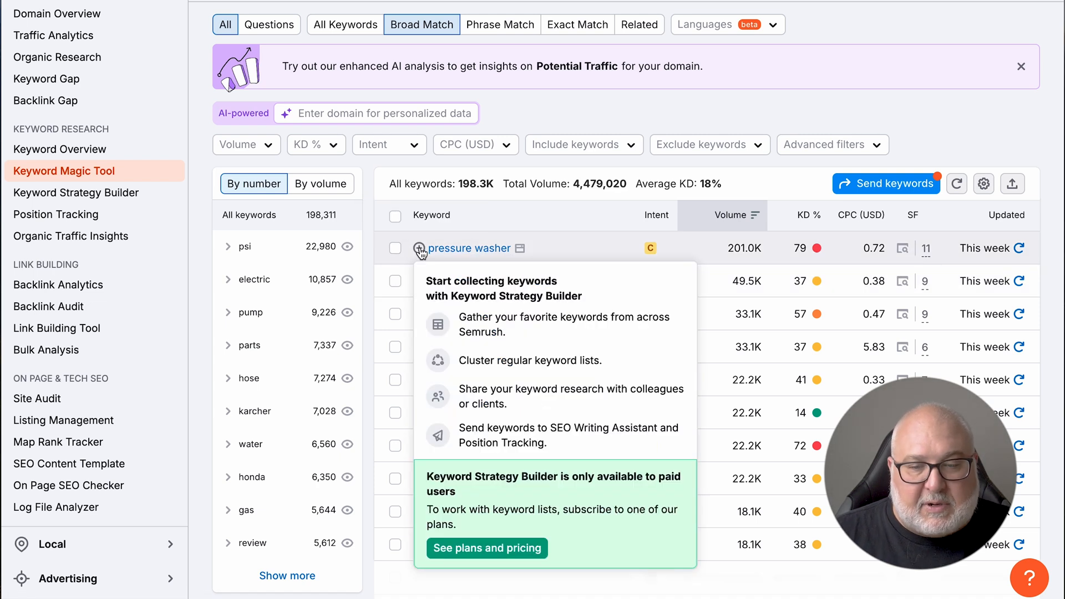
pyautogui.moveTo(903, 119)
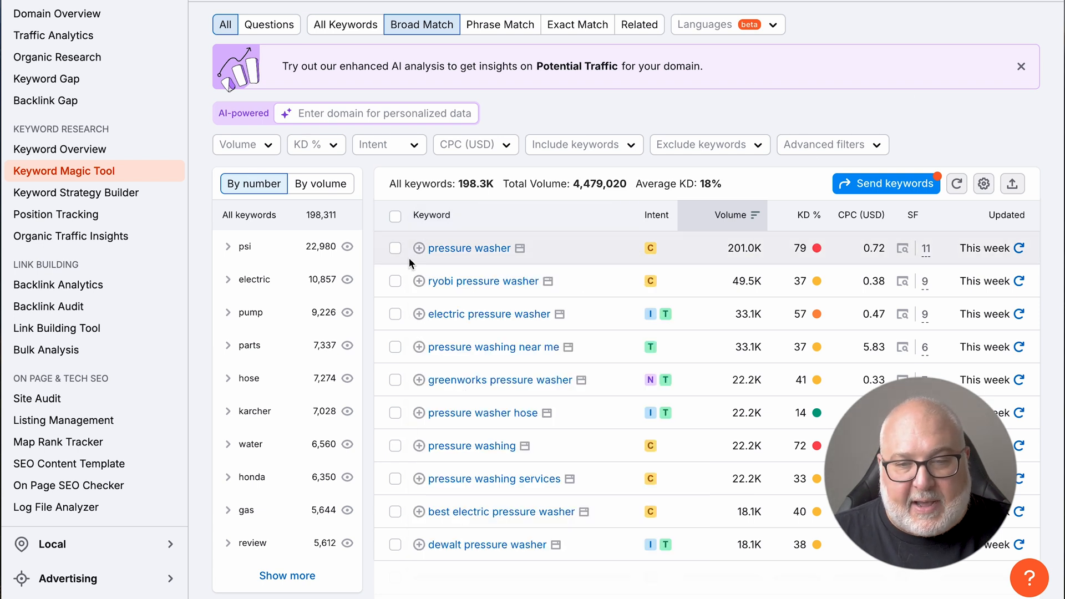
pyautogui.moveTo(461, 478)
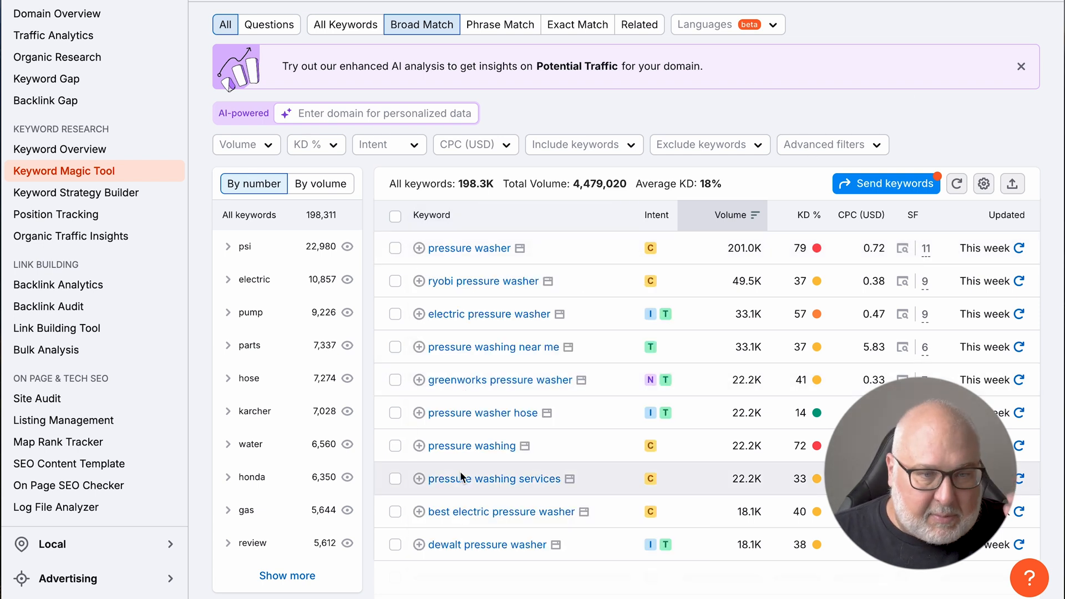
pyautogui.moveTo(244, 250)
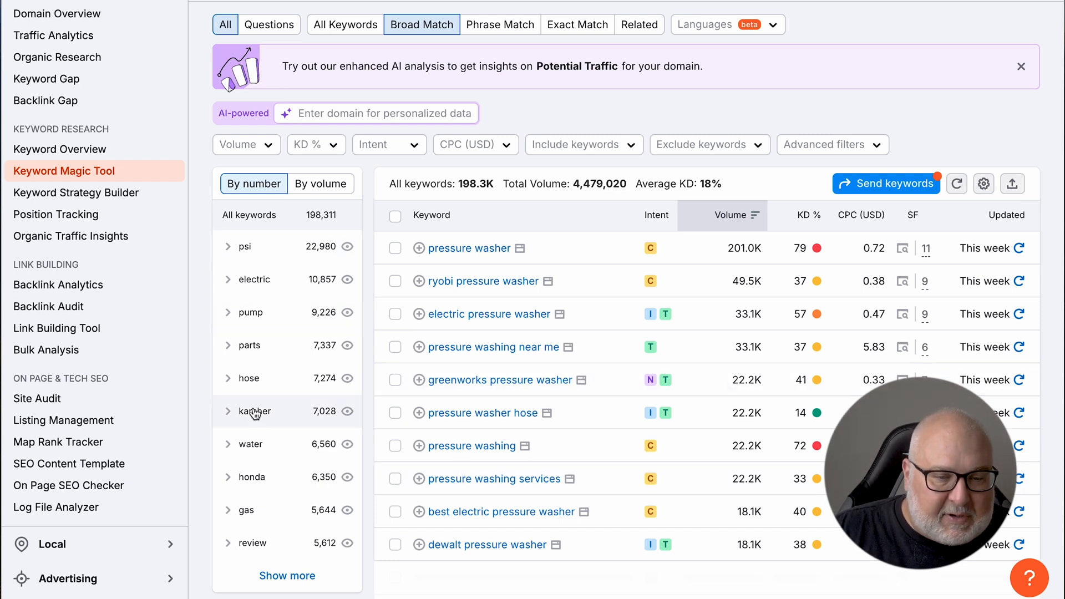
pyautogui.moveTo(288, 183)
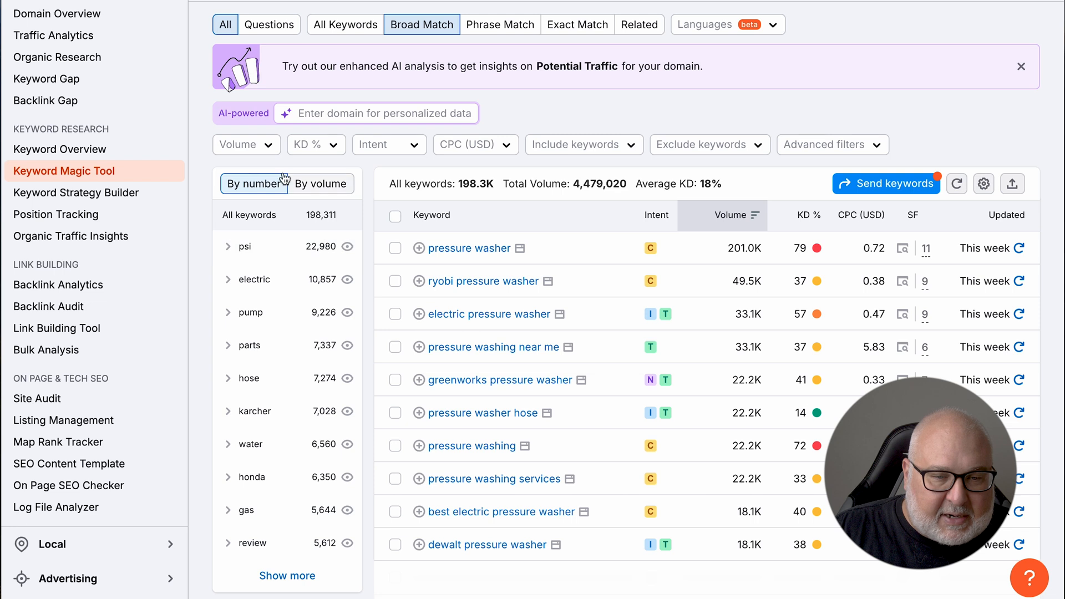
pyautogui.moveTo(249, 312)
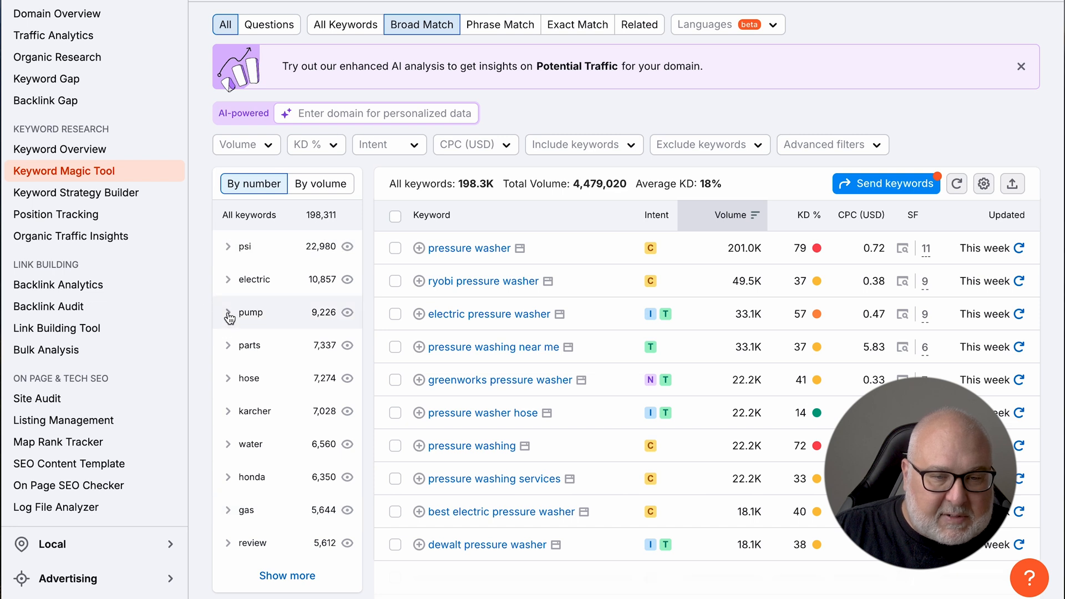
pyautogui.click(248, 312)
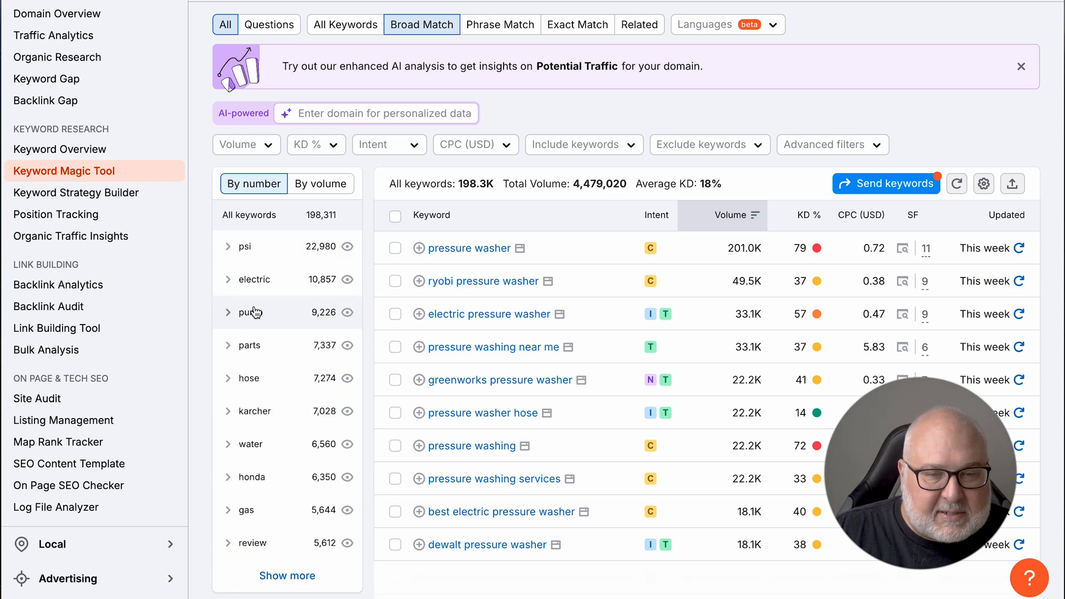
pyautogui.scroll(-3)
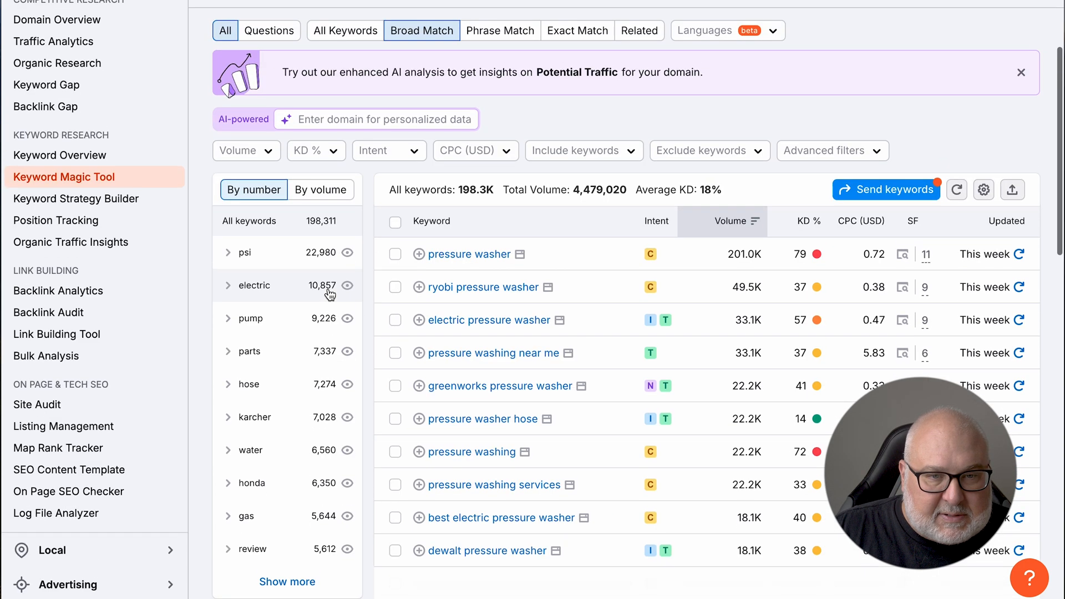
pyautogui.scroll(3)
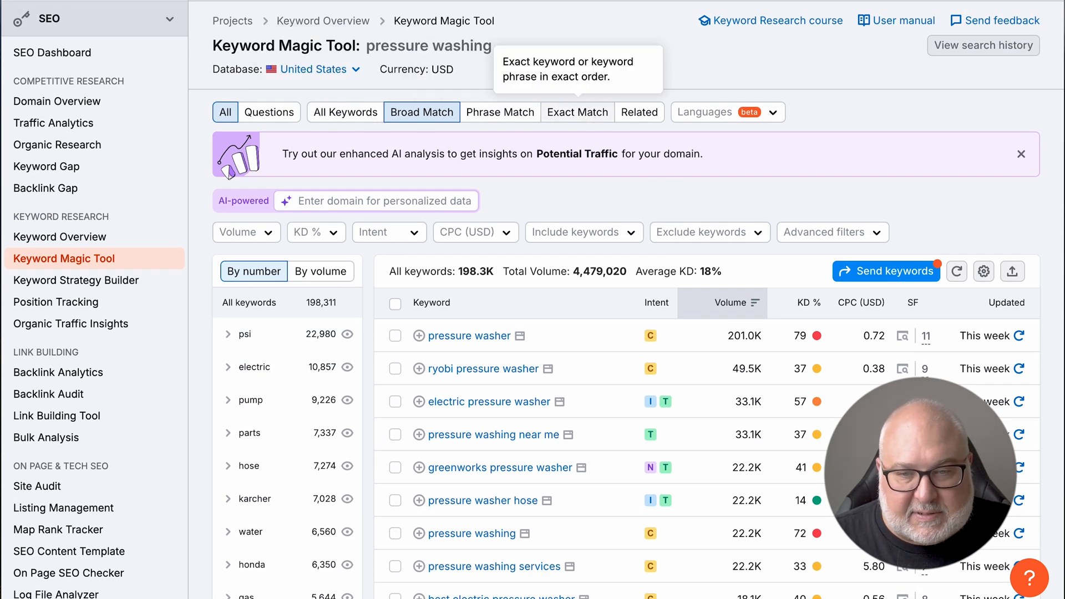
pyautogui.scroll(-3)
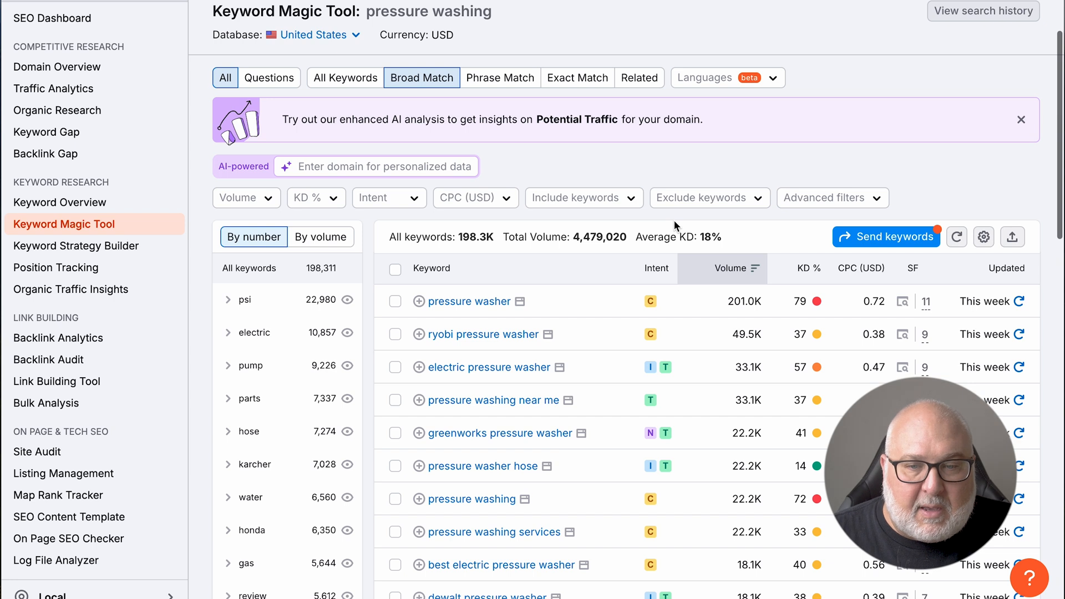
pyautogui.click(582, 198)
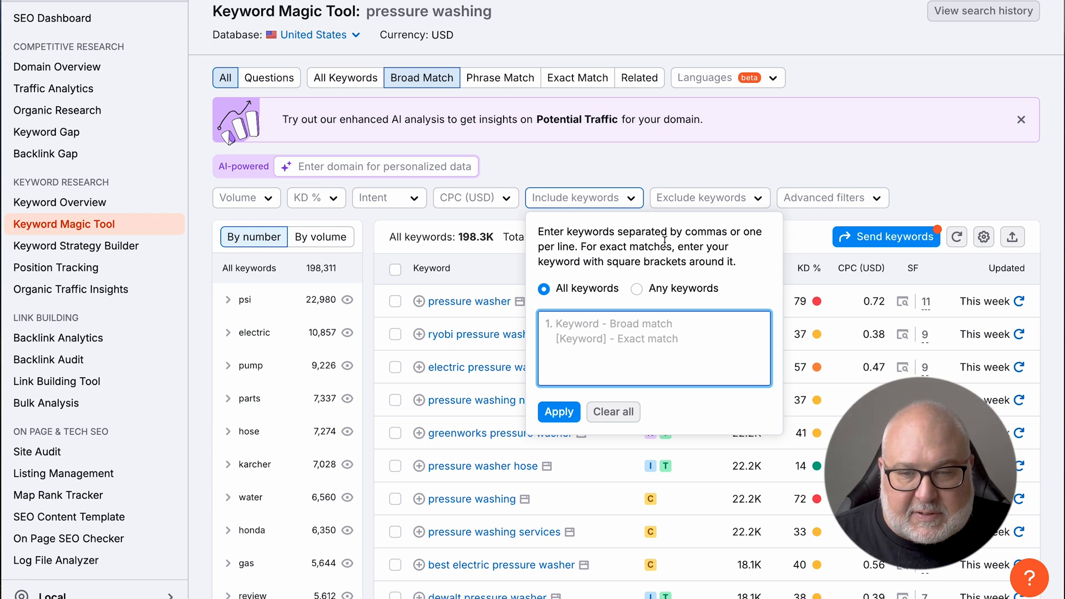
pyautogui.moveTo(873, 170)
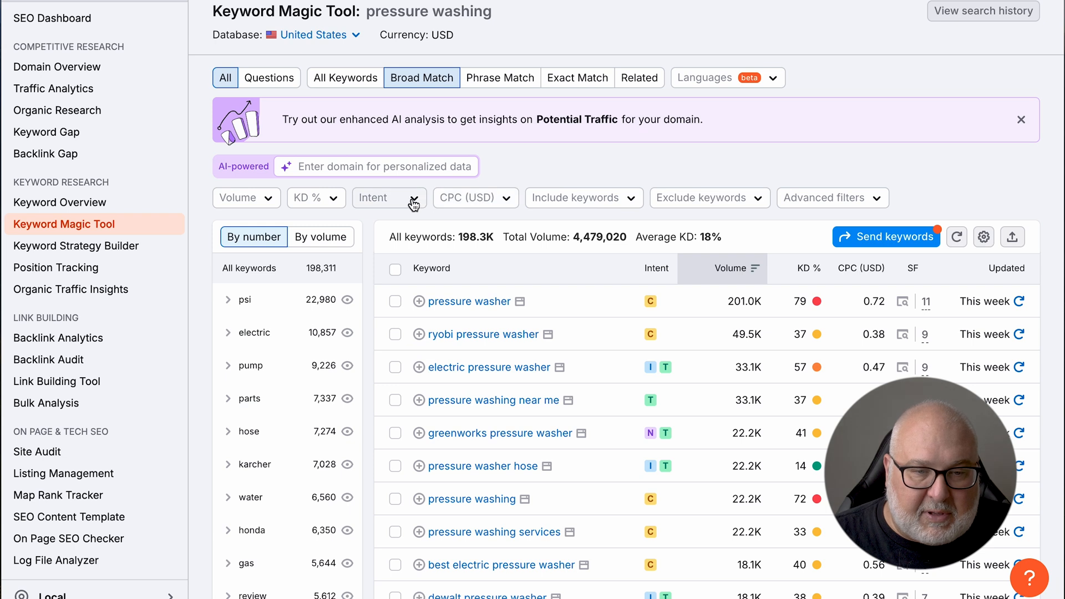
# Filter the pressure washing keyword ideas to Transactional intent and review the narrowed list
pyautogui.click(388, 197)
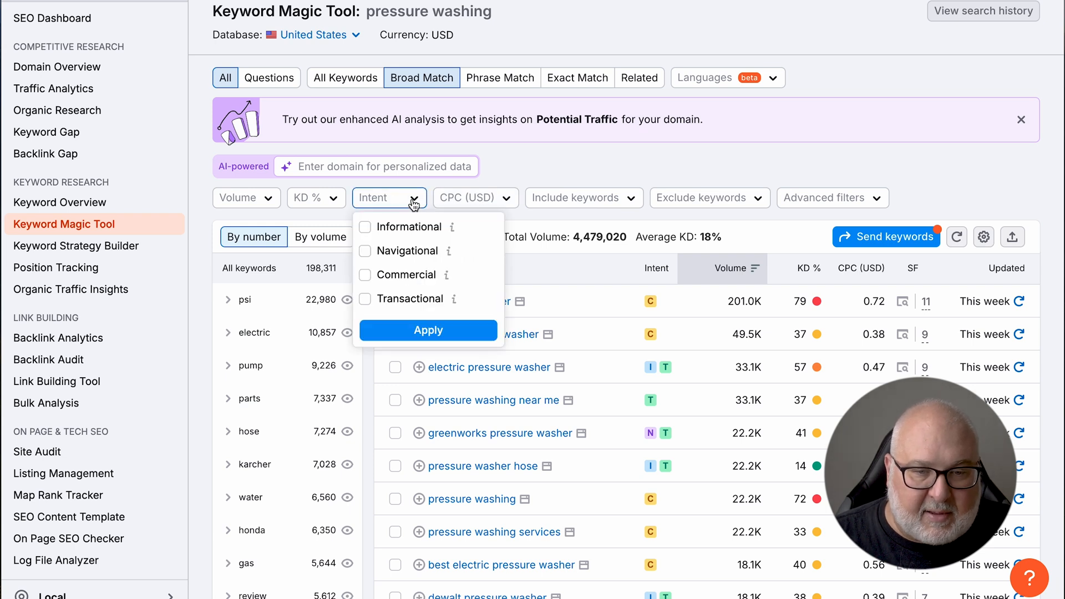
pyautogui.click(365, 299)
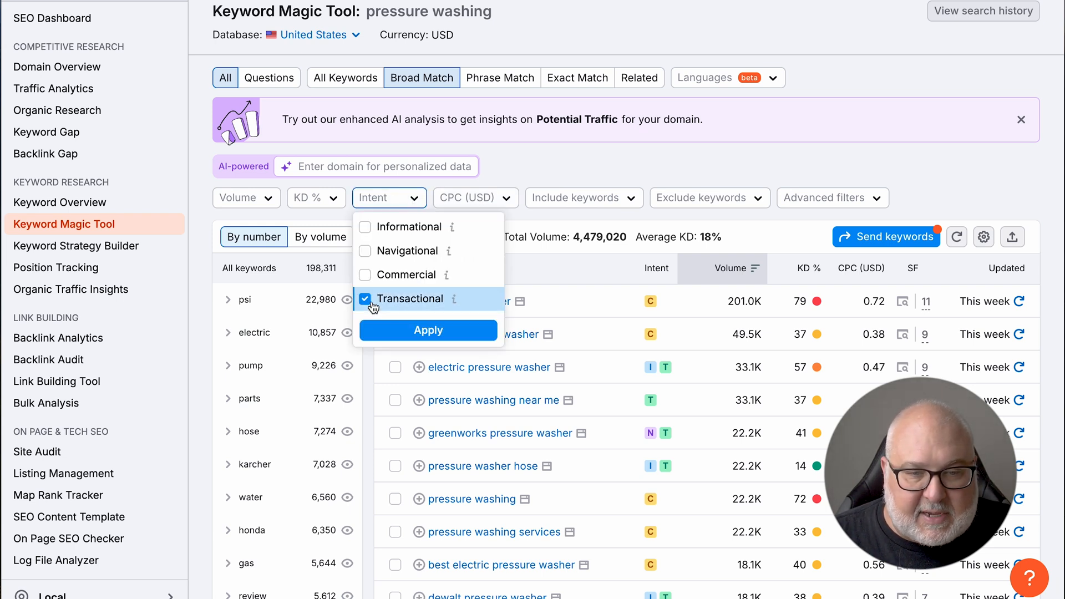
pyautogui.click(428, 331)
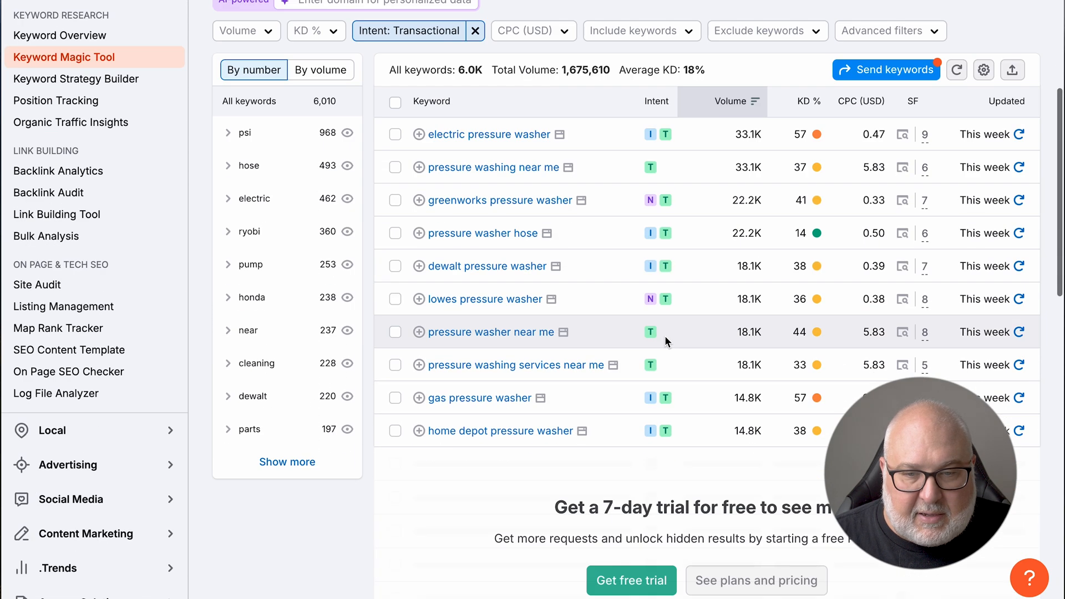
pyautogui.scroll(3)
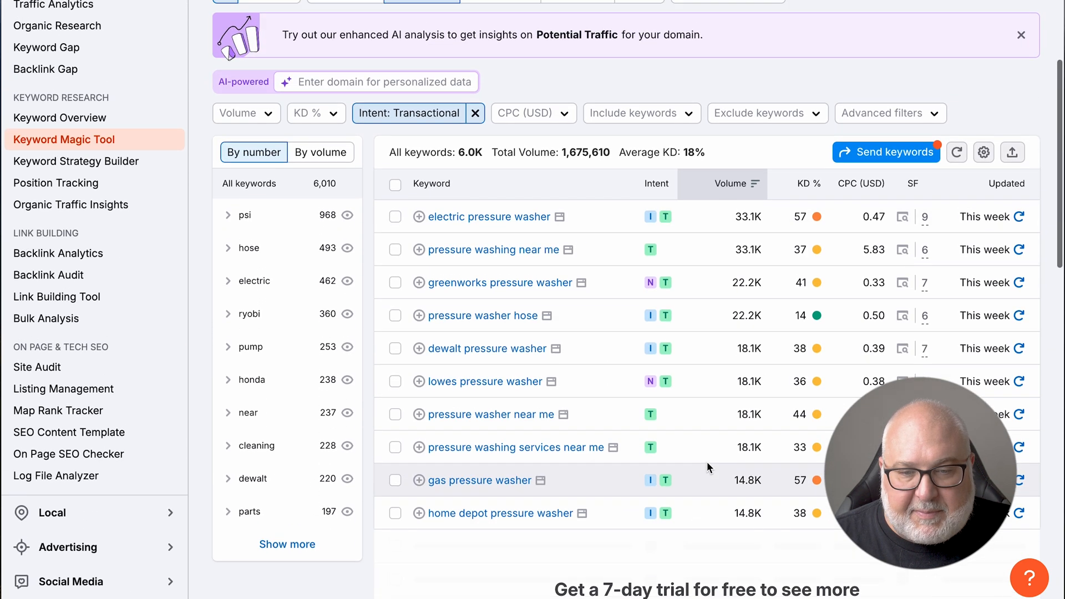
pyautogui.moveTo(544, 453)
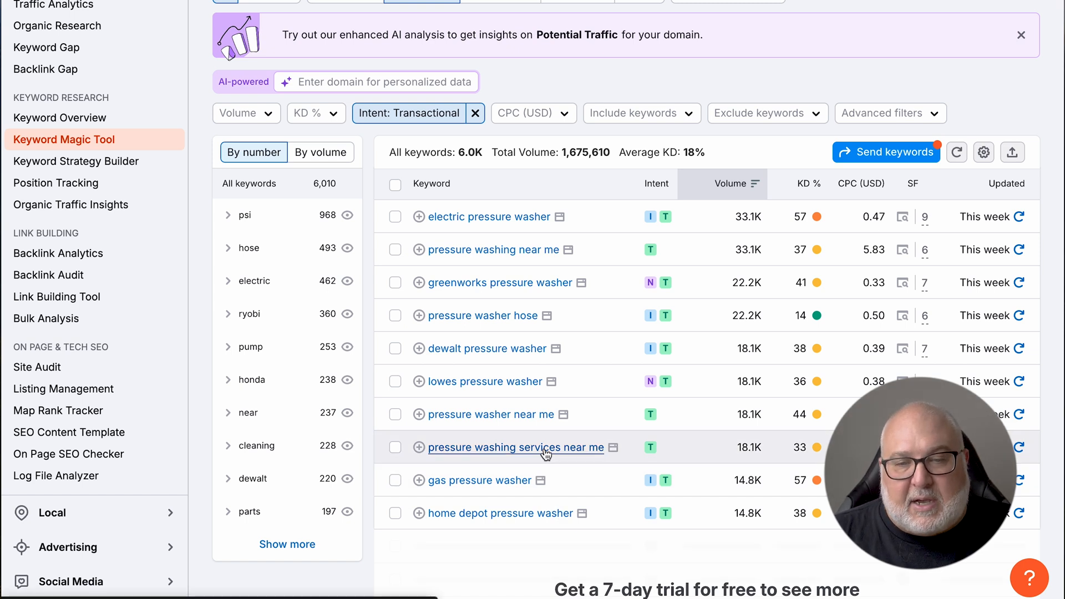
pyautogui.scroll(3)
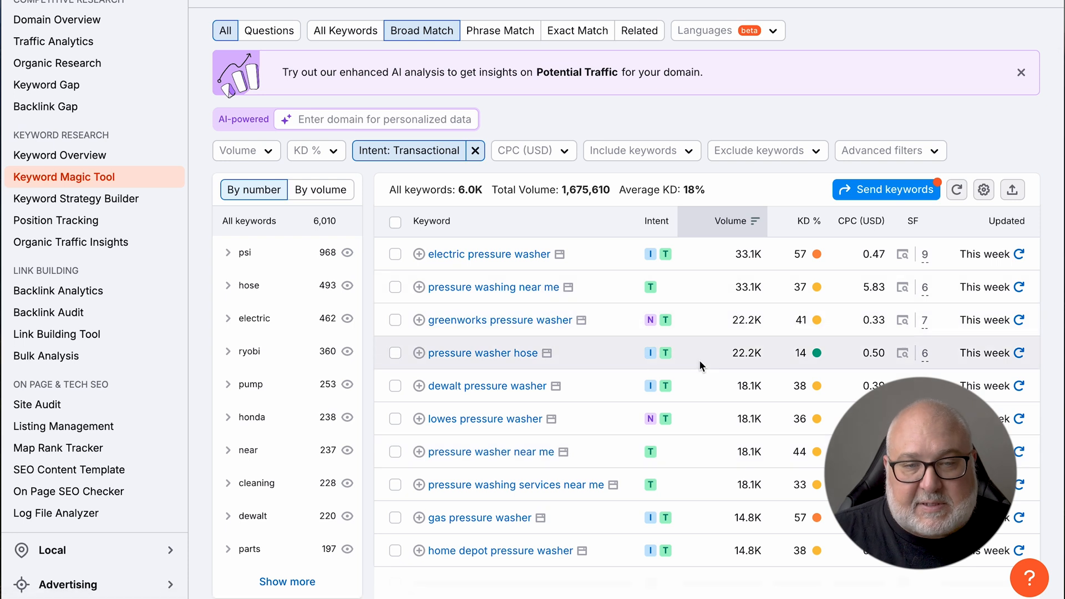
pyautogui.scroll(3)
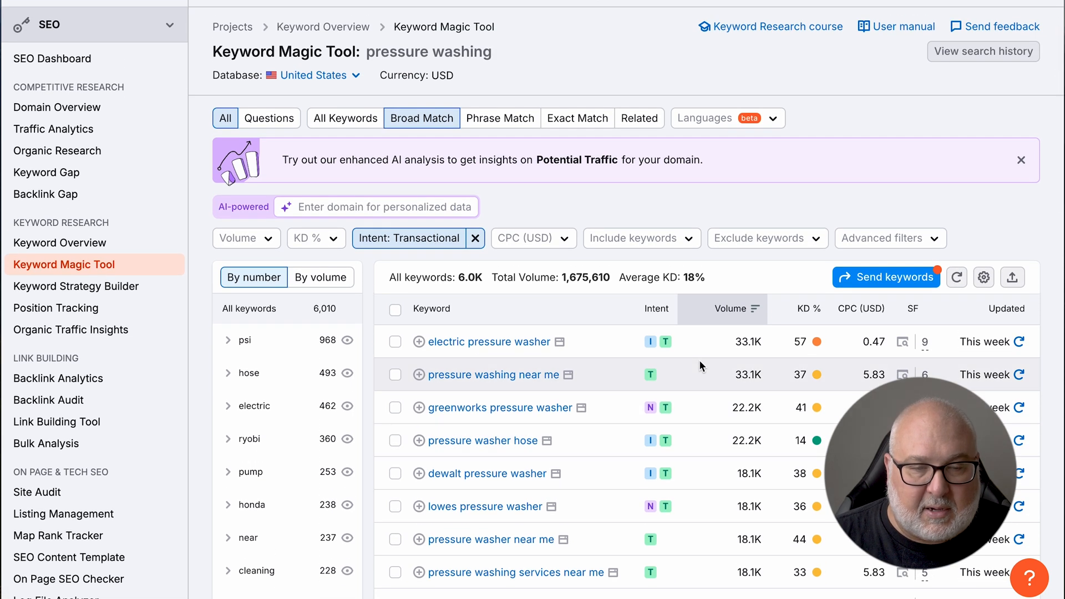
pyautogui.scroll(3)
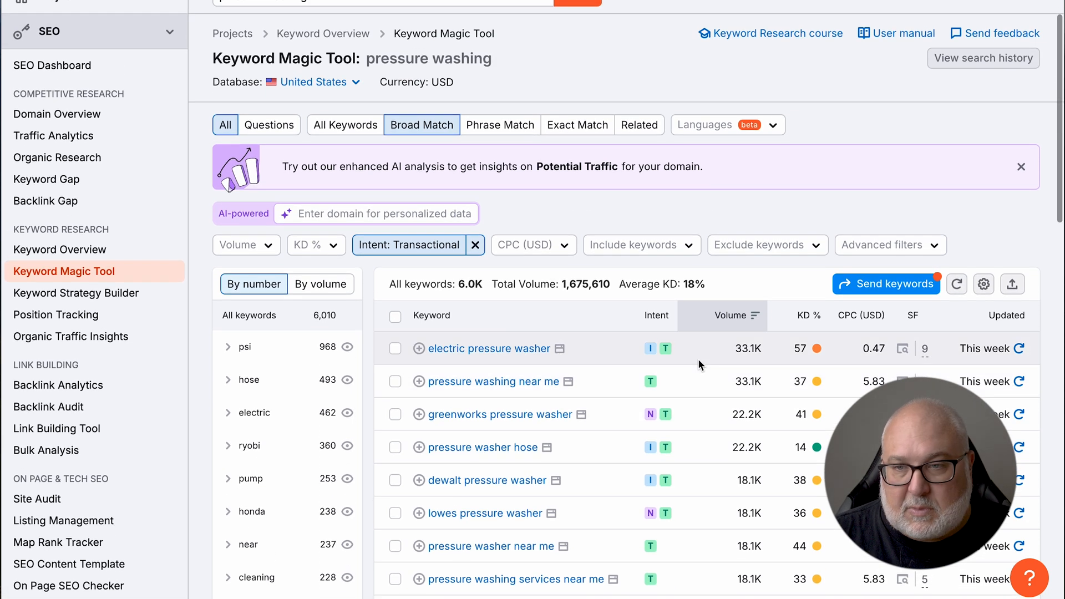
pyautogui.scroll(-3)
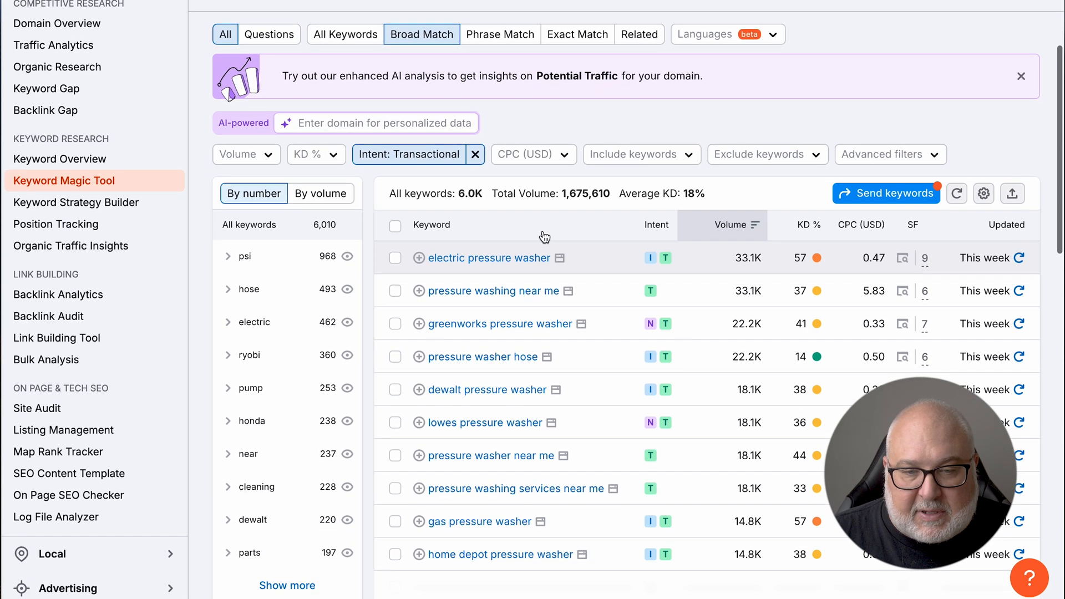
pyautogui.moveTo(703, 235)
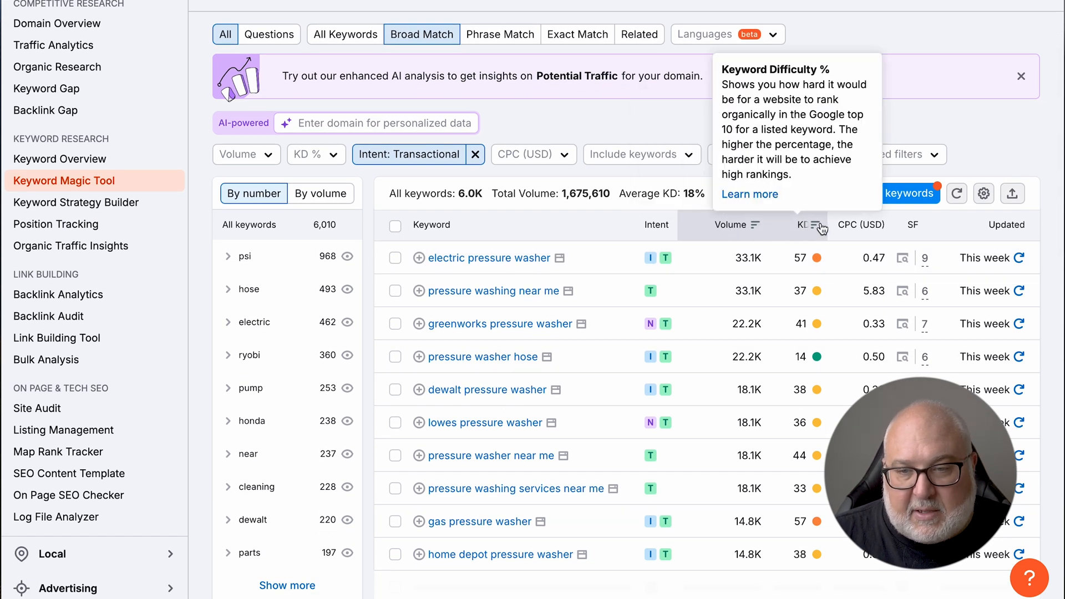
pyautogui.moveTo(740, 228)
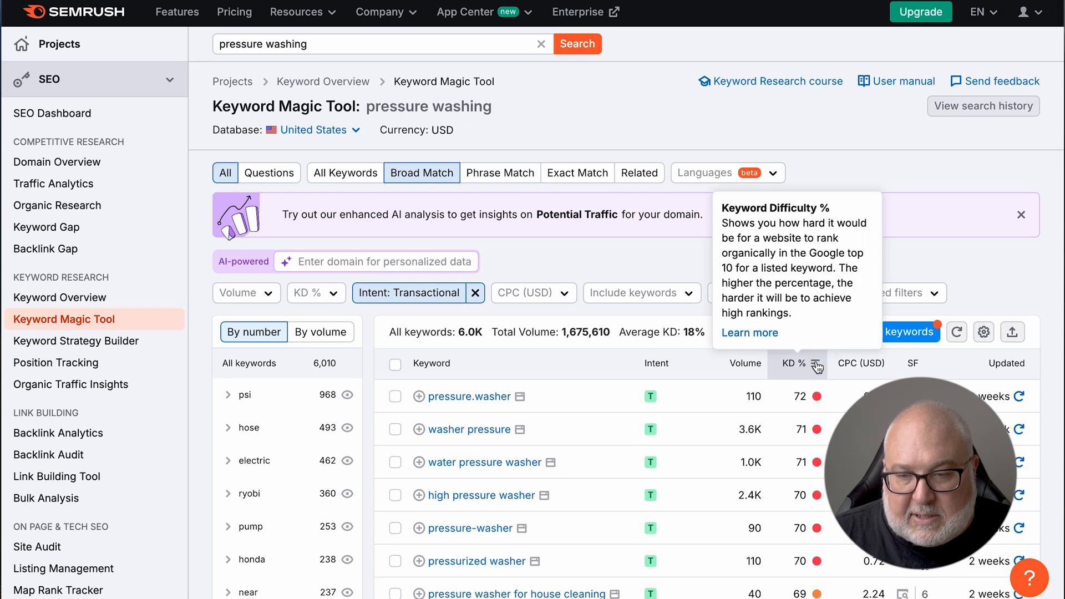
# Scroll through the transactional keywords sorted by lowest KD %, topped by zero-difficulty terms
pyautogui.scroll(-3)
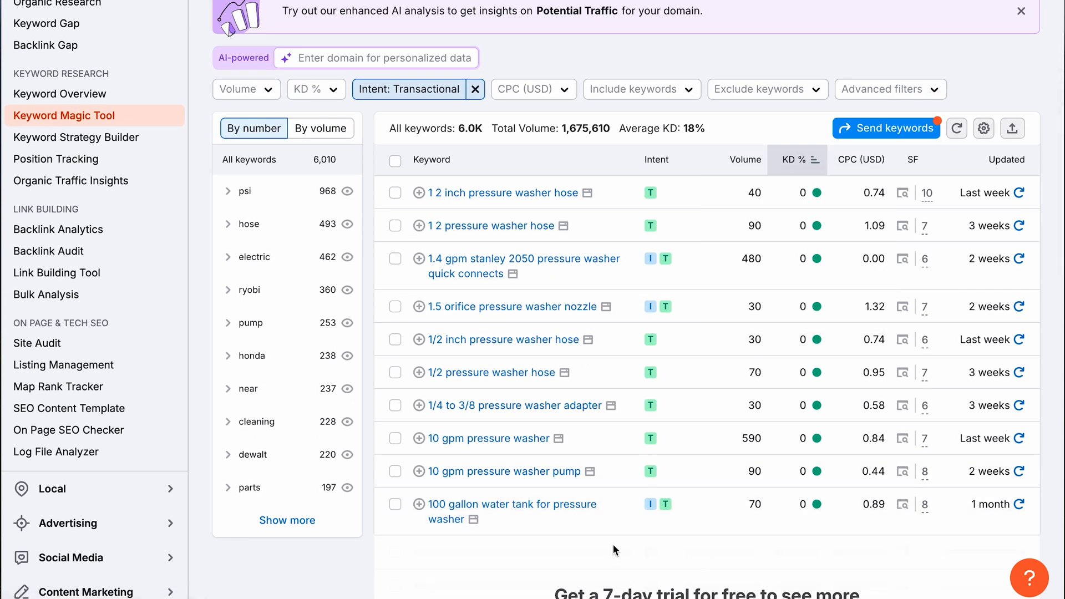
pyautogui.moveTo(730, 197)
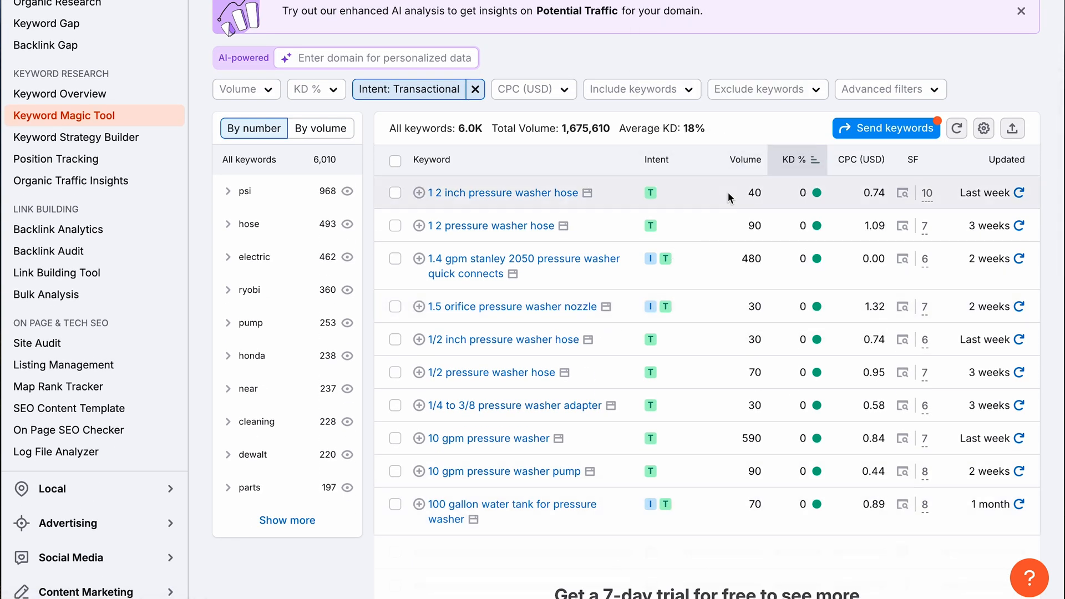
pyautogui.moveTo(743, 195)
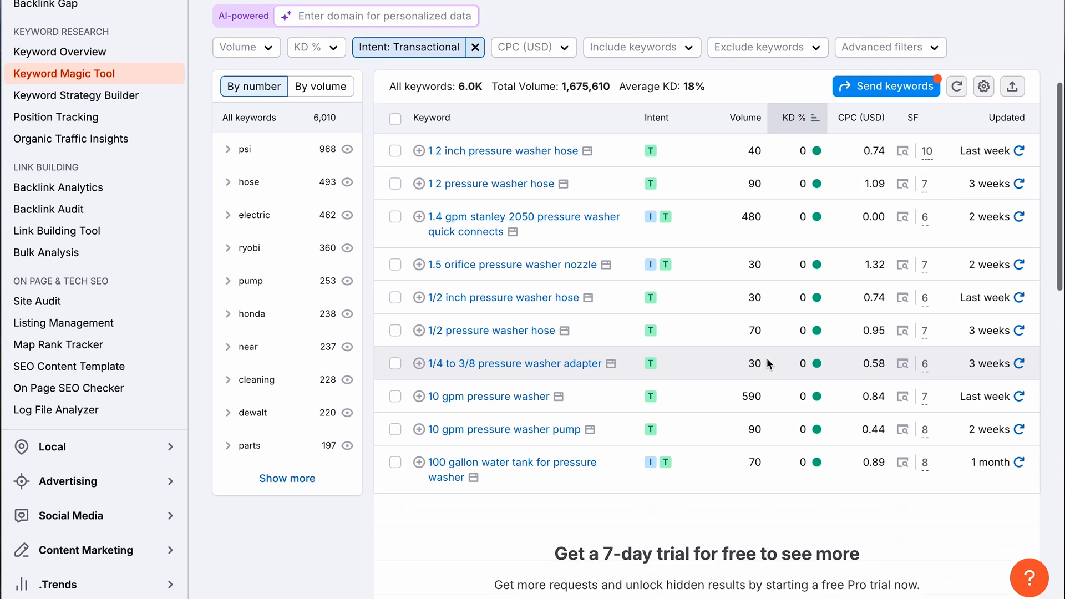
pyautogui.scroll(3)
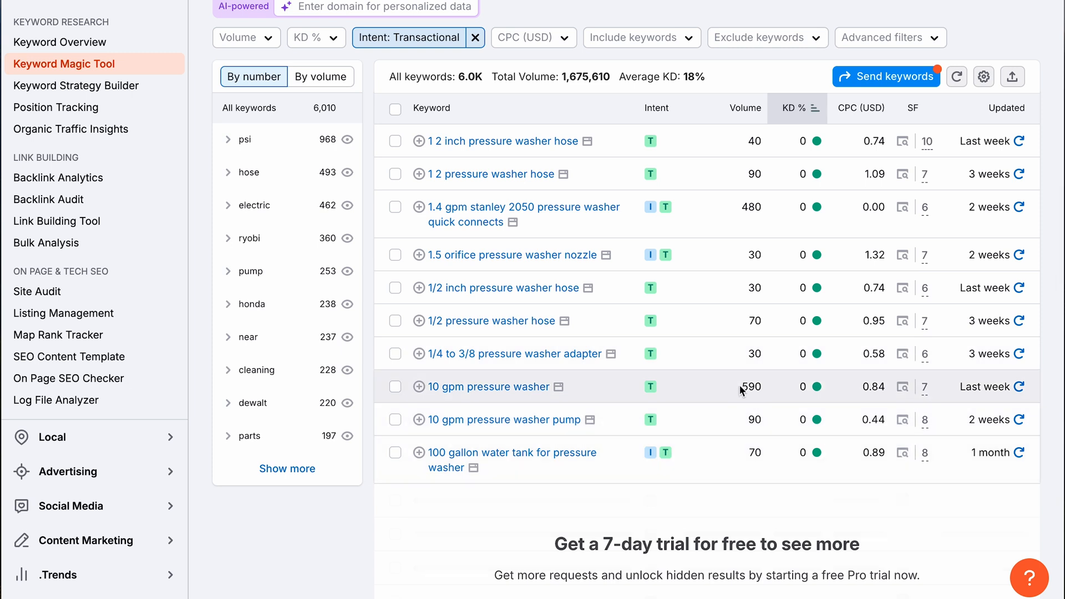
pyautogui.moveTo(711, 406)
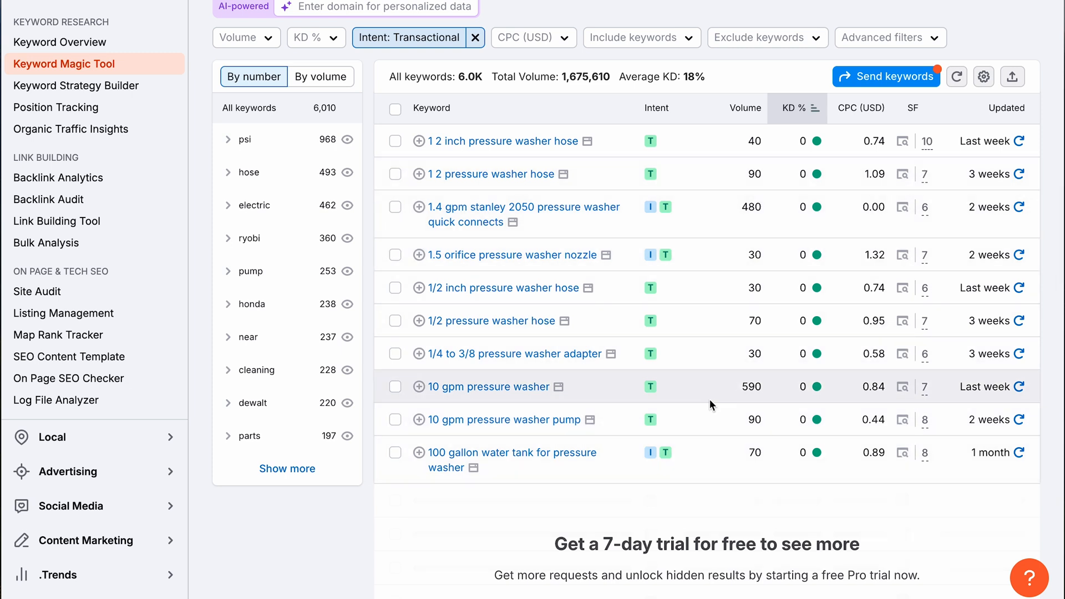
pyautogui.scroll(3)
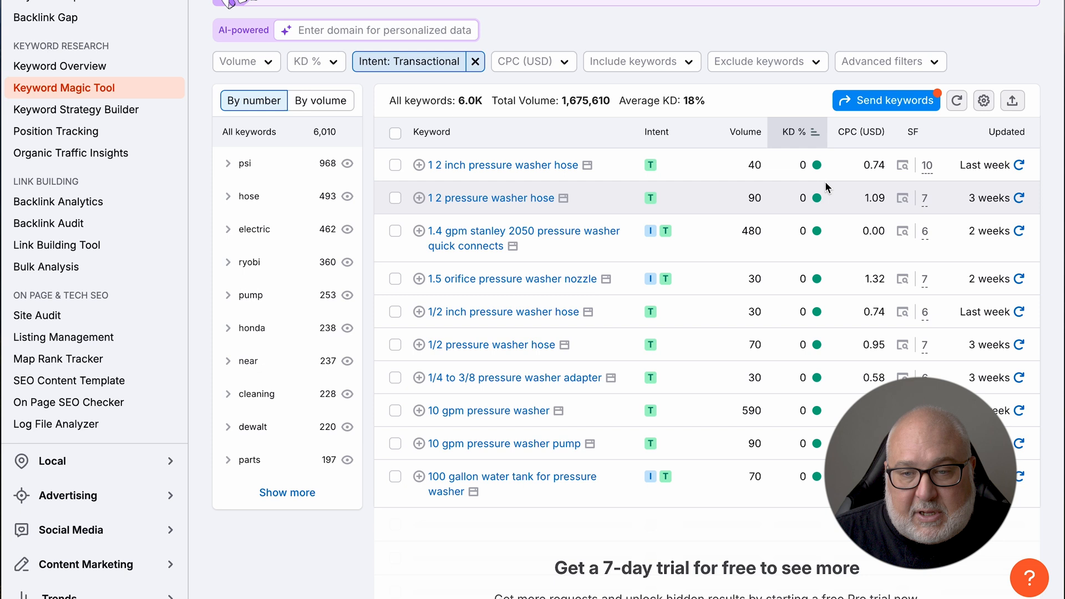
pyautogui.moveTo(847, 311)
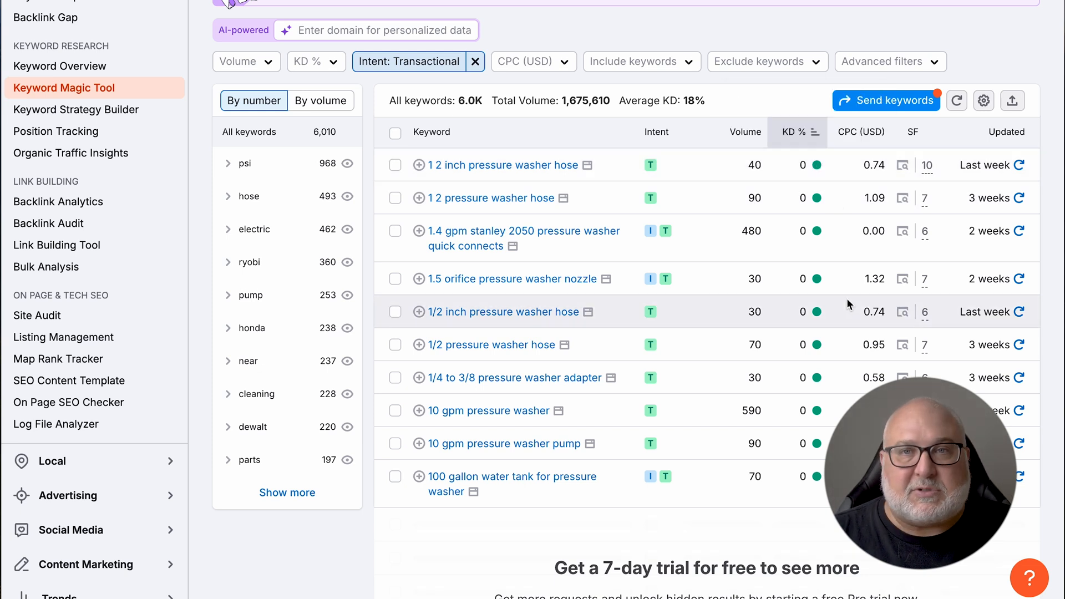
pyautogui.moveTo(676, 331)
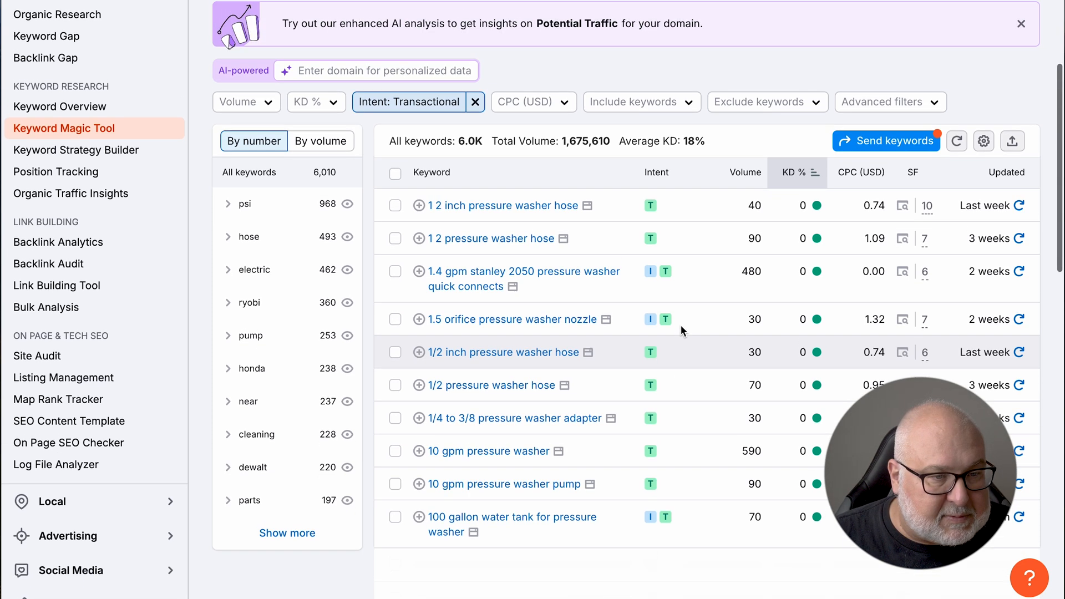
pyautogui.scroll(3)
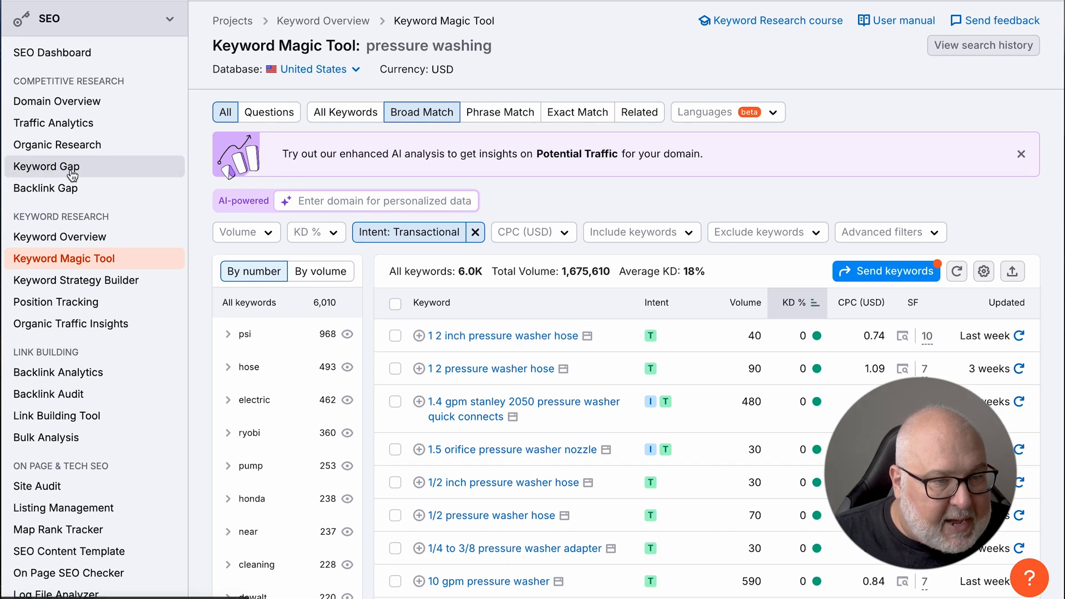
# Go to the Keyword Gap tool under Competitive Research
pyautogui.click(46, 166)
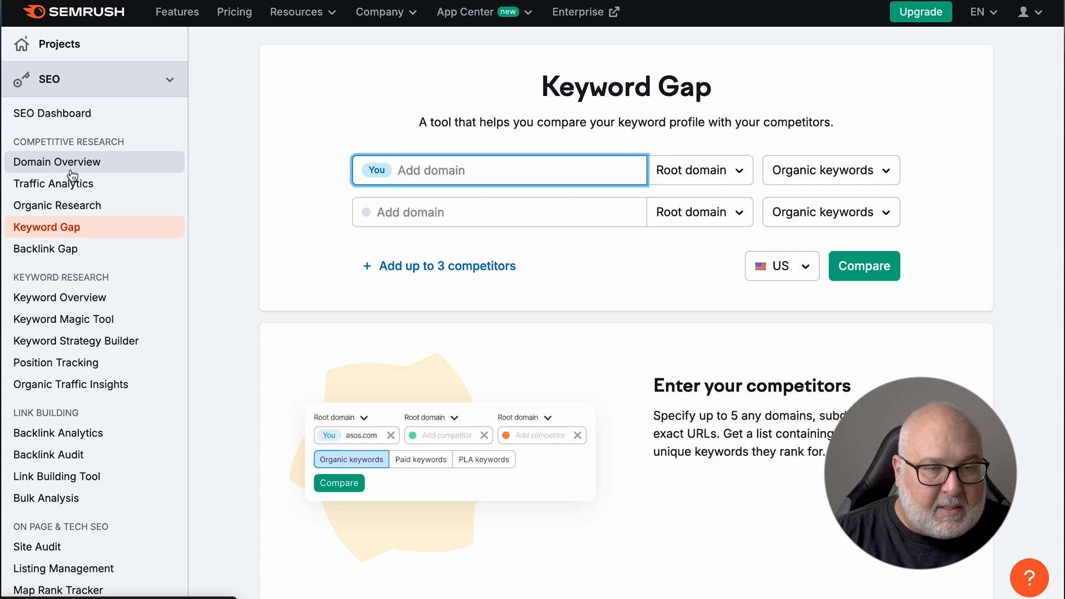
pyautogui.moveTo(76, 165)
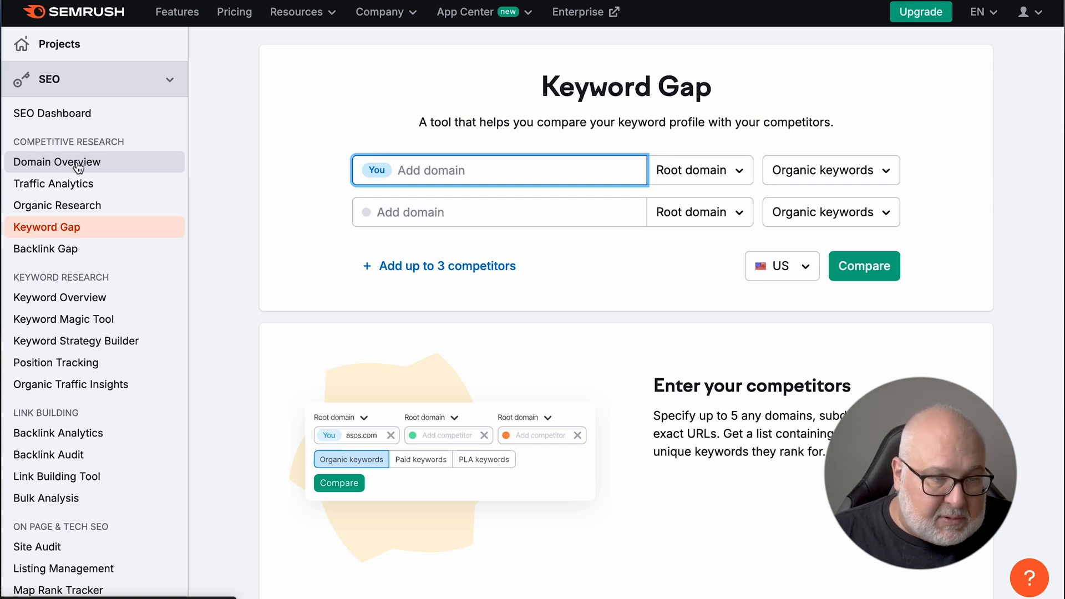
# Run a Domain Overview report for remaineternal.com
pyautogui.click(56, 162)
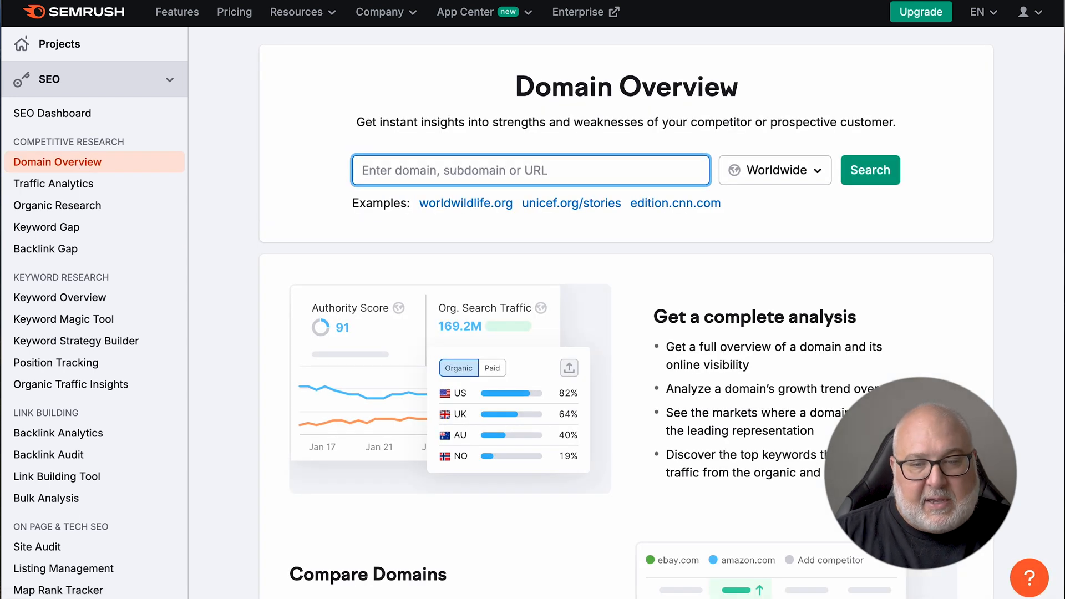
pyautogui.write('remaine')
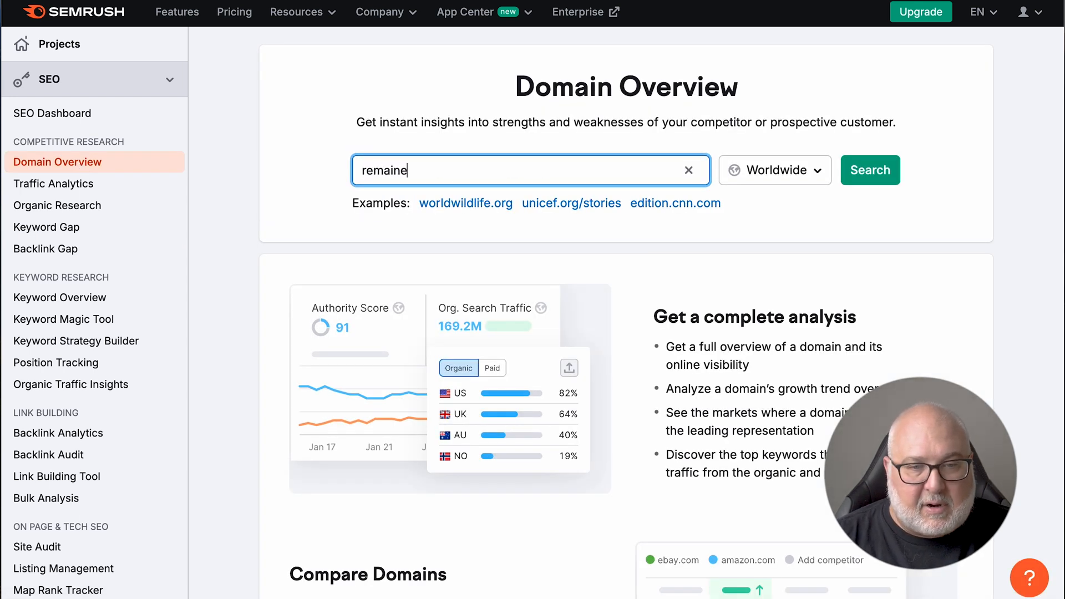
pyautogui.write('ternal.com')
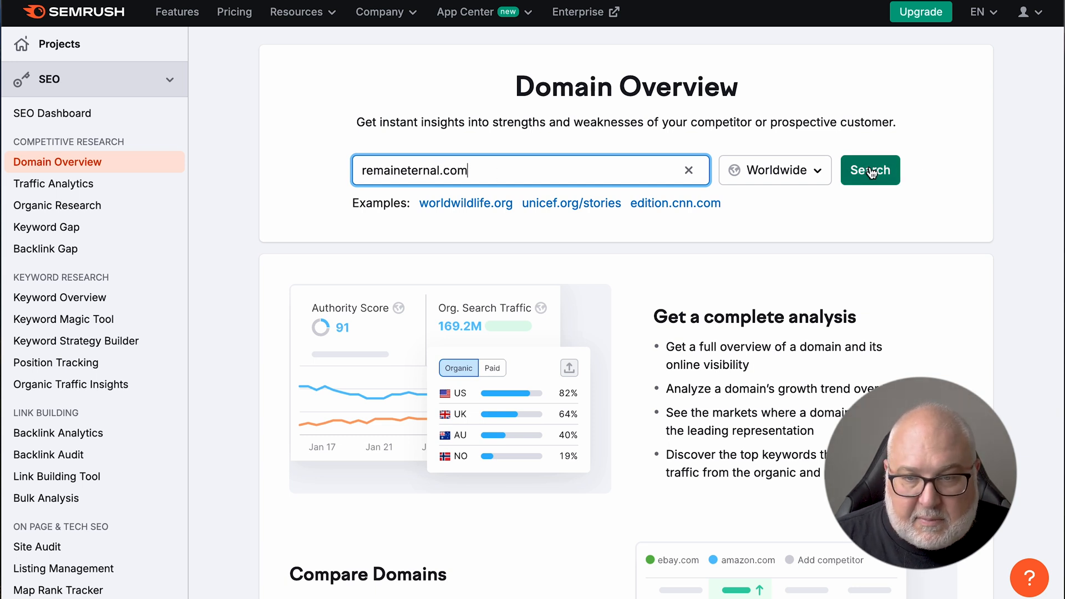
pyautogui.click(869, 170)
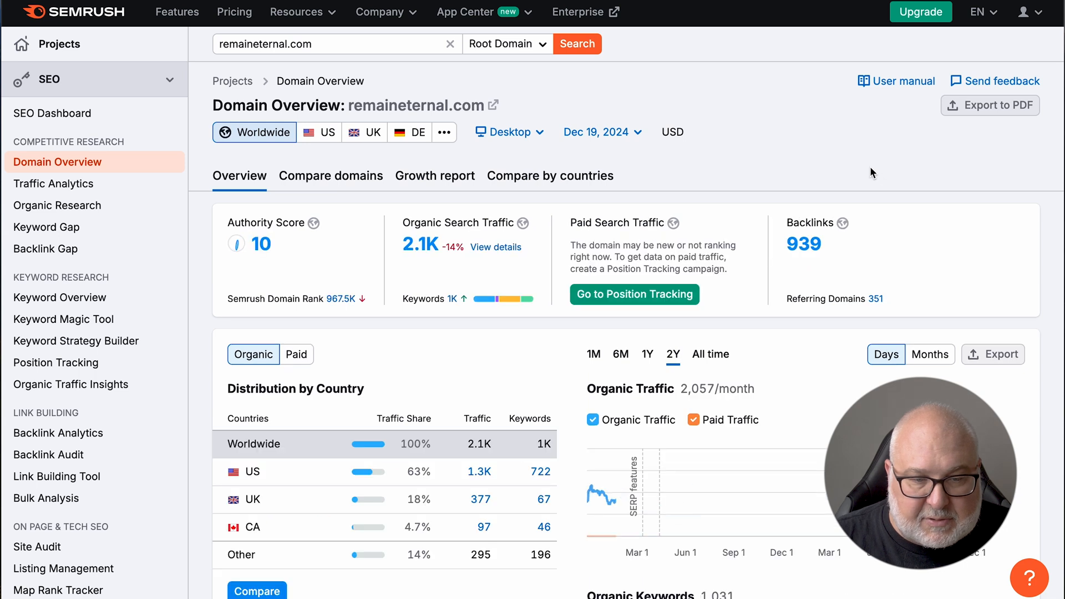
pyautogui.scroll(-3)
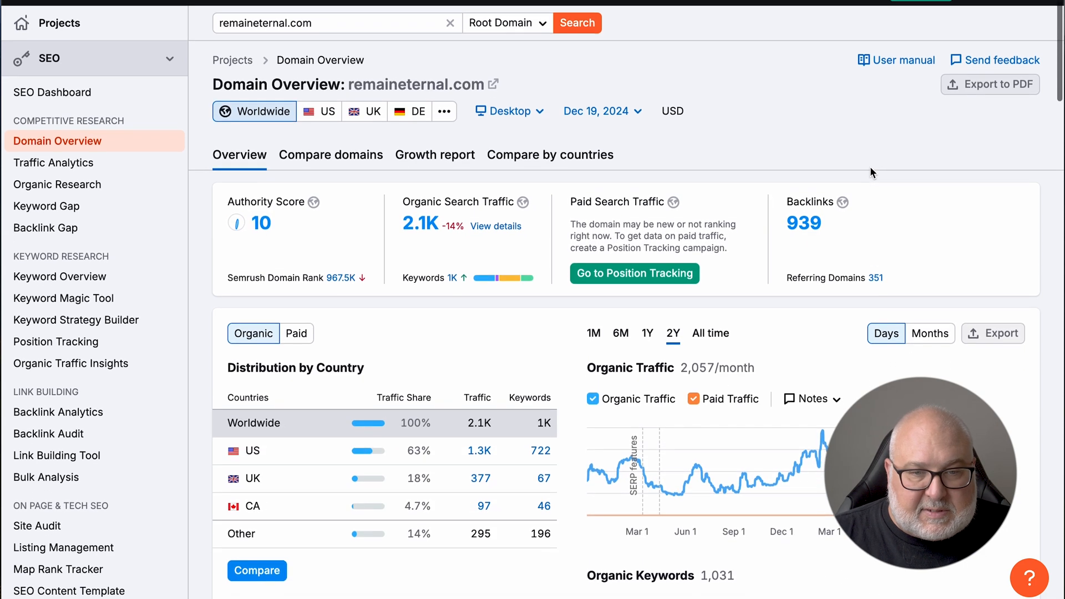
pyautogui.scroll(-3)
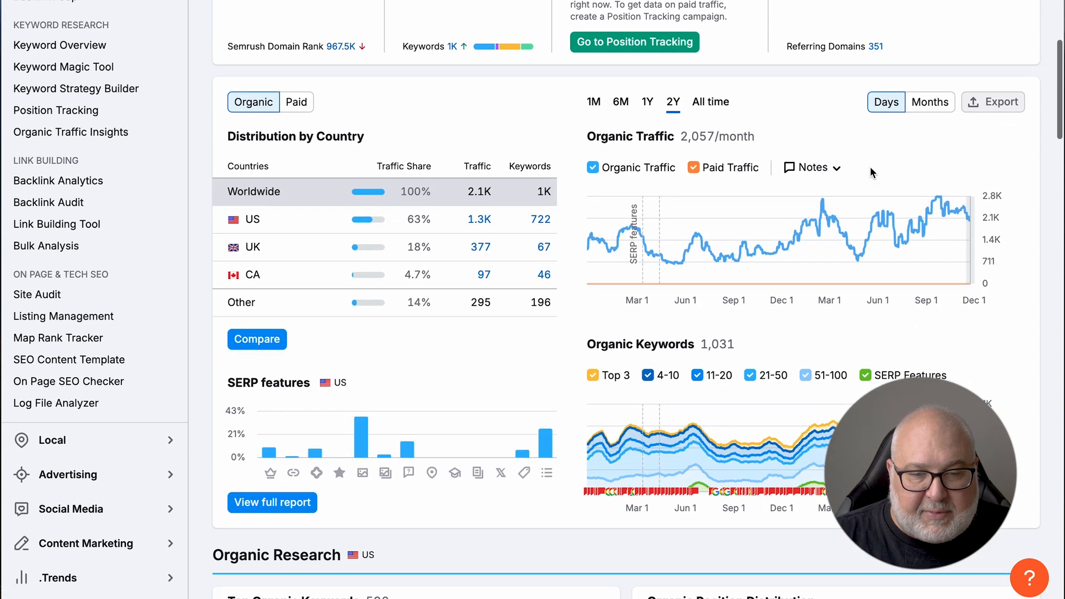
pyautogui.scroll(-3)
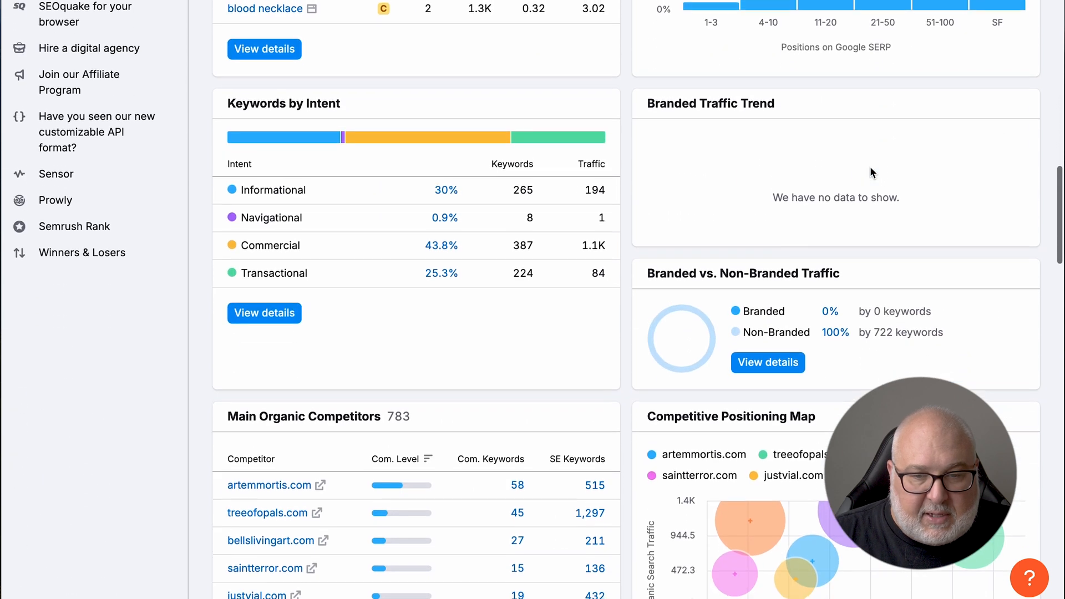
pyautogui.scroll(-3)
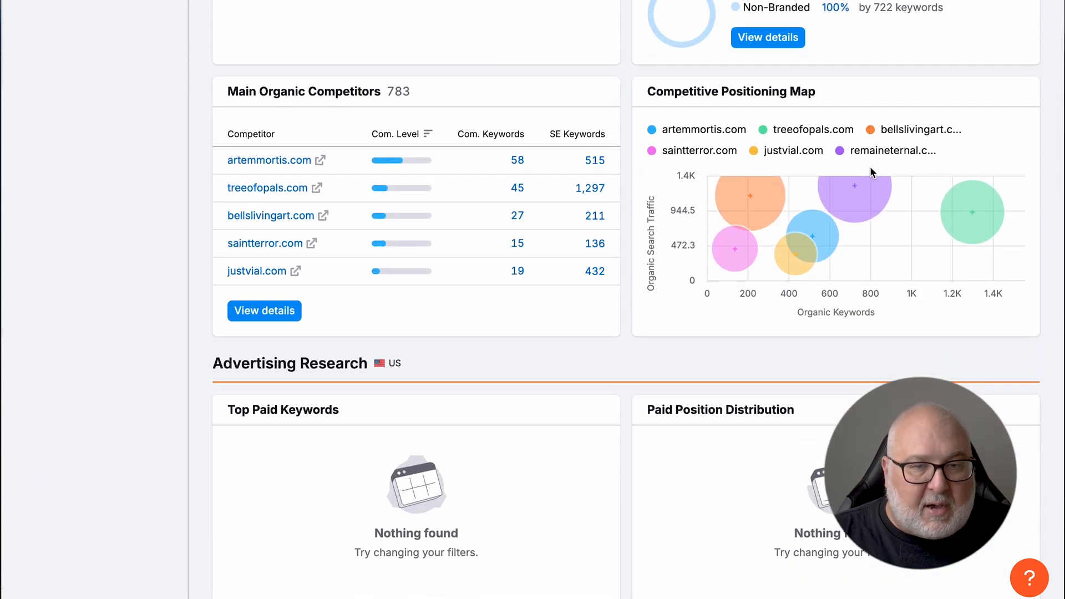
pyautogui.scroll(3)
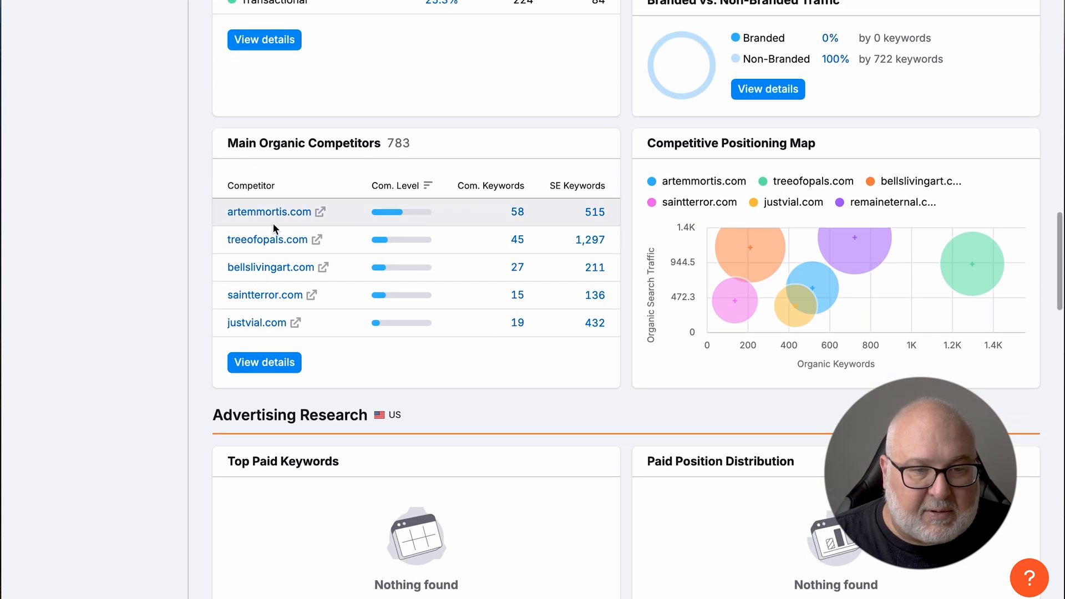
pyautogui.scroll(3)
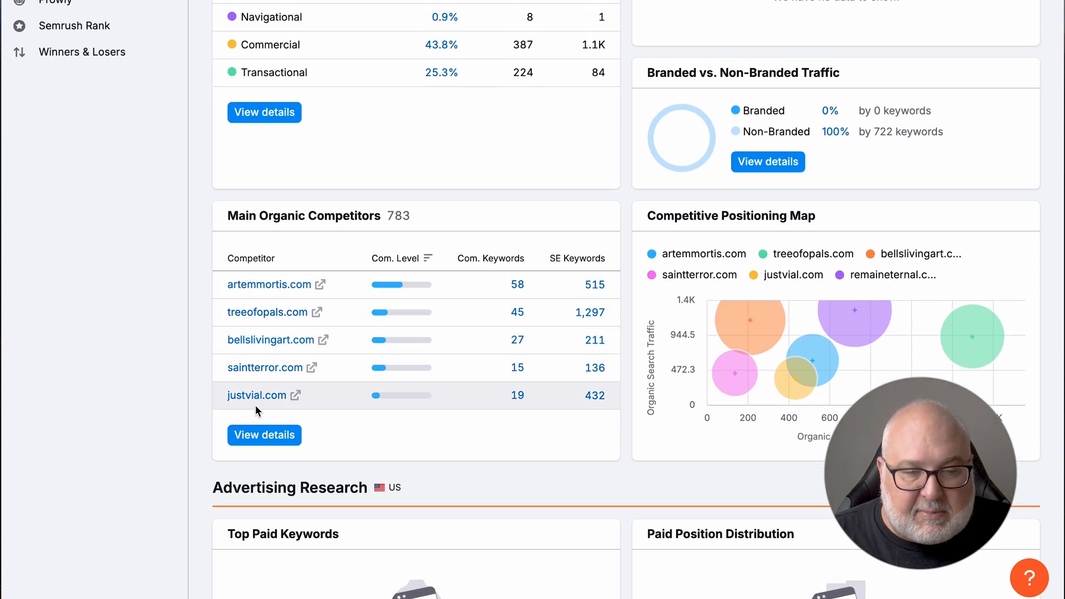
pyautogui.scroll(3)
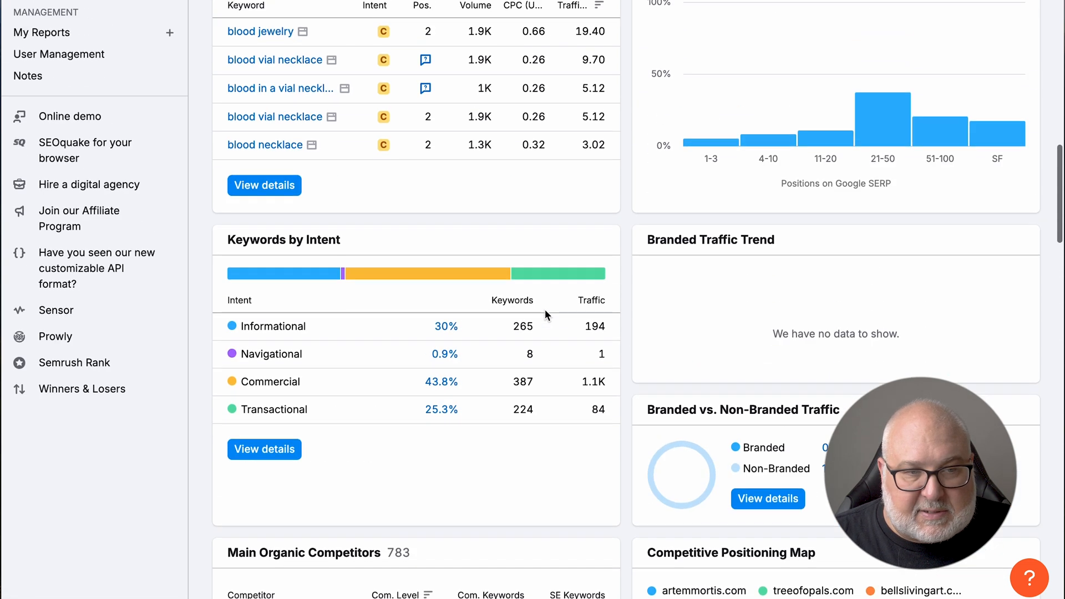
pyautogui.scroll(3)
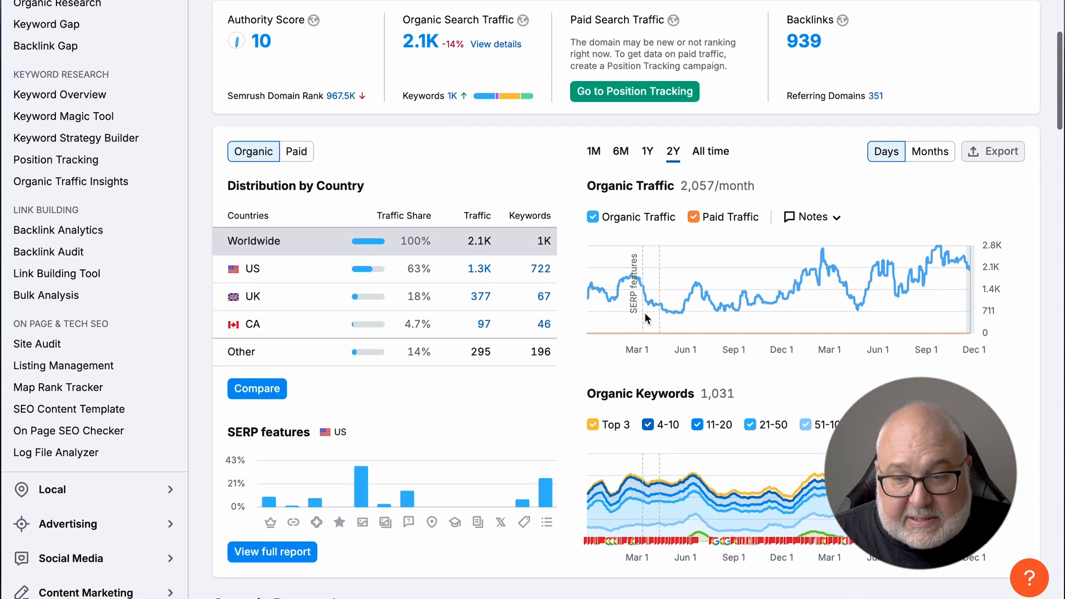
pyautogui.scroll(3)
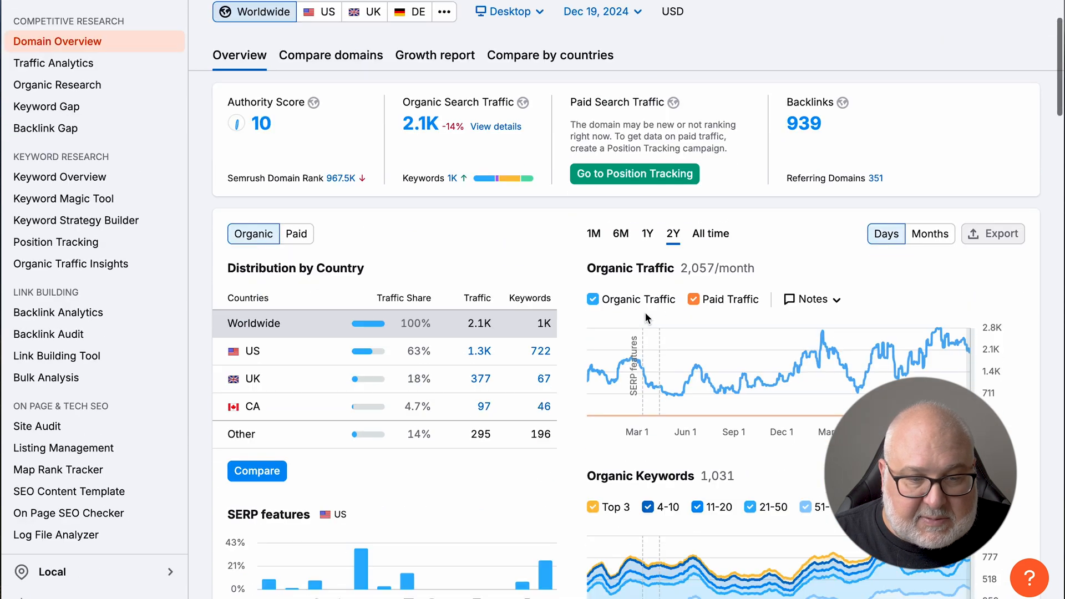
pyautogui.scroll(3)
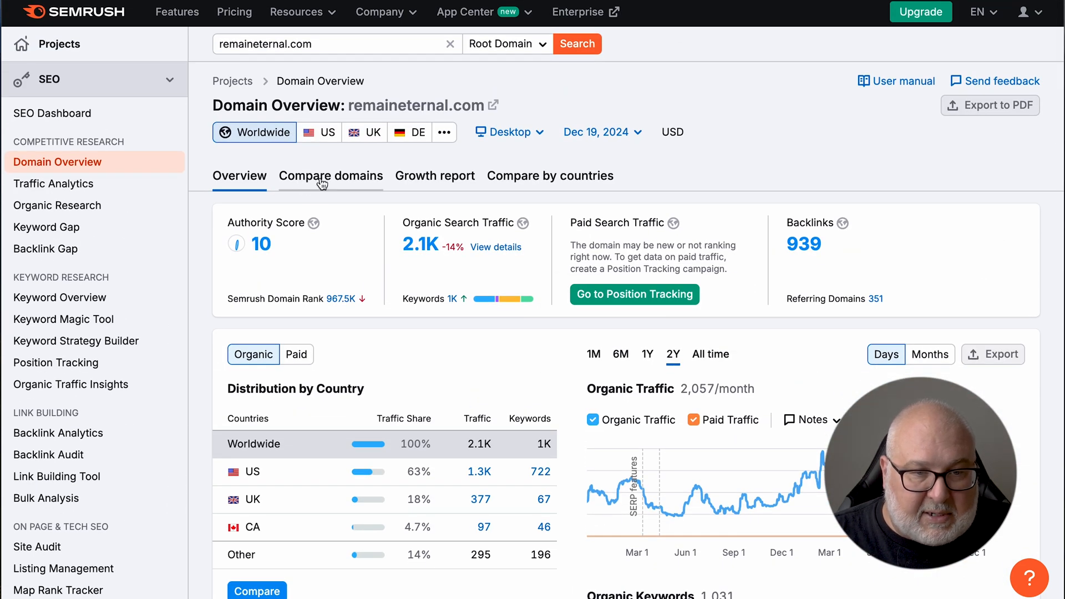
# Compare remaineternal.com against suggested competitor treeofopals.com and dismiss the upgrade prompt
pyautogui.click(331, 175)
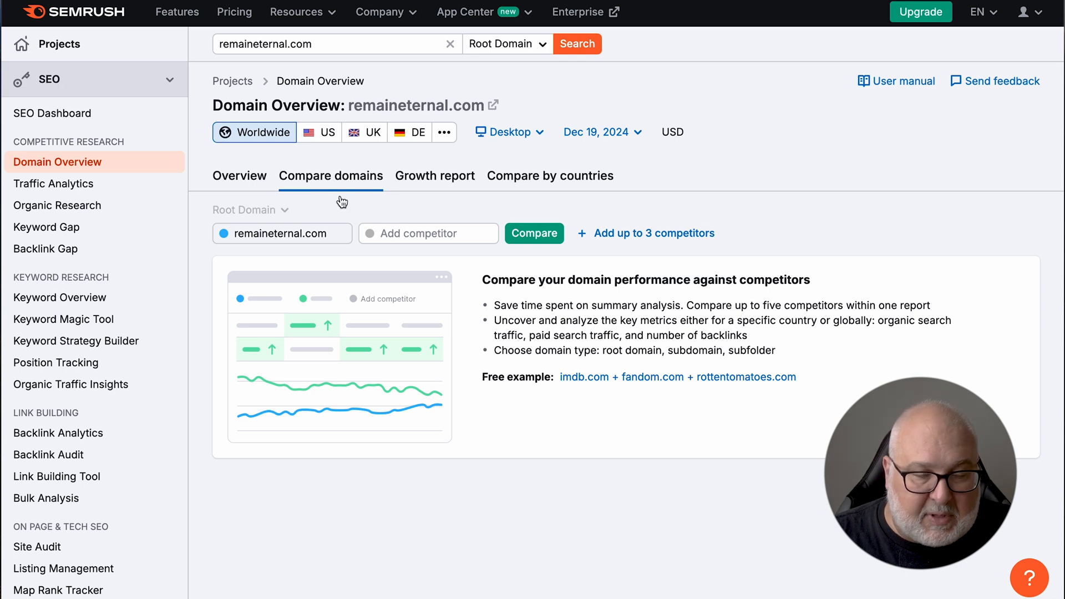
pyautogui.click(428, 233)
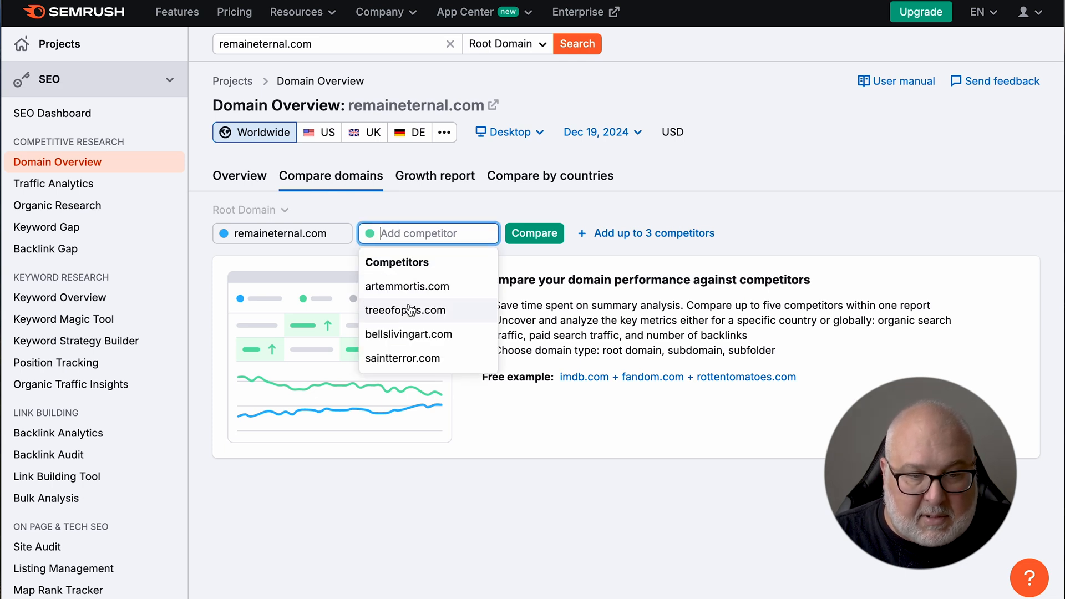
pyautogui.moveTo(409, 334)
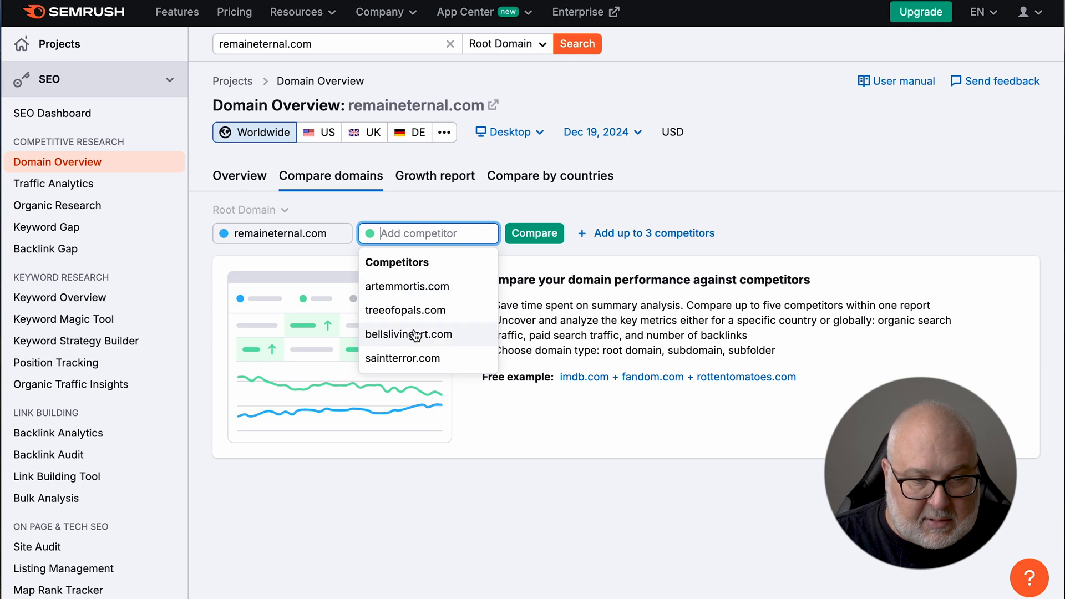
pyautogui.click(409, 334)
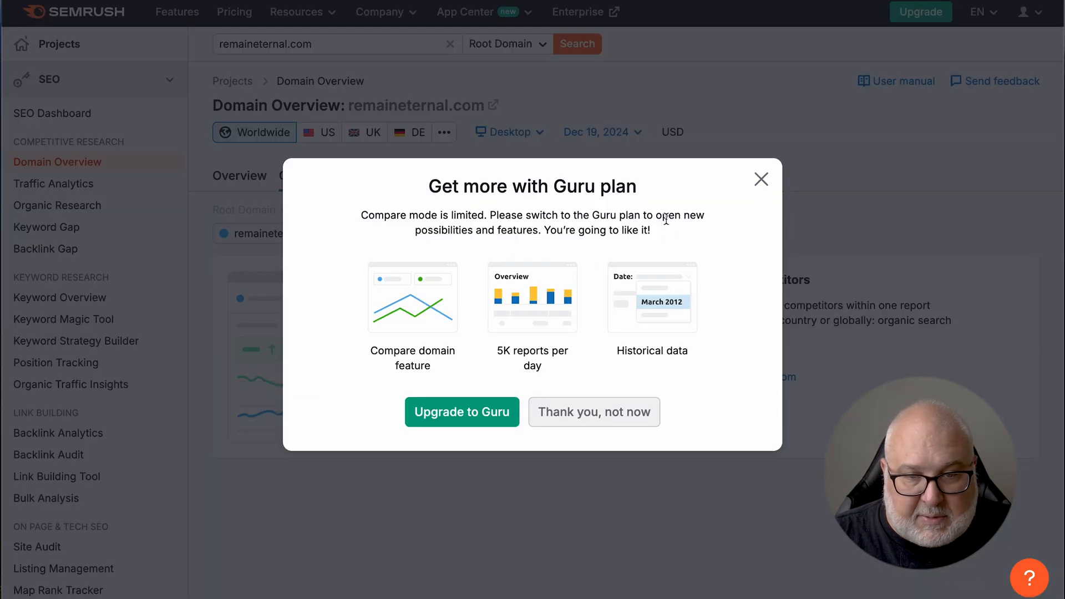
pyautogui.click(593, 411)
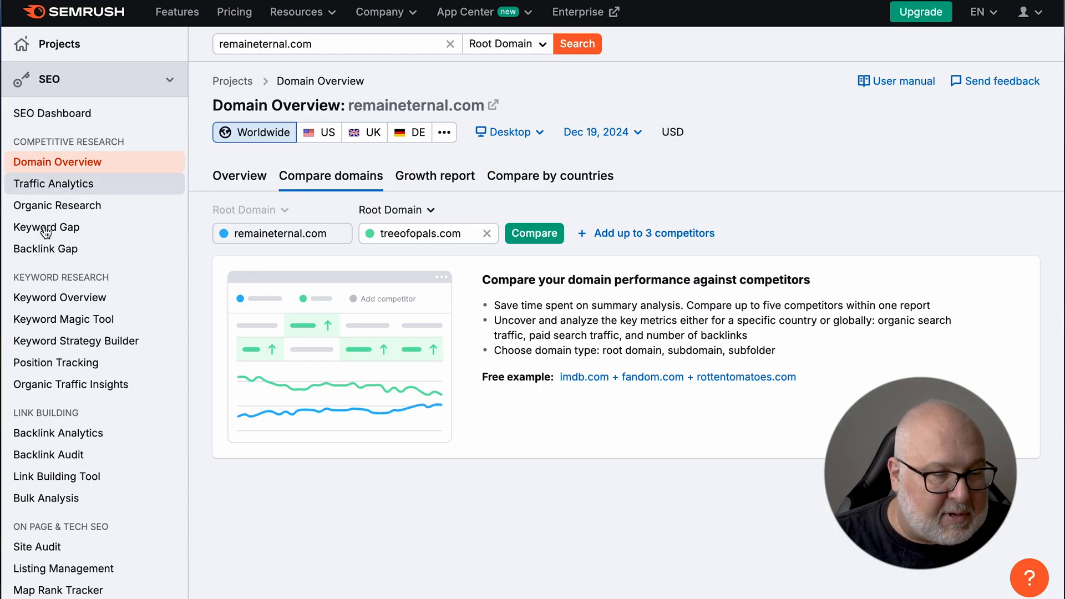
pyautogui.moveTo(46, 227)
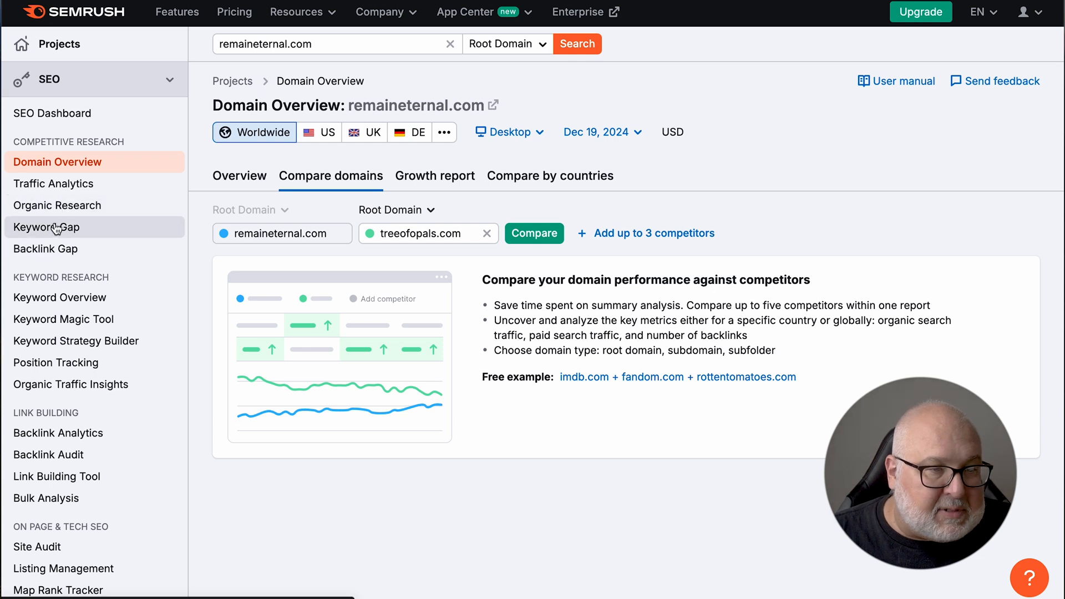
# Run a Keyword Gap comparison of remaineternal.com against spiritpieces.com
pyautogui.click(46, 227)
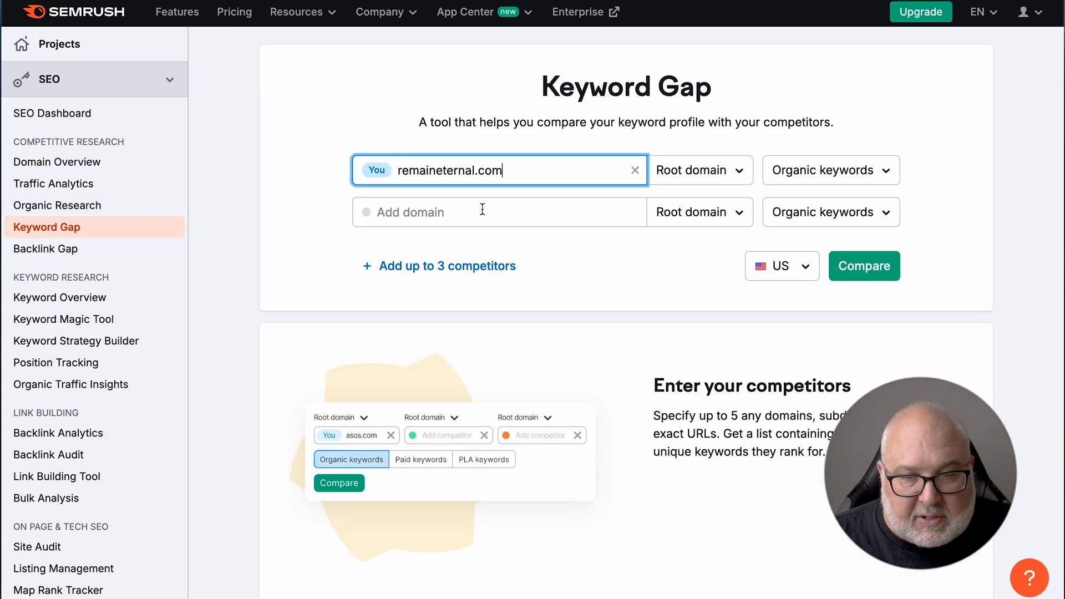
pyautogui.moveTo(784, 229)
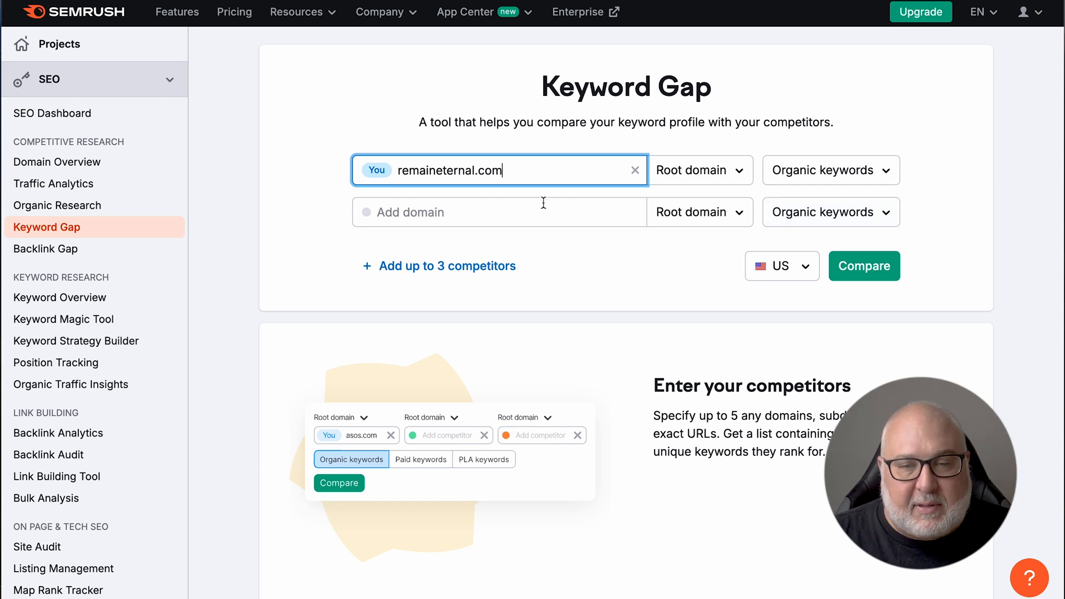
pyautogui.write('spri')
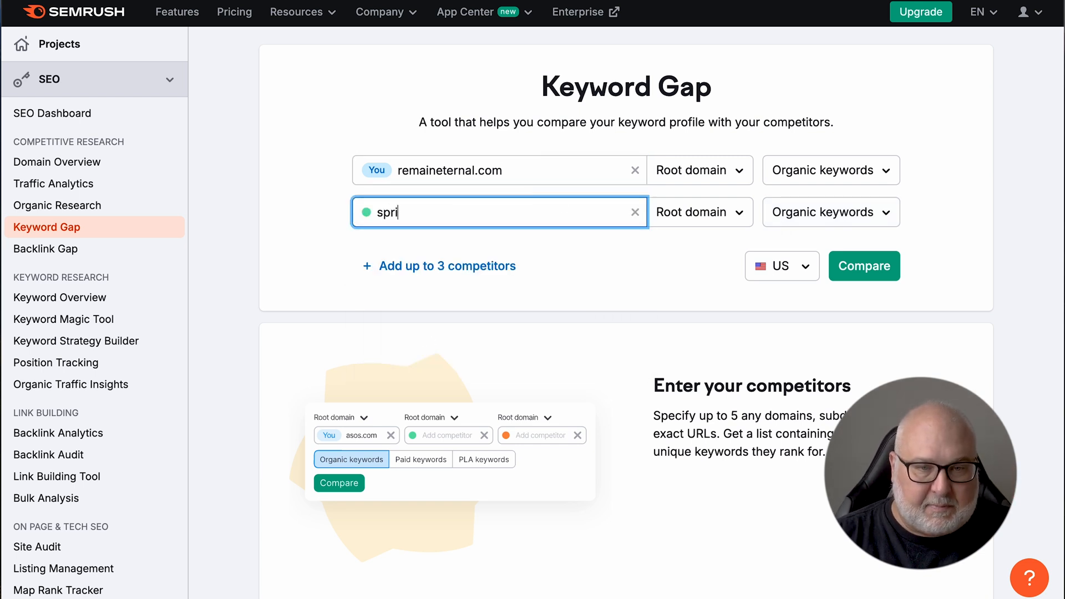
pyautogui.write('t')
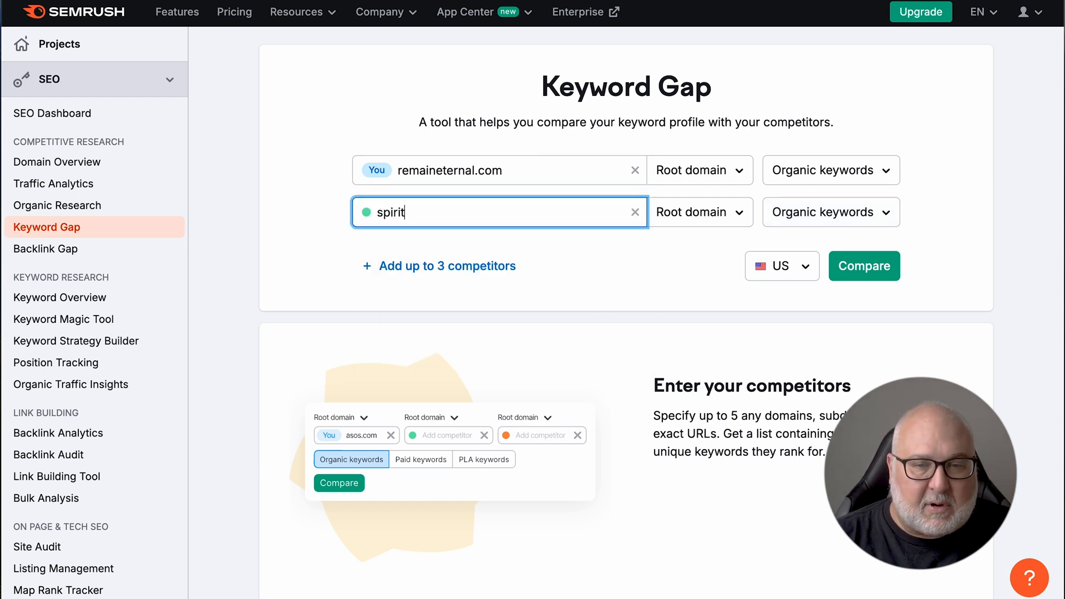
pyautogui.write('pieces.com')
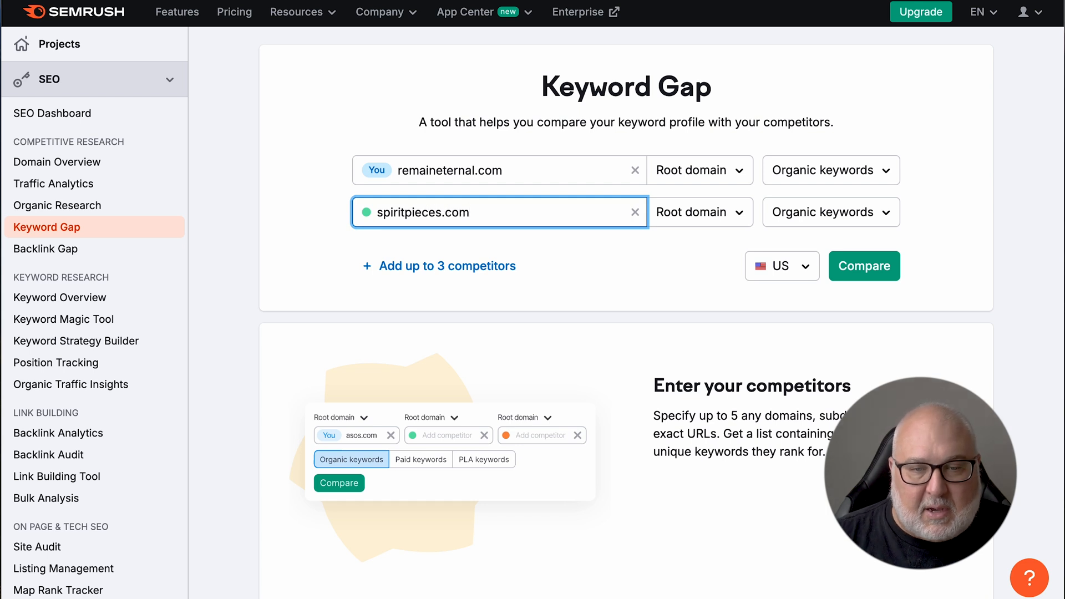
pyautogui.click(864, 265)
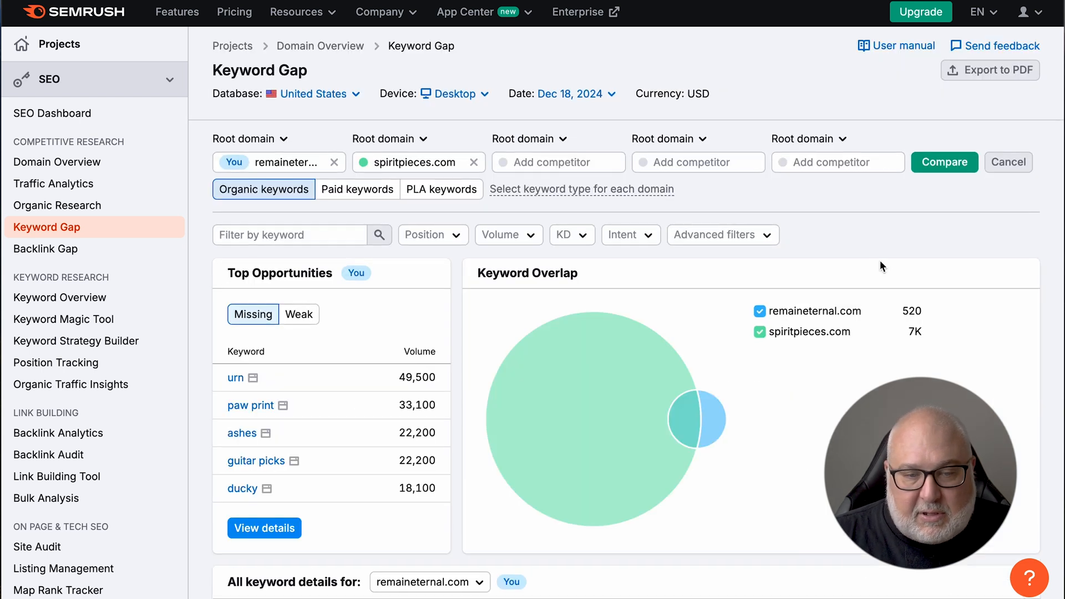
pyautogui.scroll(-3)
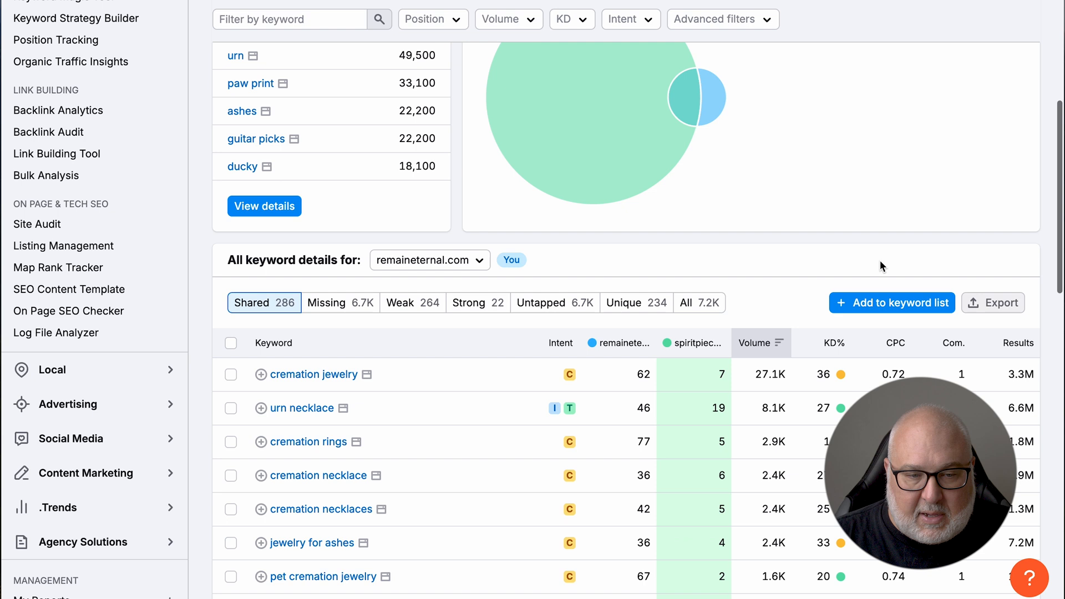
pyautogui.scroll(3)
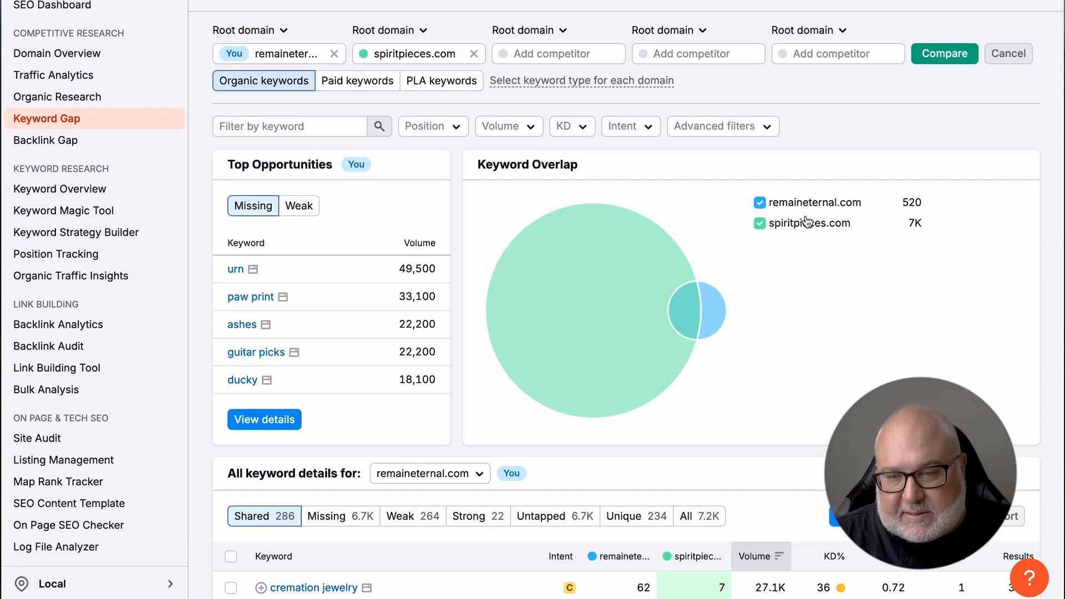
pyautogui.scroll(-3)
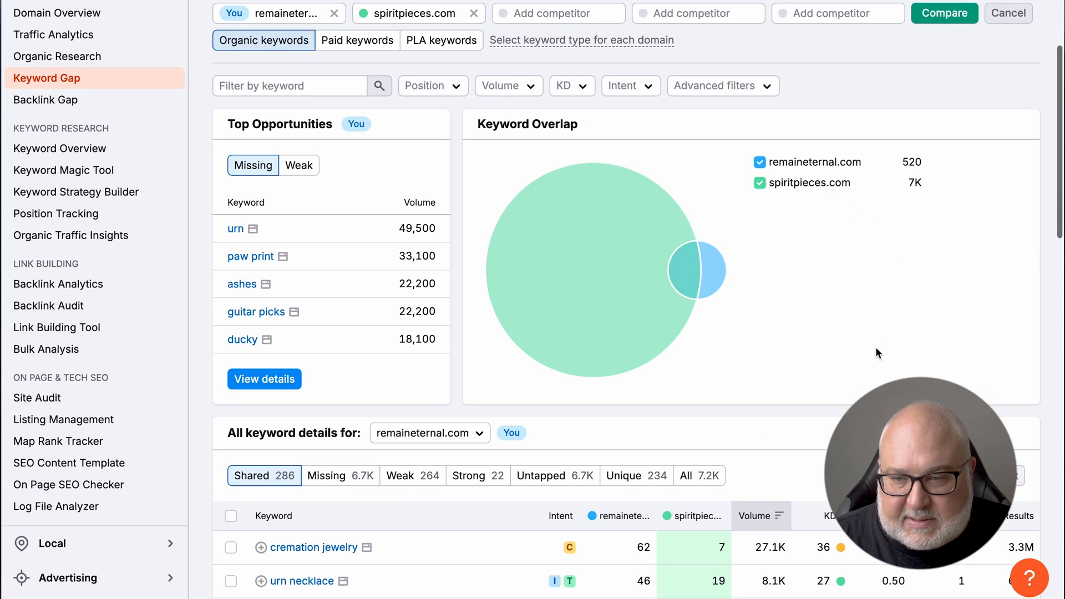
pyautogui.scroll(-3)
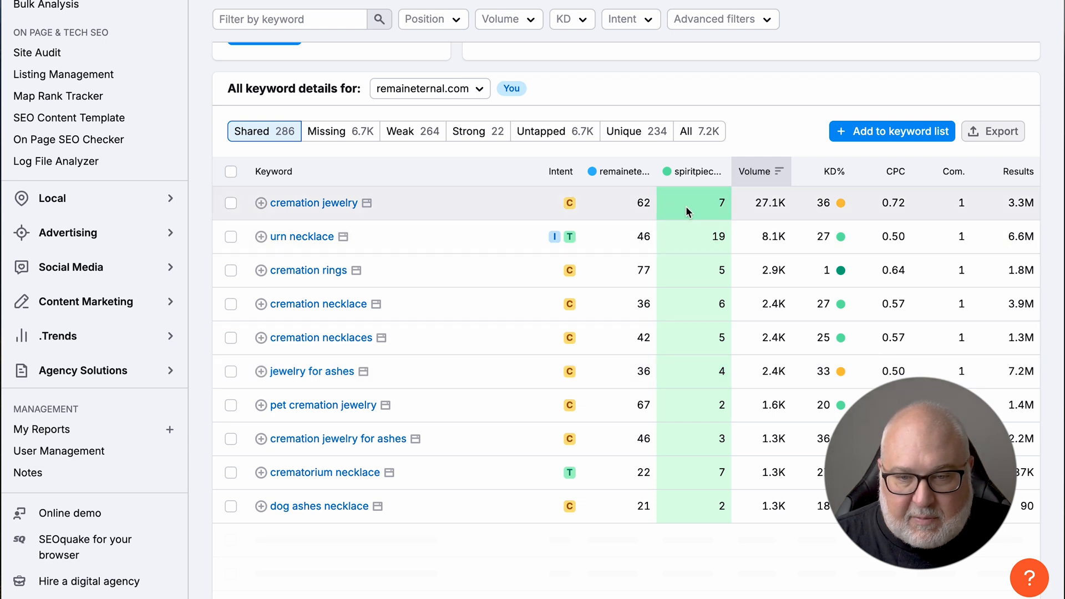
pyautogui.scroll(-3)
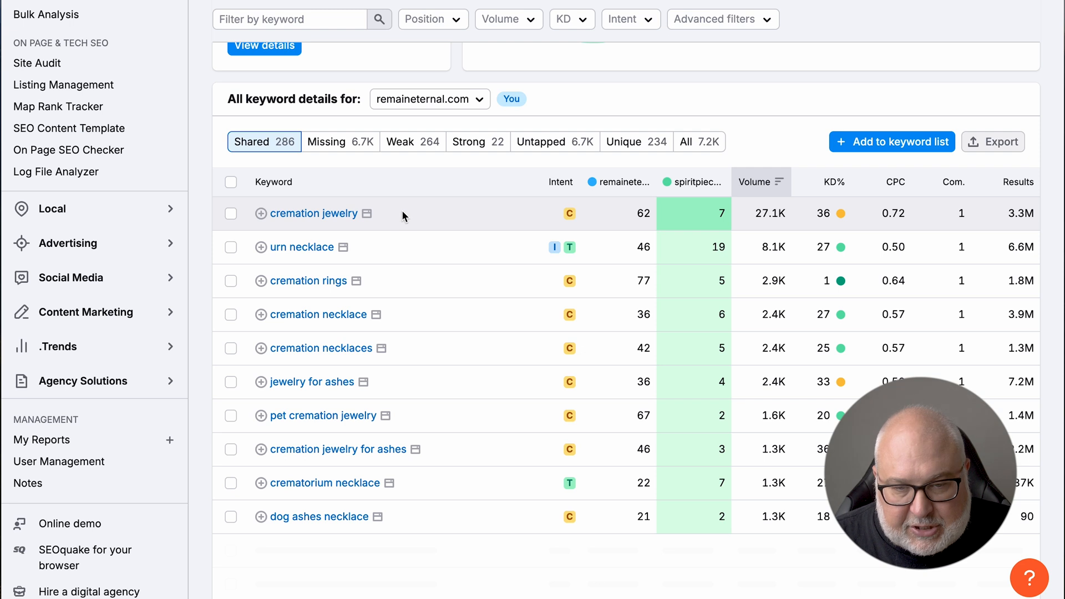
pyautogui.moveTo(727, 214)
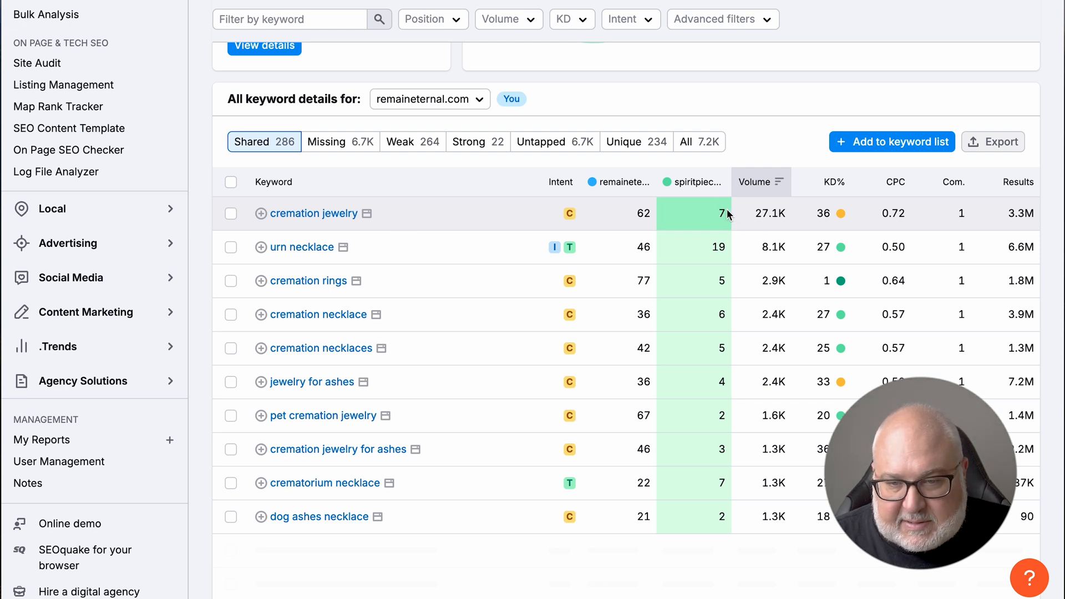
pyautogui.moveTo(634, 218)
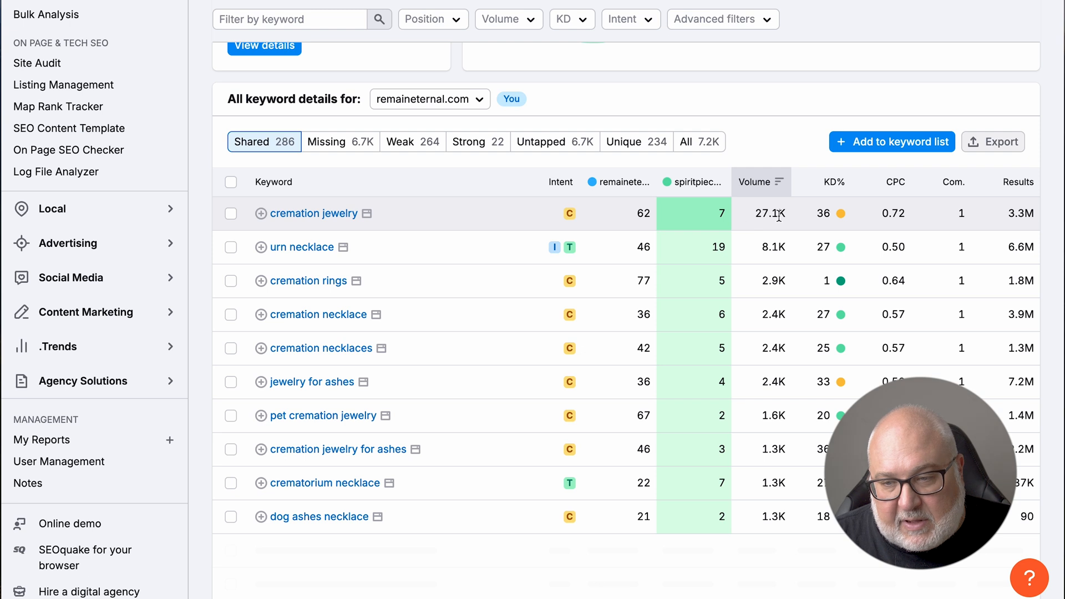
pyautogui.scroll(-3)
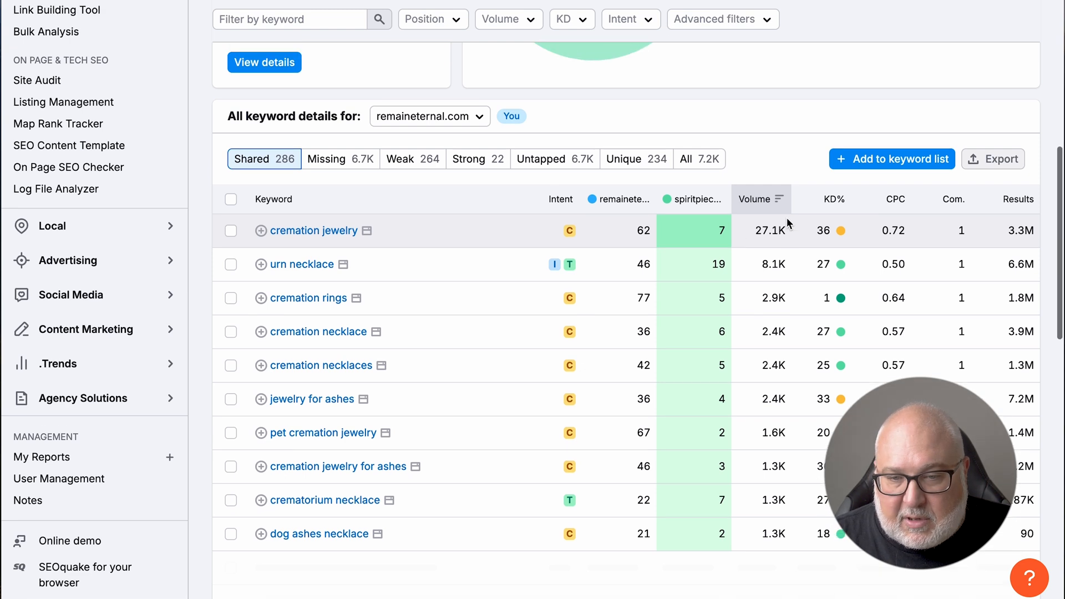
pyautogui.moveTo(713, 246)
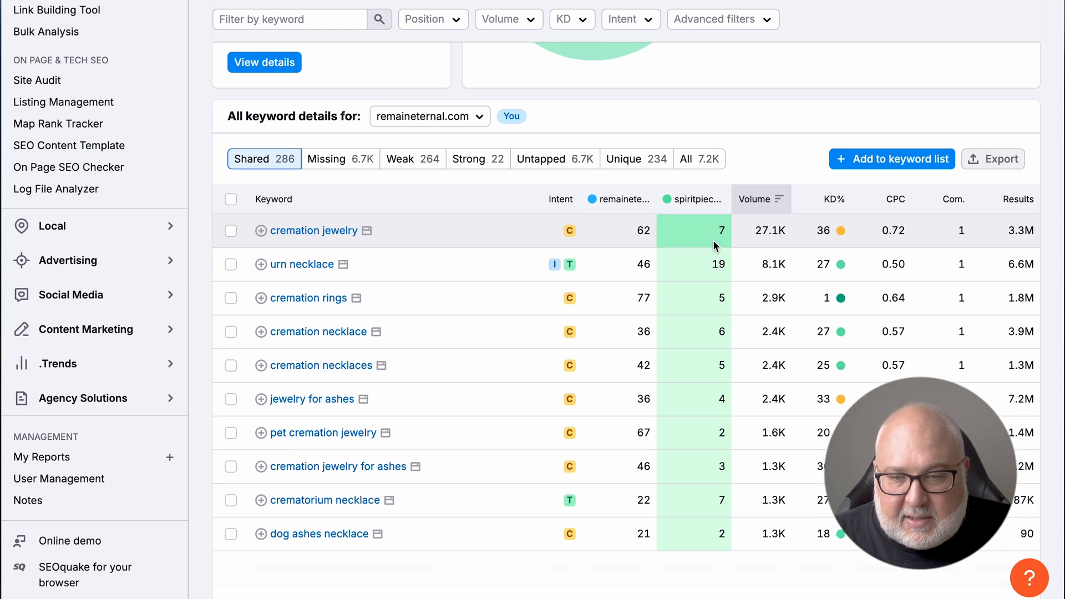
pyautogui.moveTo(708, 231)
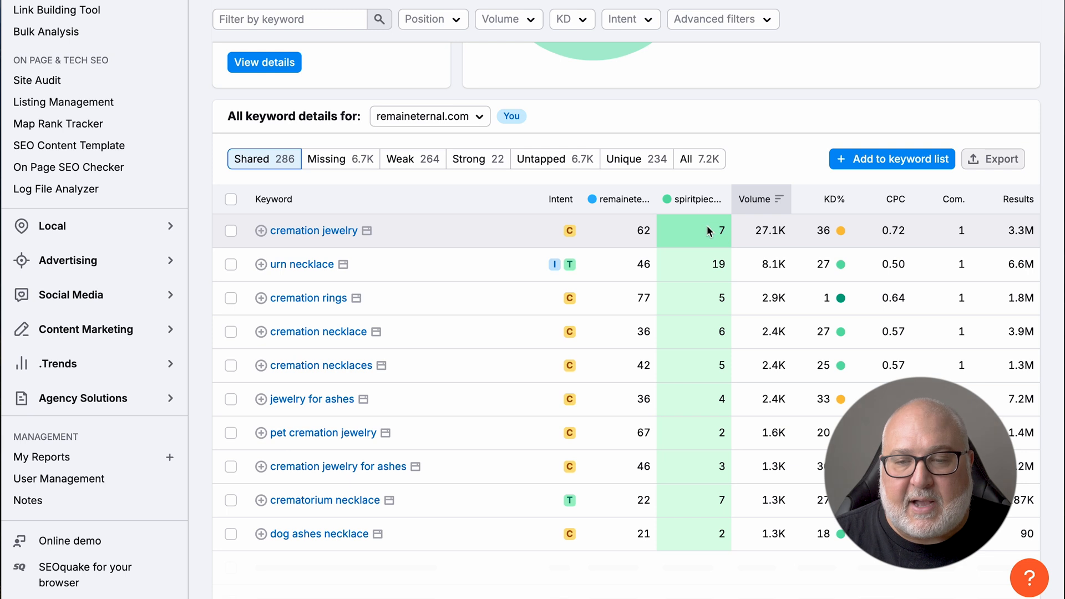
pyautogui.moveTo(502, 235)
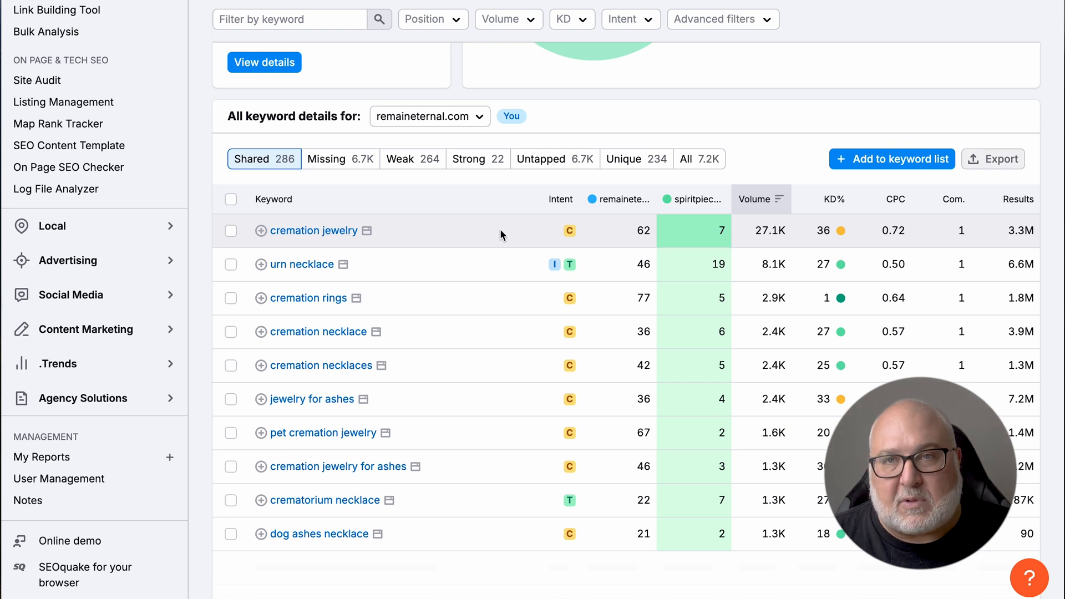
pyautogui.moveTo(487, 233)
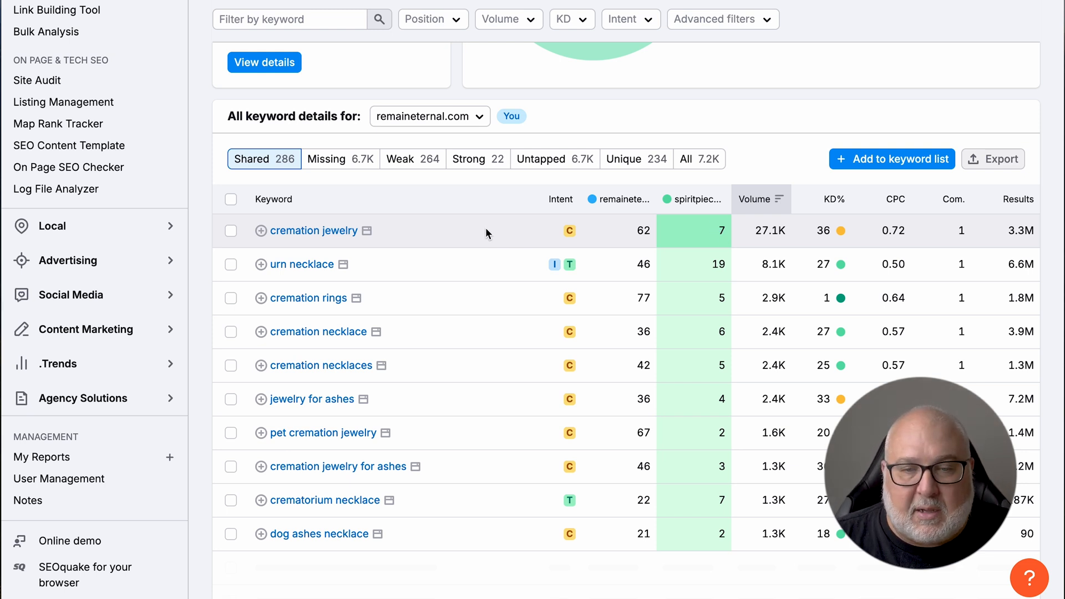
pyautogui.moveTo(706, 236)
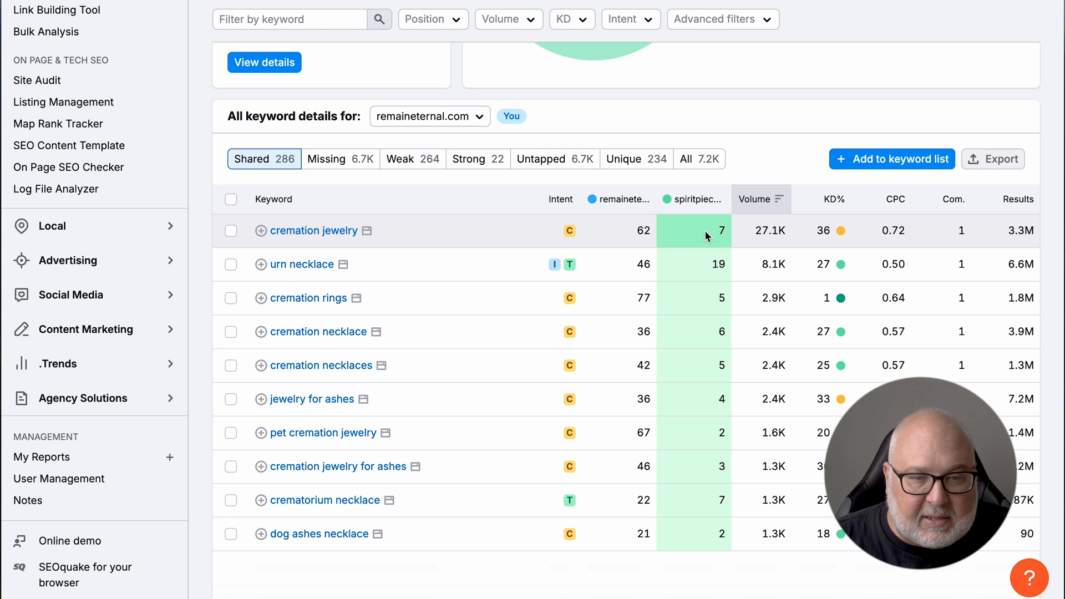
pyautogui.moveTo(710, 241)
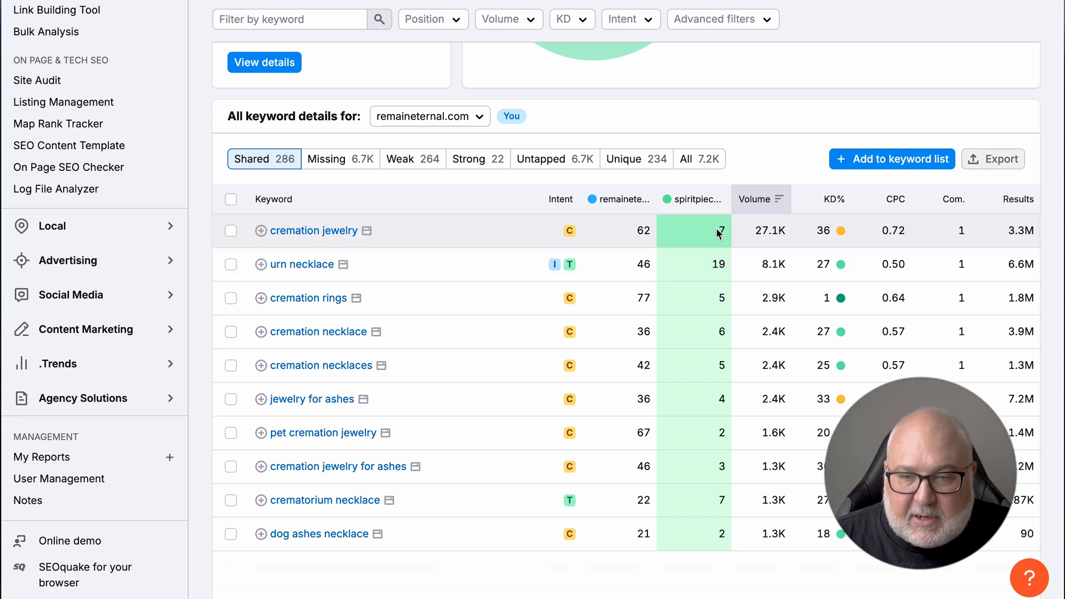
pyautogui.moveTo(642, 232)
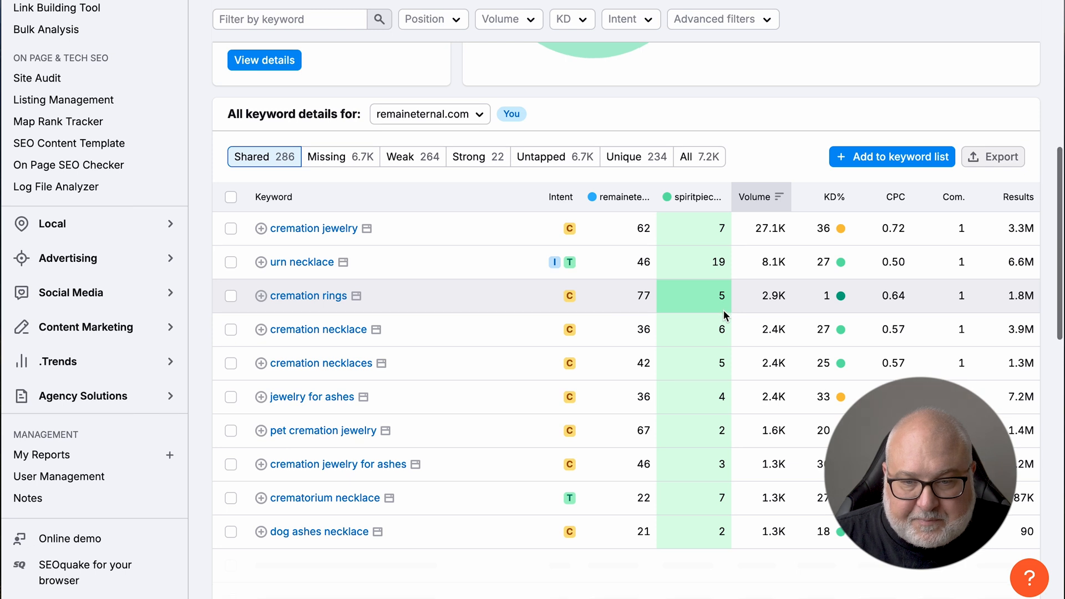
pyautogui.moveTo(704, 416)
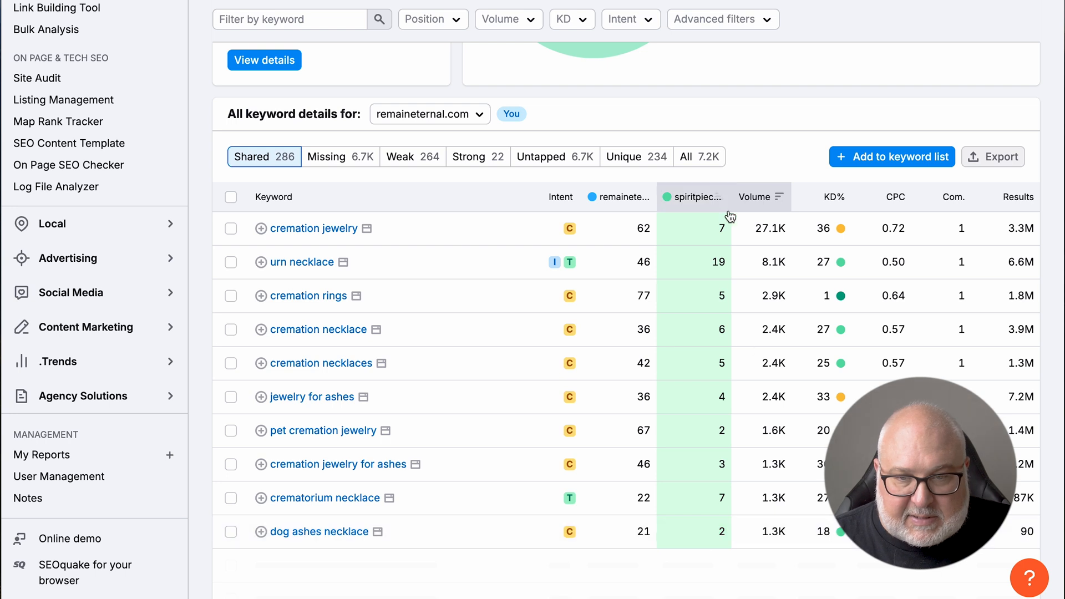
pyautogui.scroll(3)
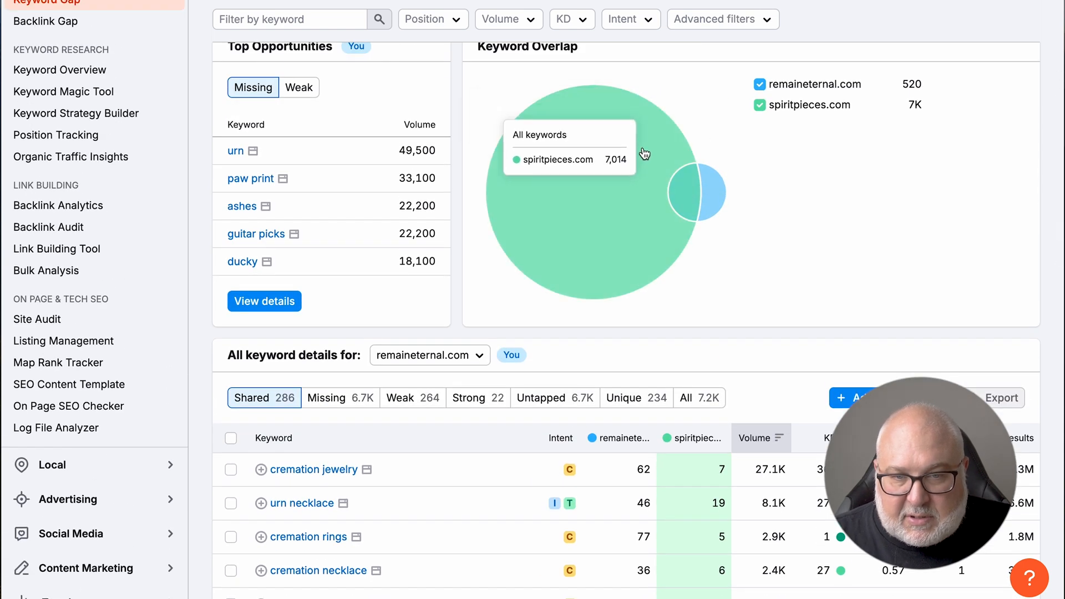
pyautogui.scroll(-3)
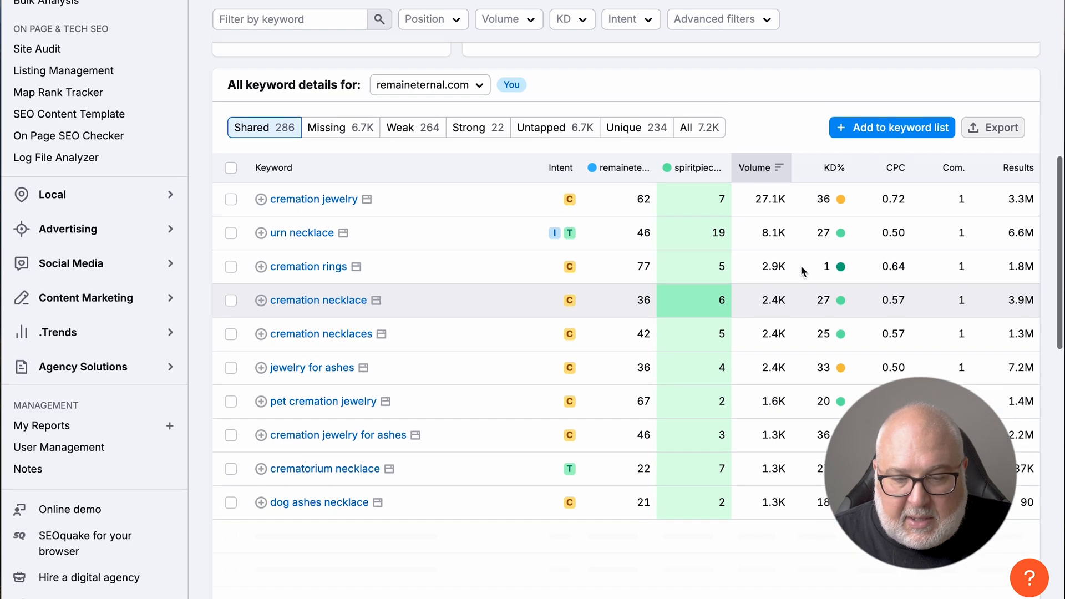
pyautogui.scroll(-3)
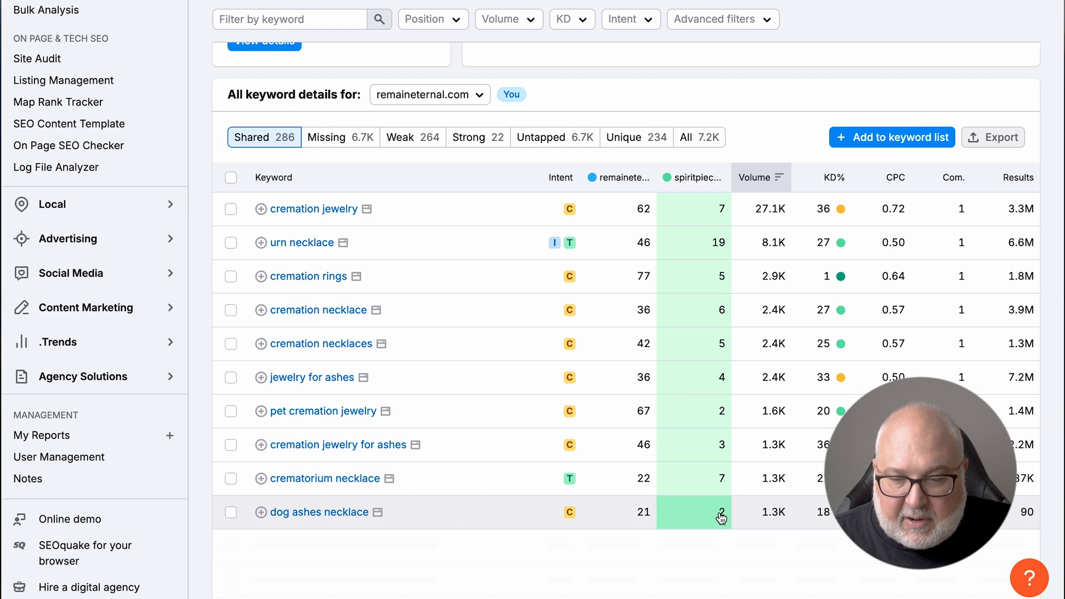
pyautogui.moveTo(481, 519)
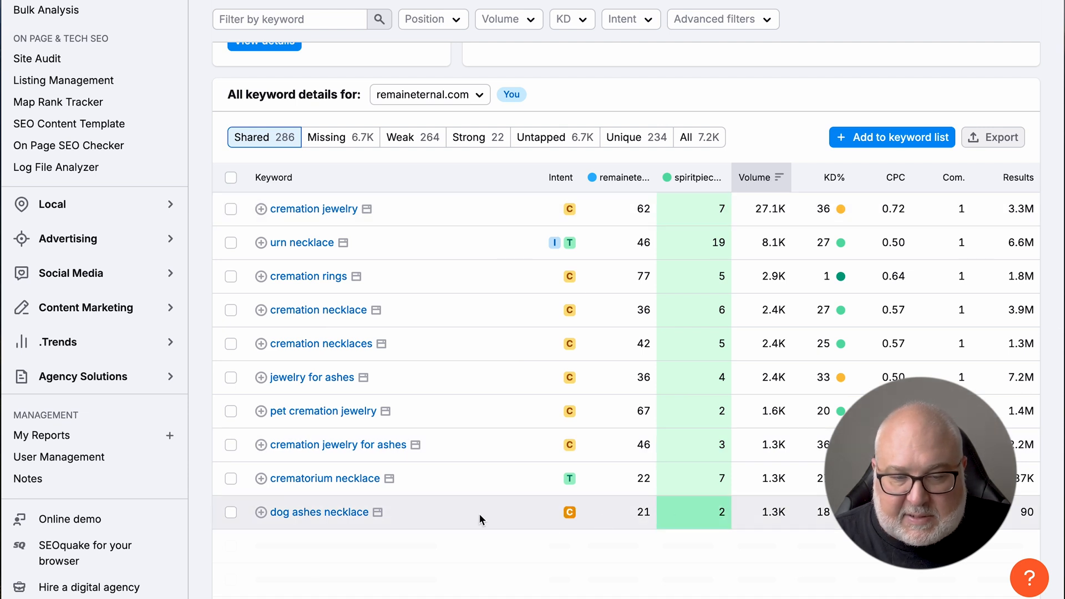
pyautogui.moveTo(639, 473)
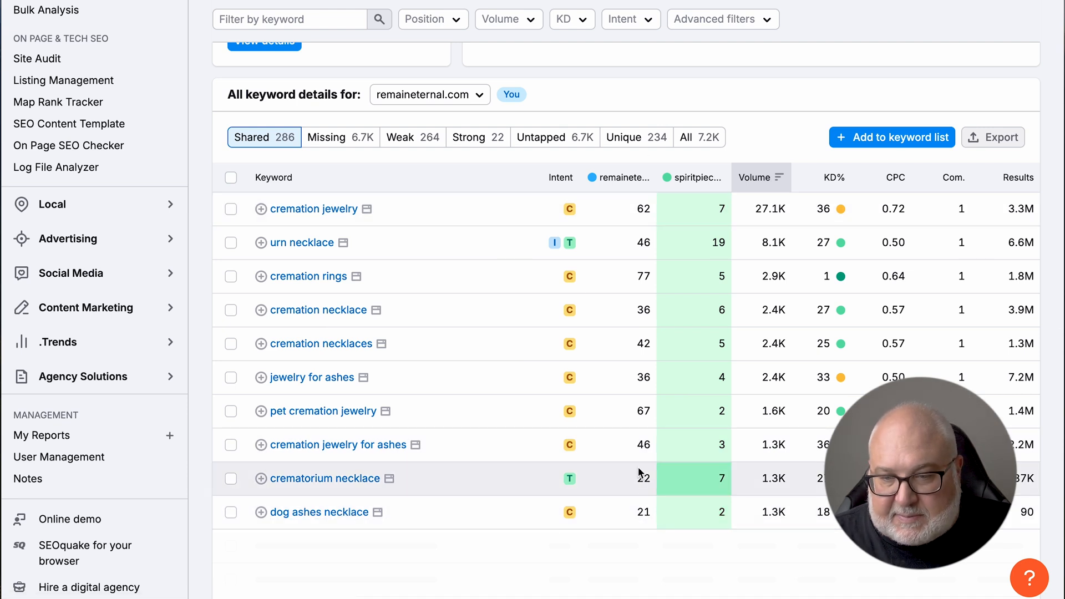
pyautogui.scroll(3)
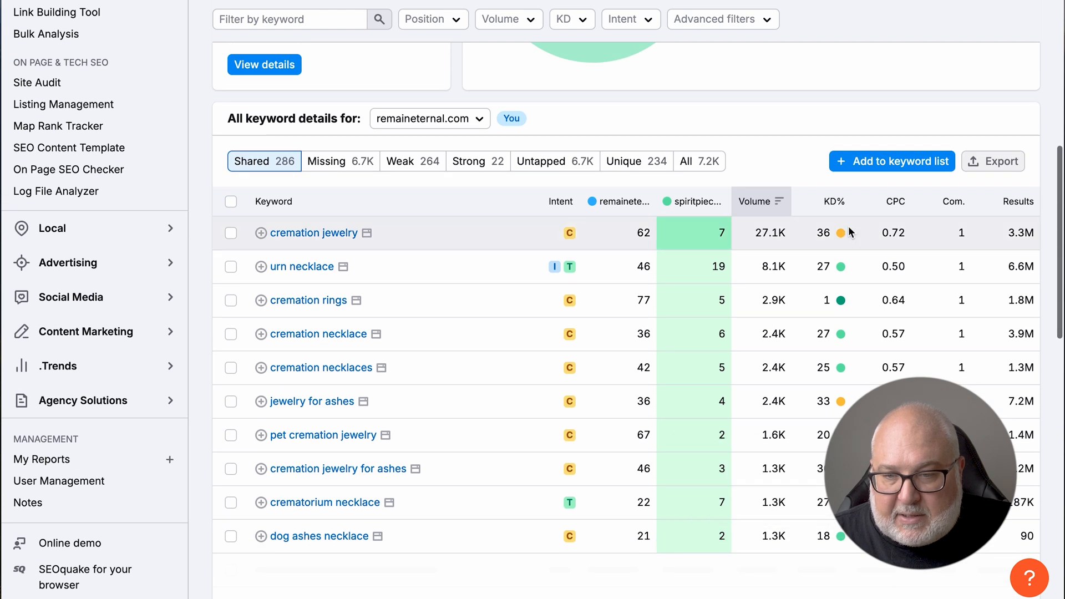
pyautogui.moveTo(809, 300)
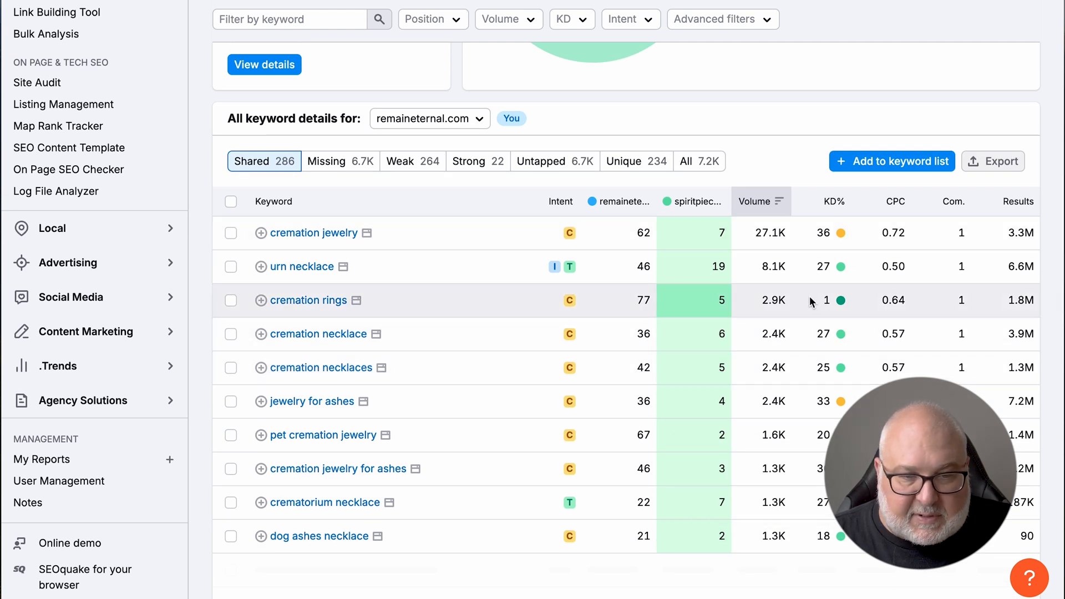
pyautogui.moveTo(847, 304)
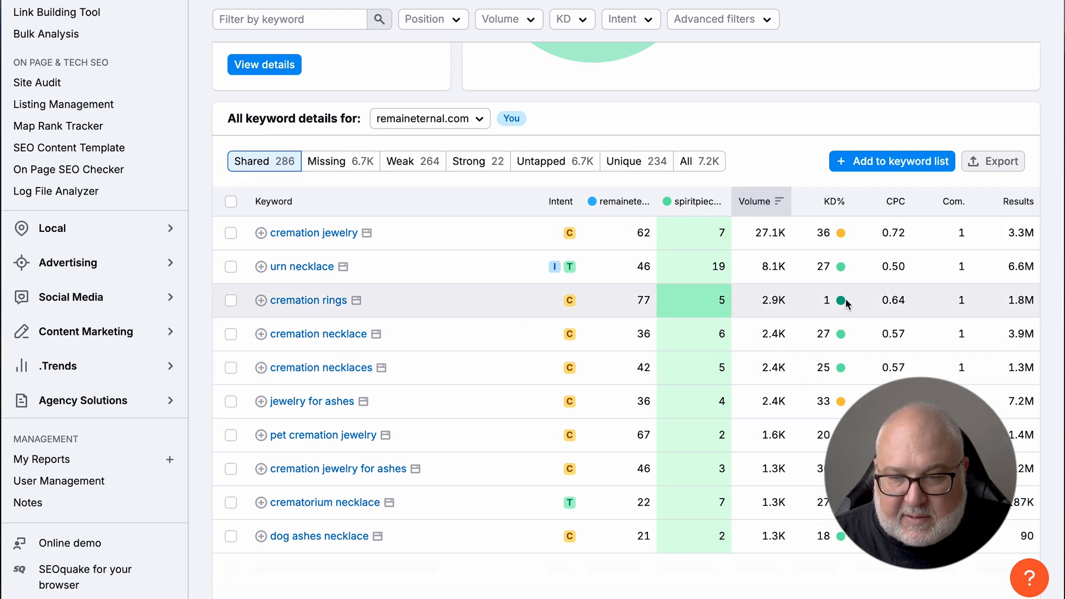
pyautogui.moveTo(403, 302)
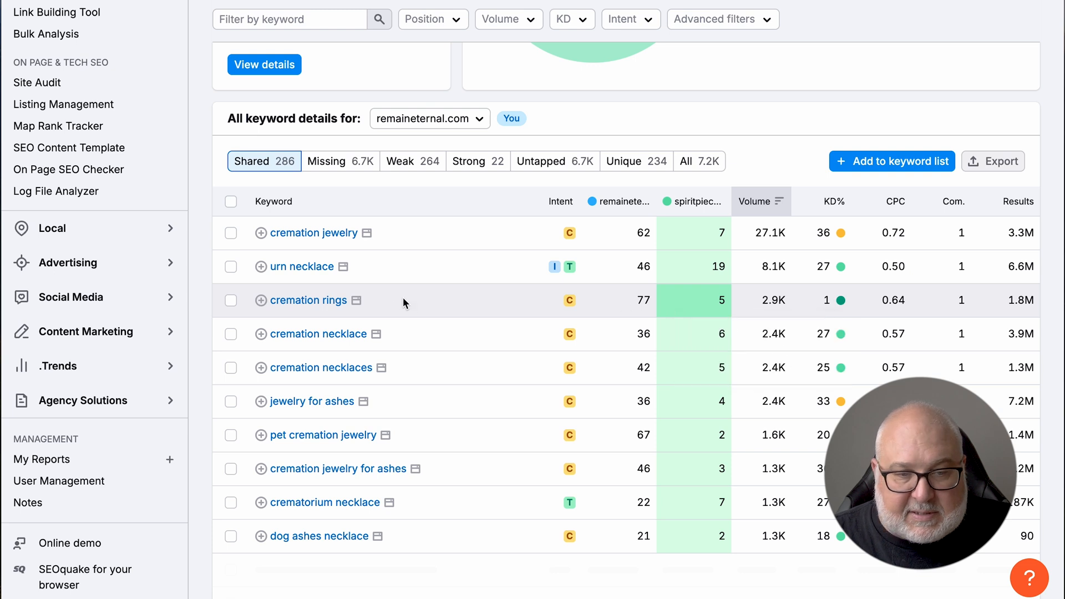
pyautogui.moveTo(646, 303)
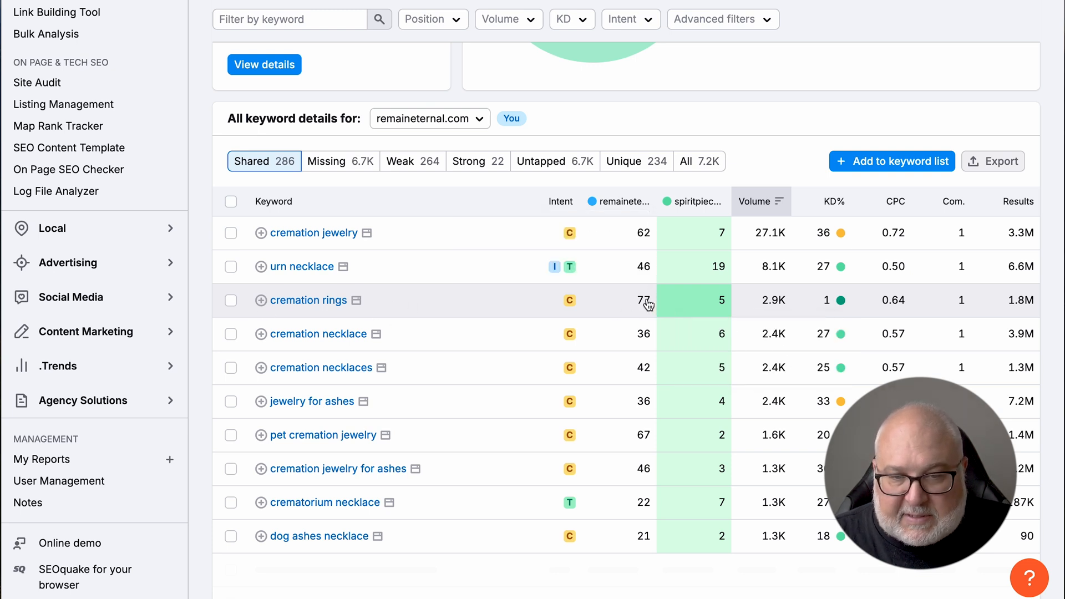
pyautogui.moveTo(710, 306)
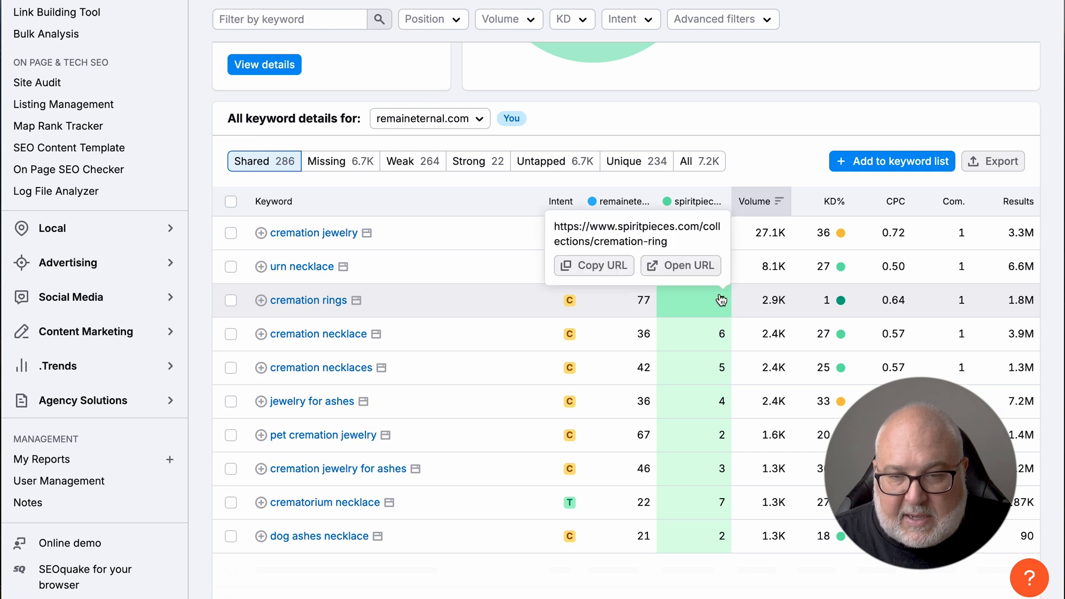
pyautogui.moveTo(710, 275)
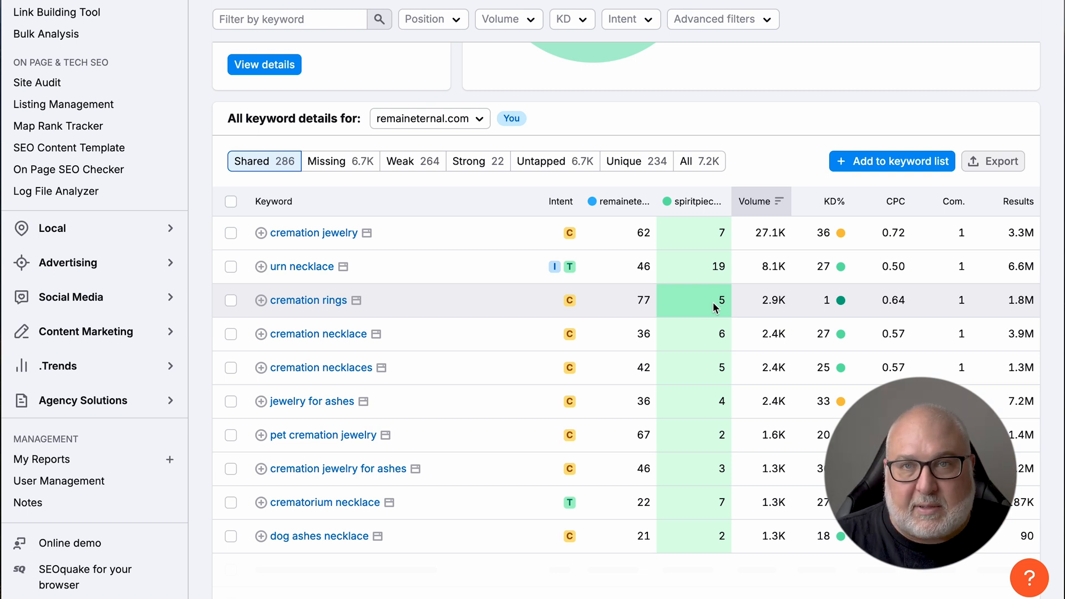
pyautogui.scroll(3)
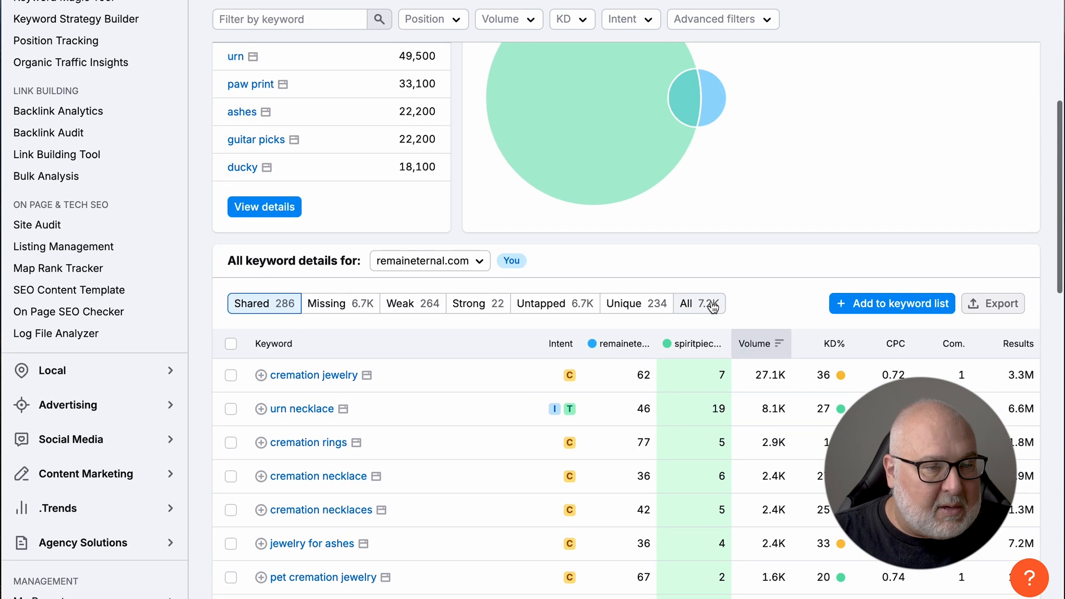
pyautogui.scroll(3)
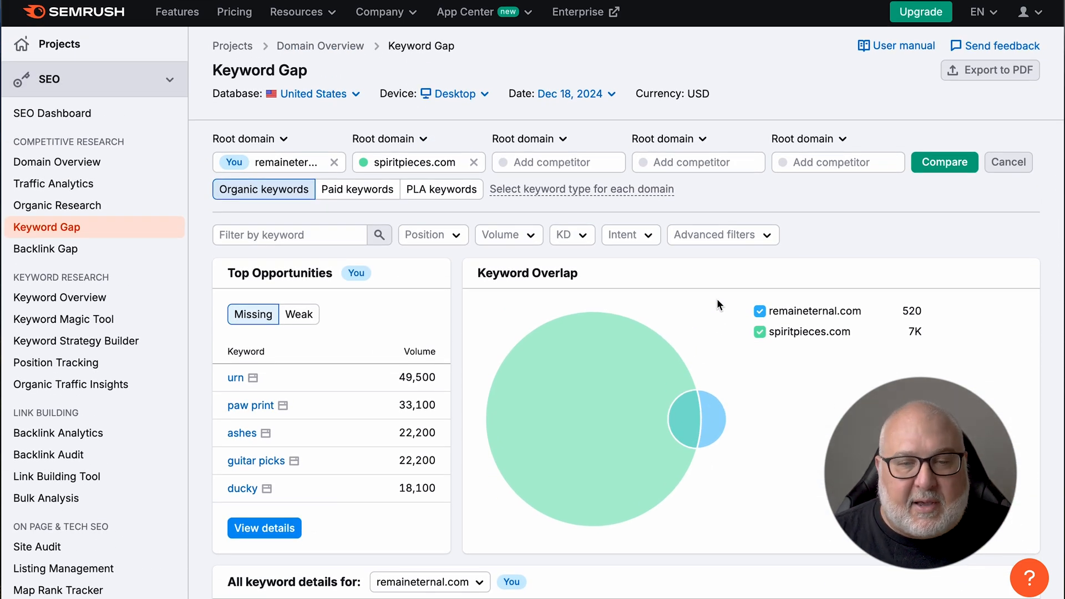
pyautogui.moveTo(65, 319)
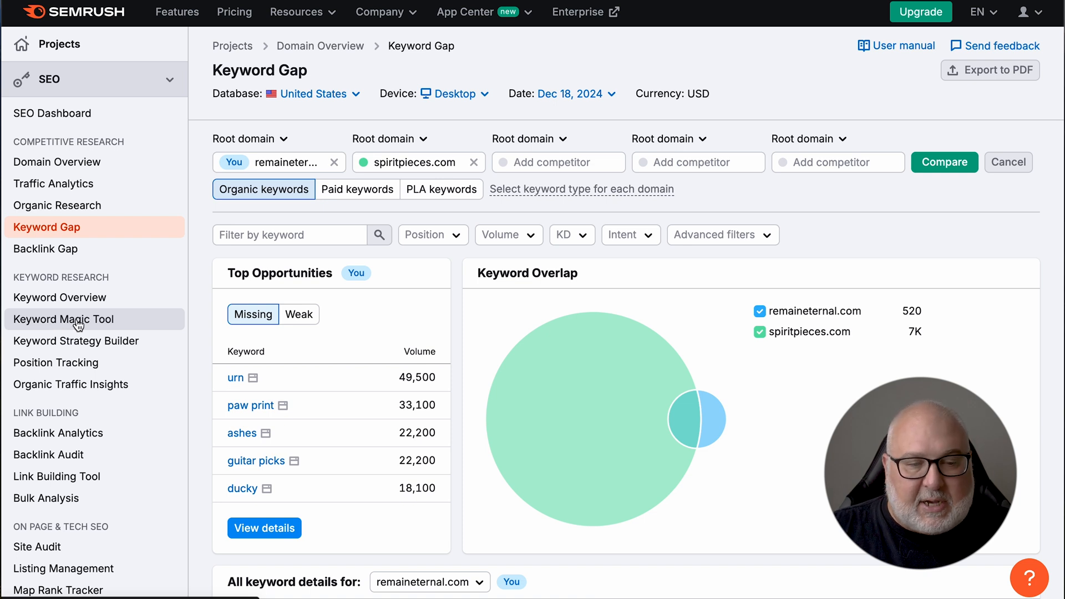
pyautogui.moveTo(104, 251)
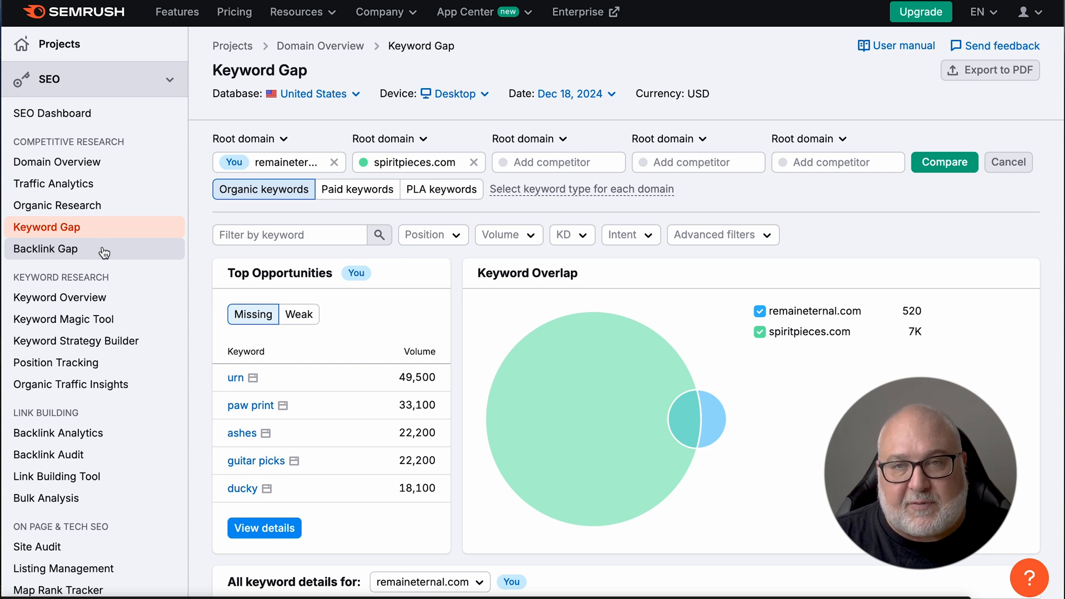
pyautogui.moveTo(898, 232)
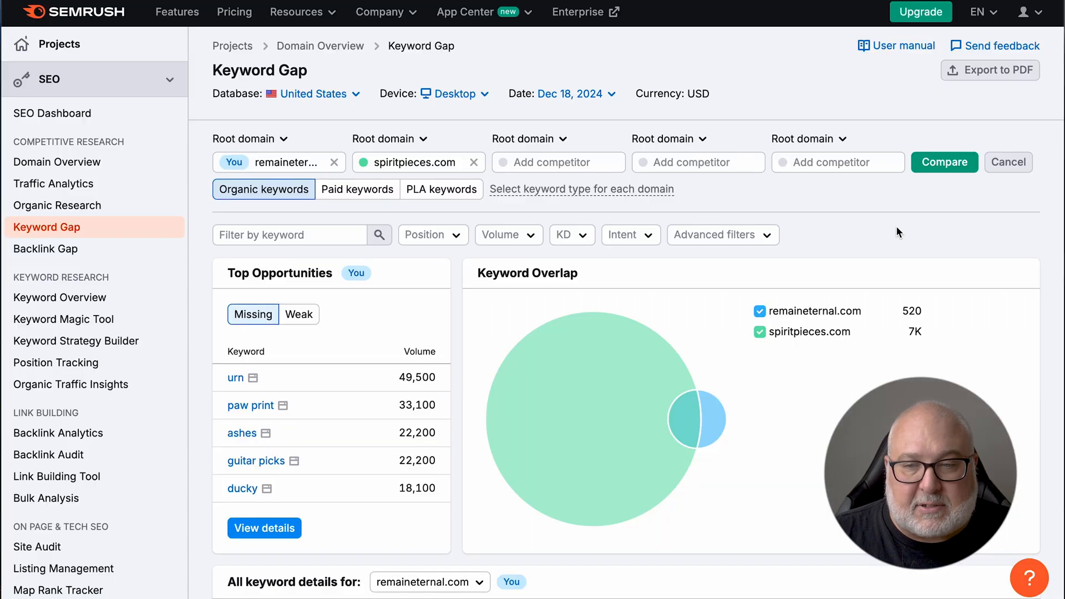
pyautogui.moveTo(891, 232)
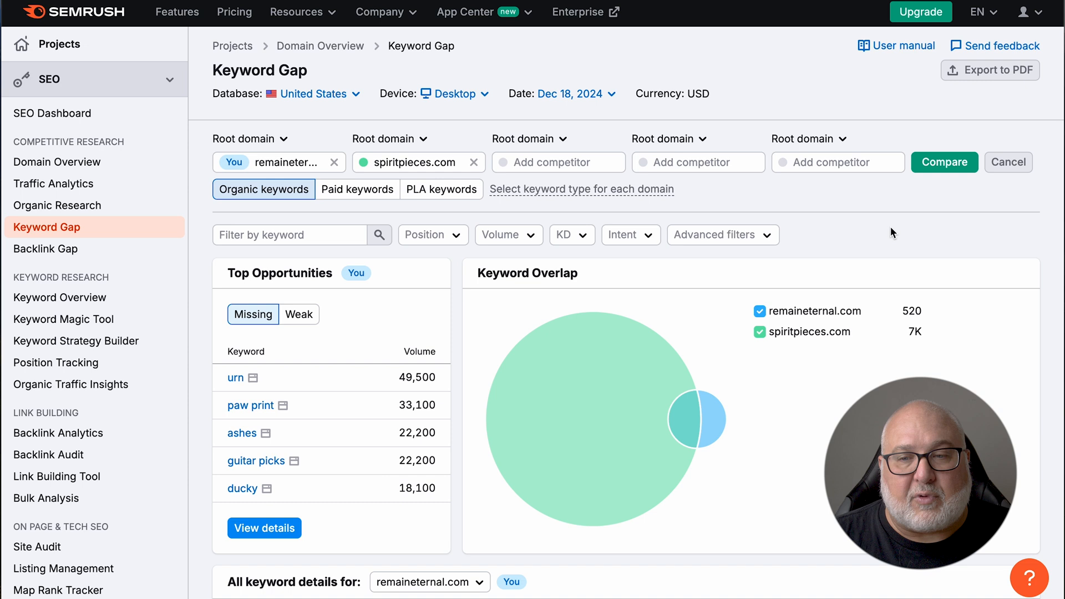